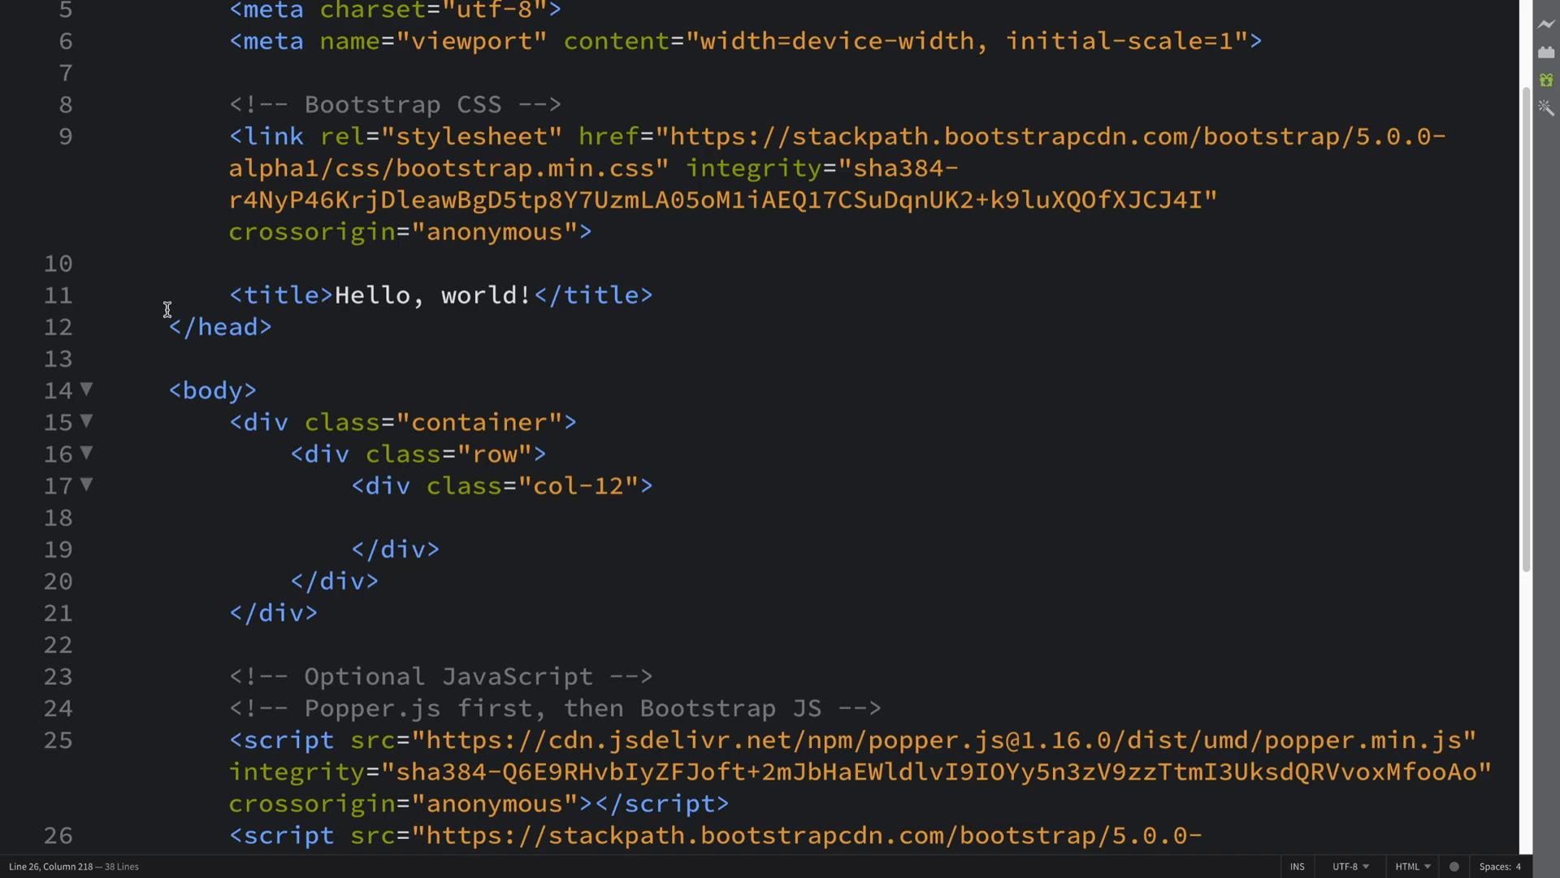
mouse_move(525, 517)
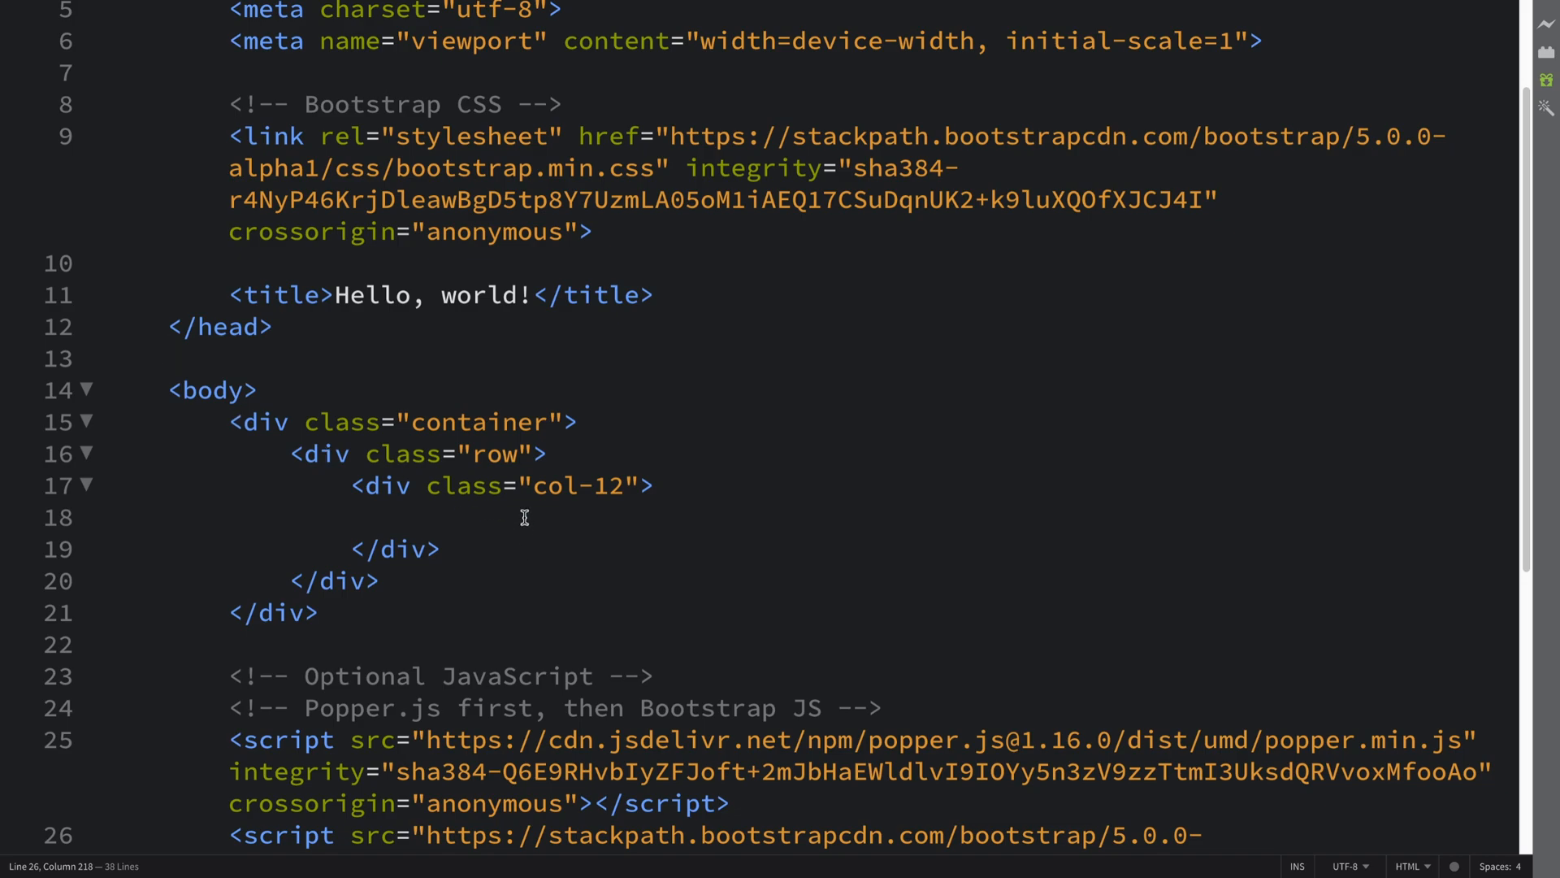
Nest an empty <div class="card"> inside the col-12 column, split onto separate lines.
left_click(524, 517)
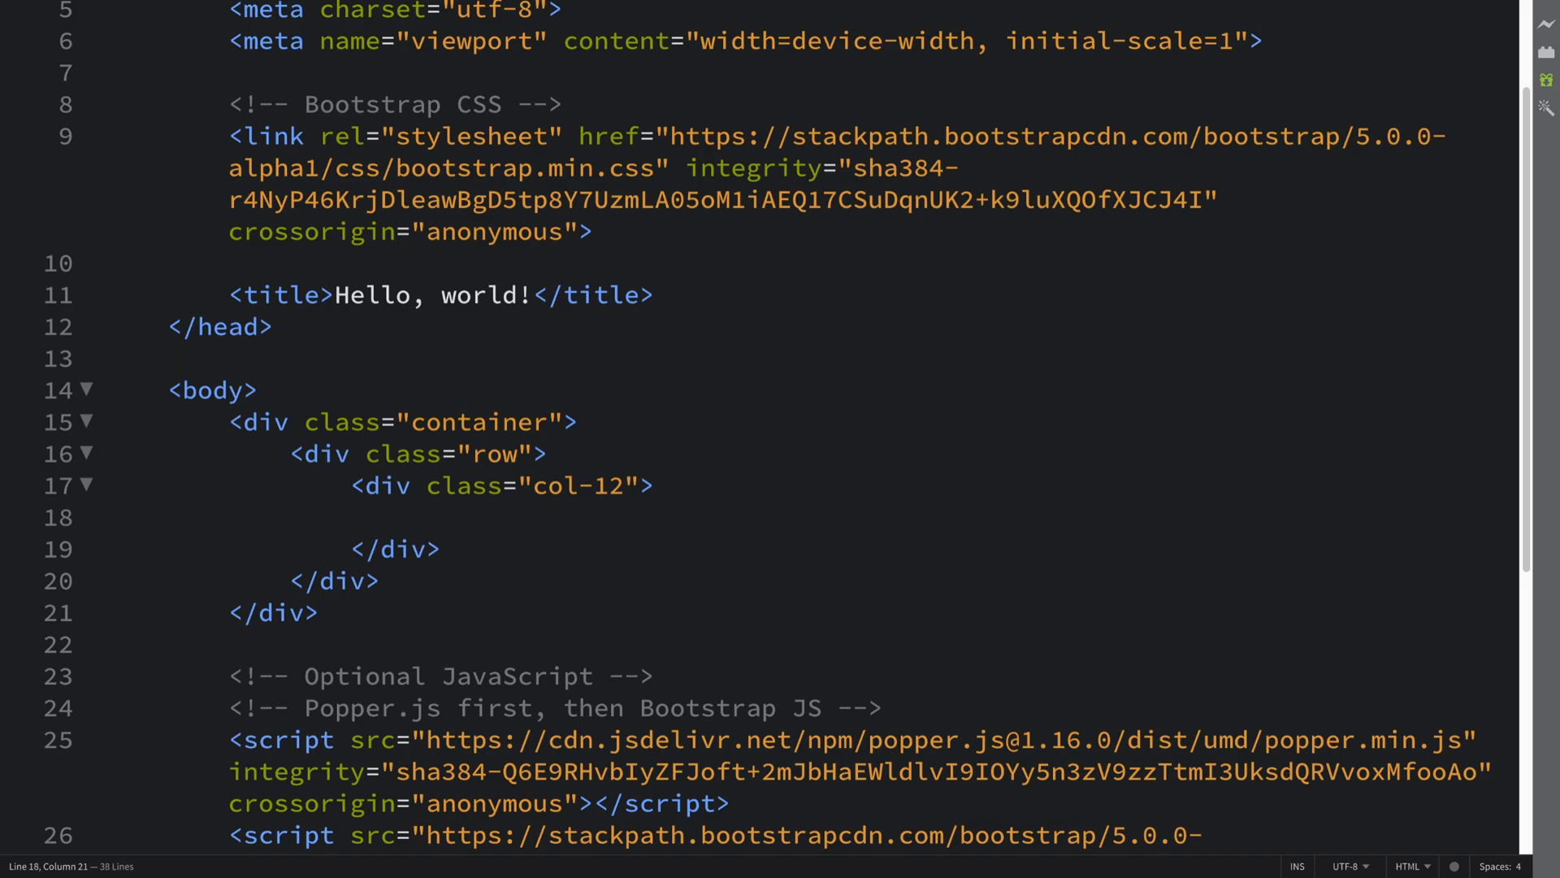
type("<div></div>")
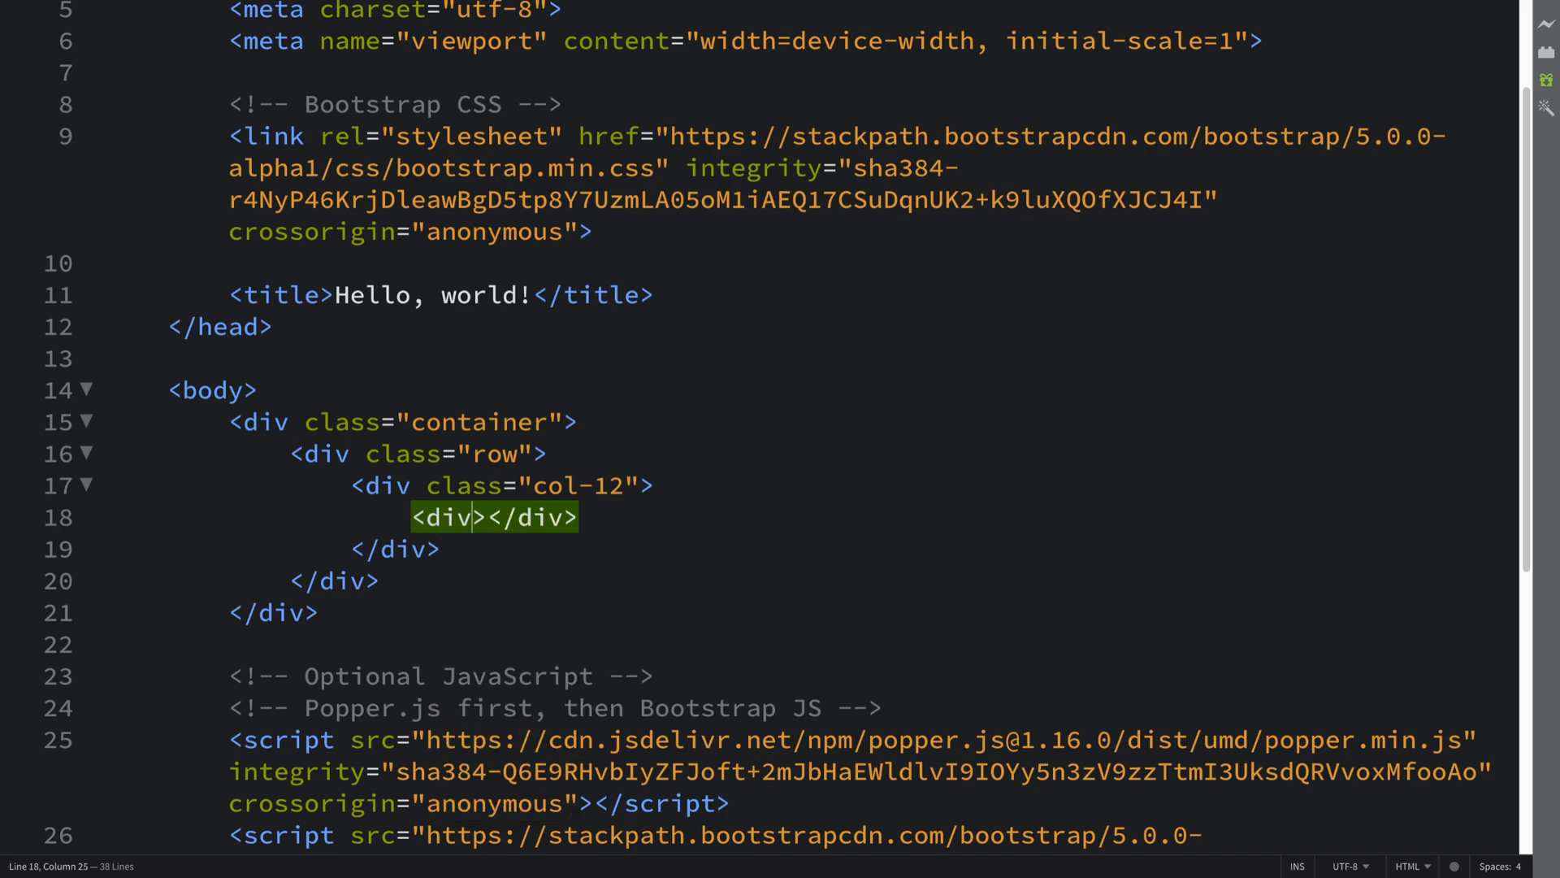
type("class=\"c\"")
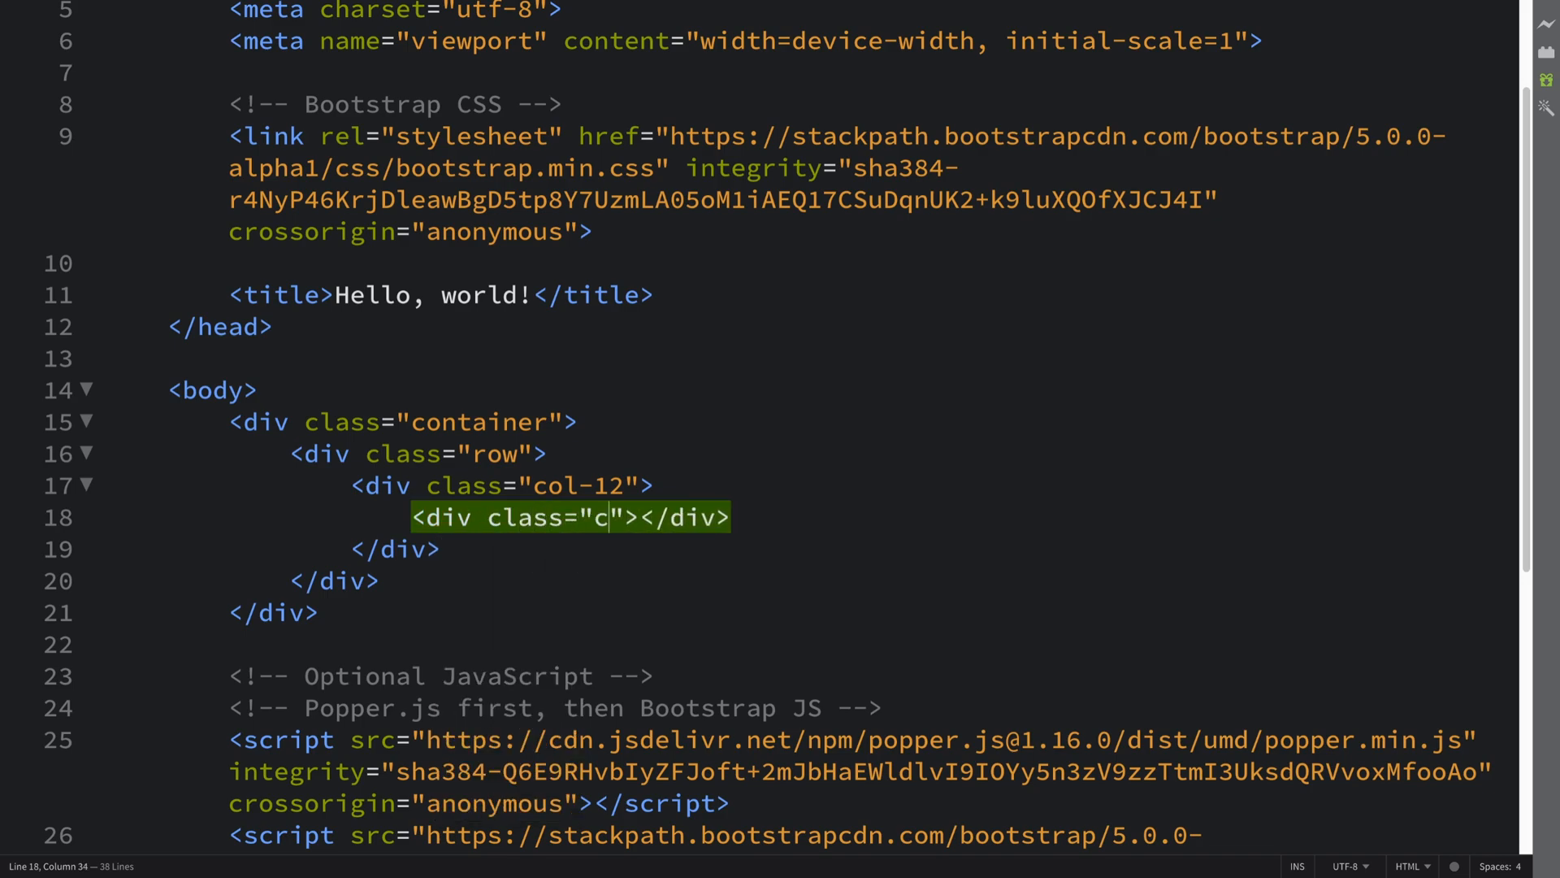
type("ard")
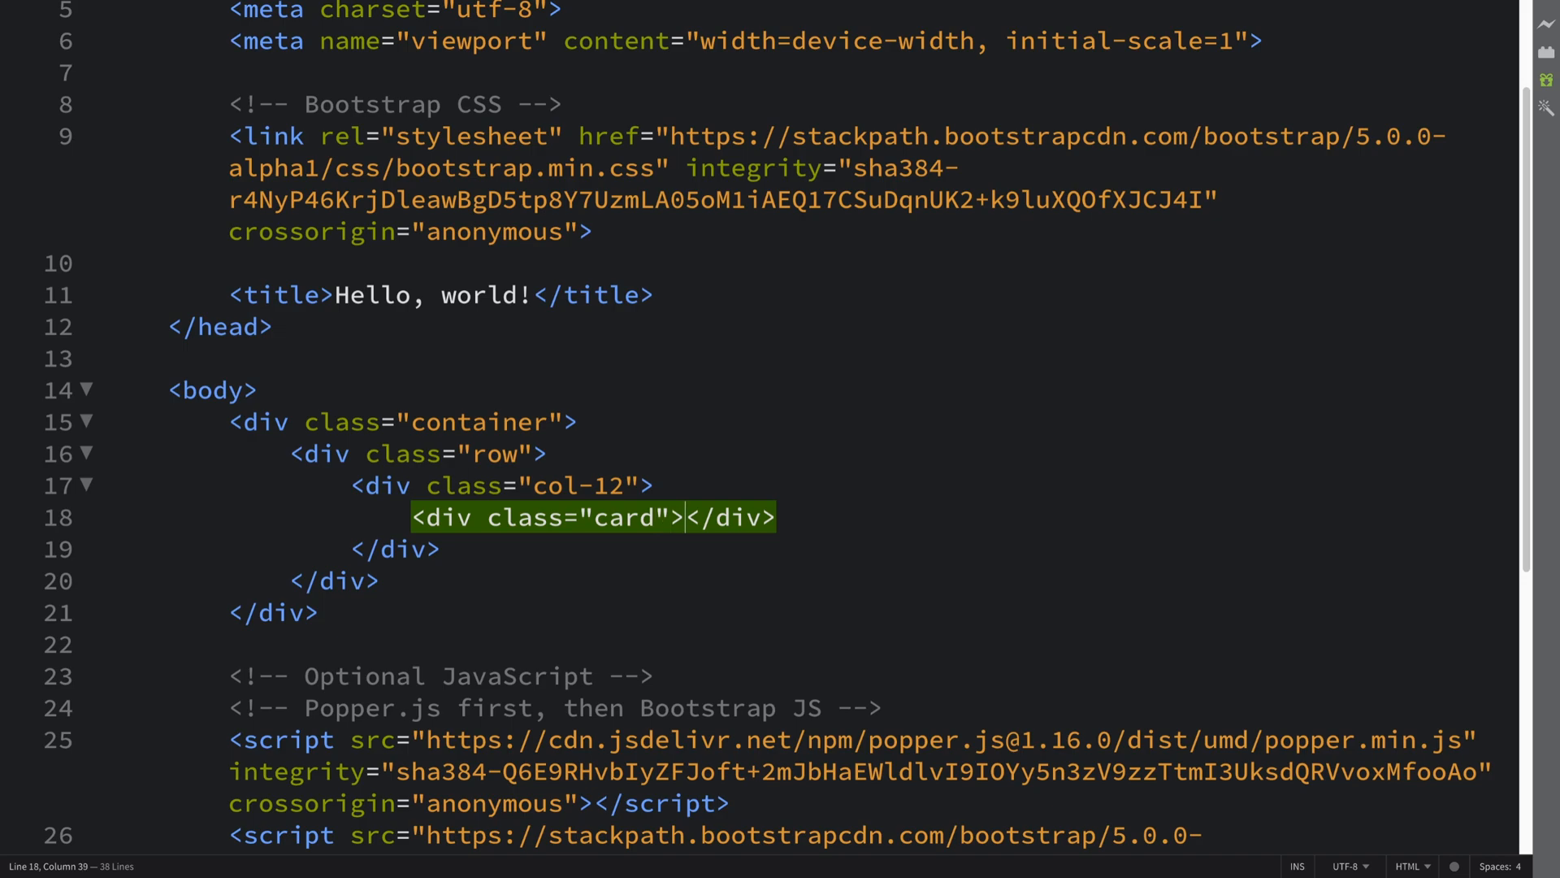
key("enter")
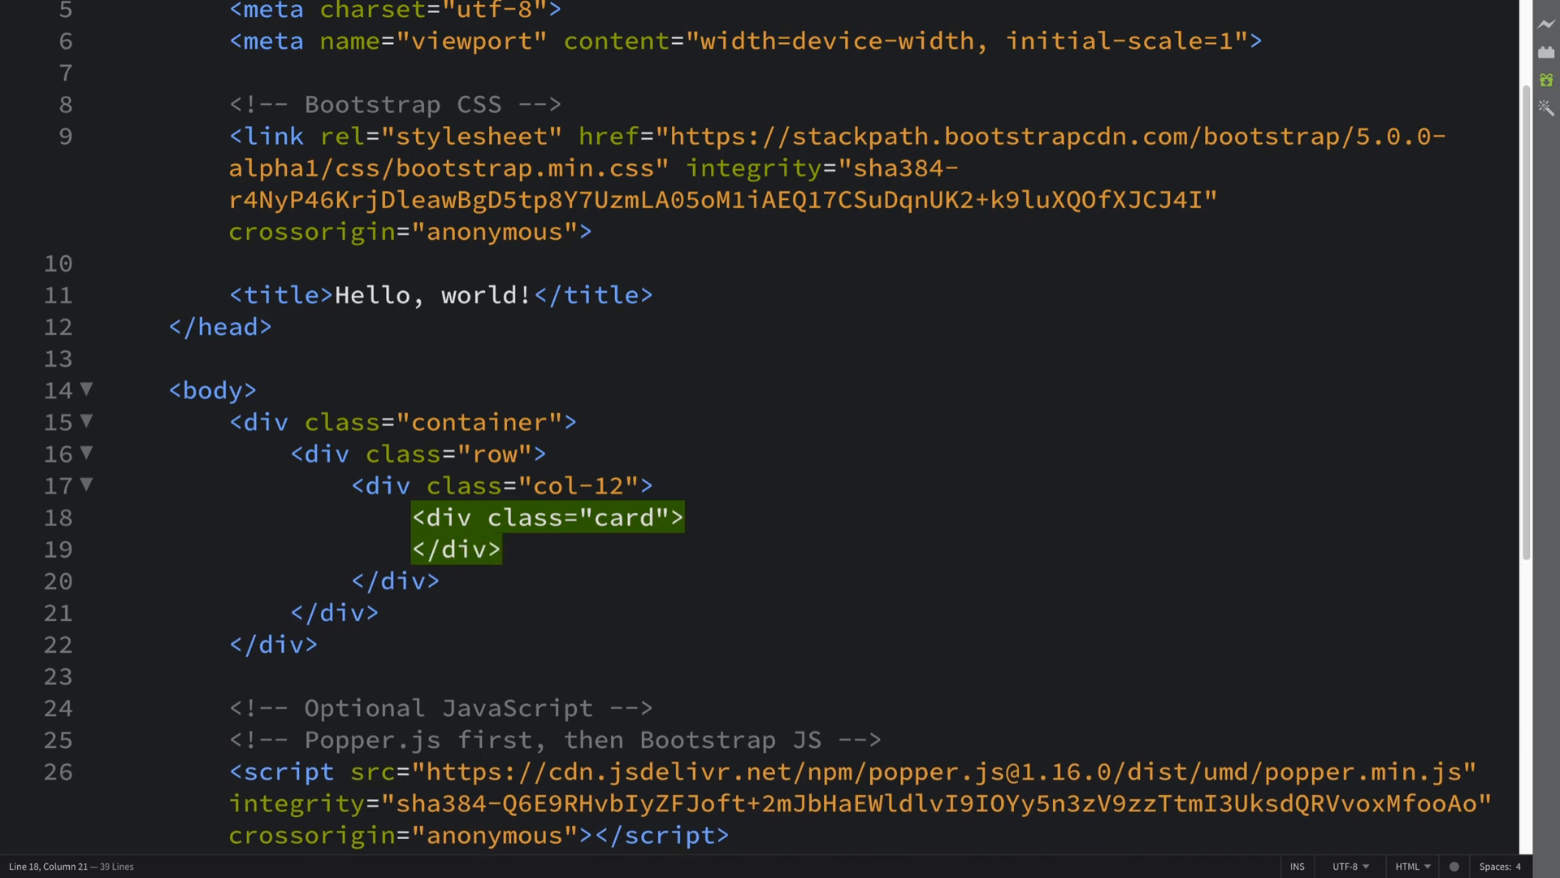
key("enter")
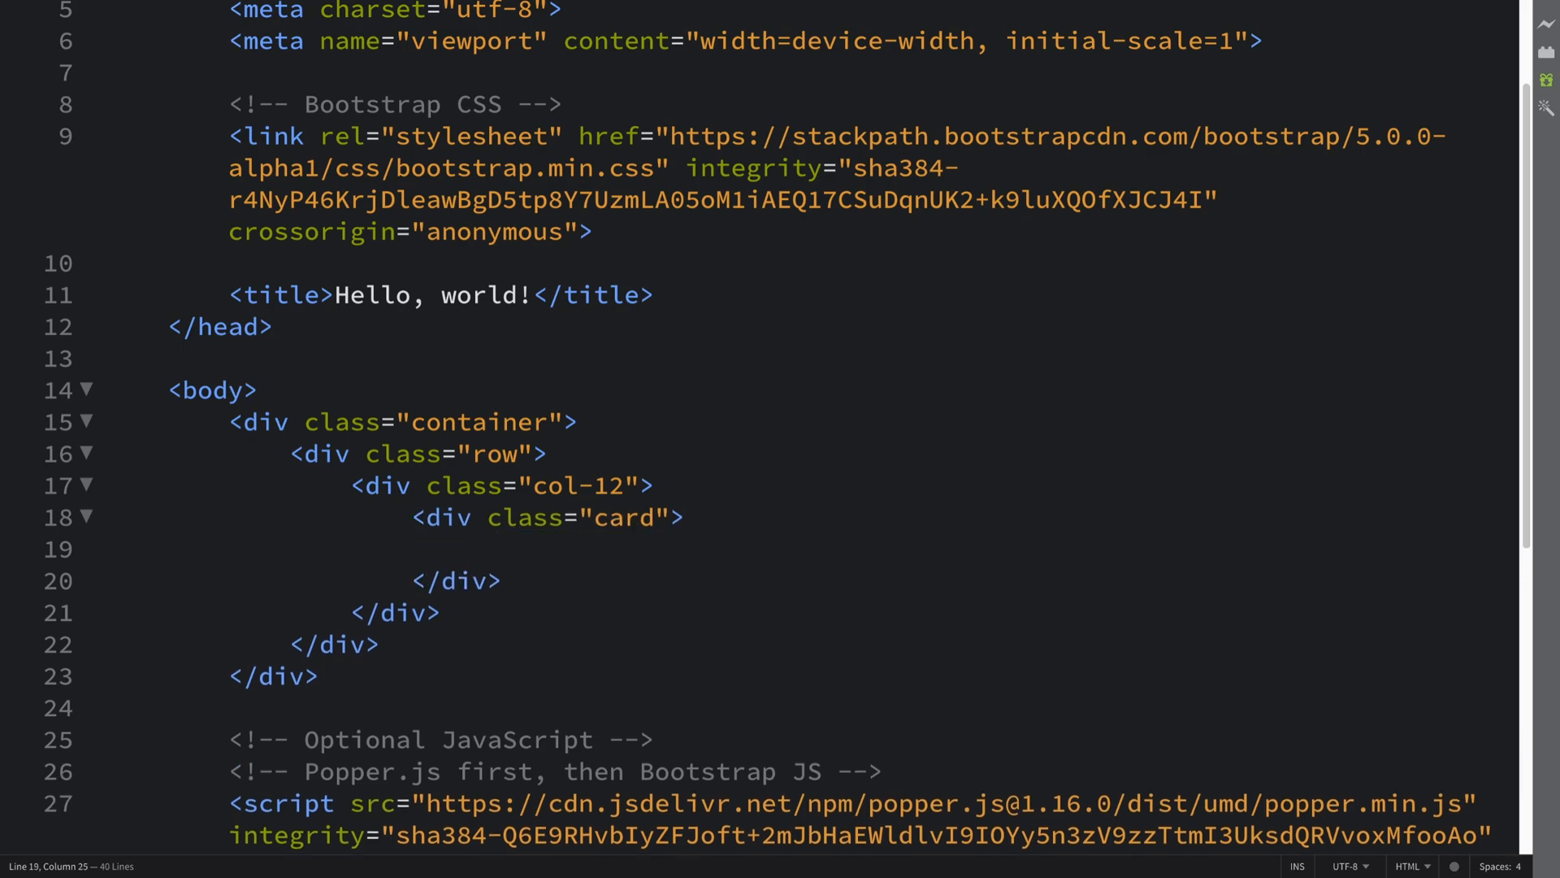
type("<")
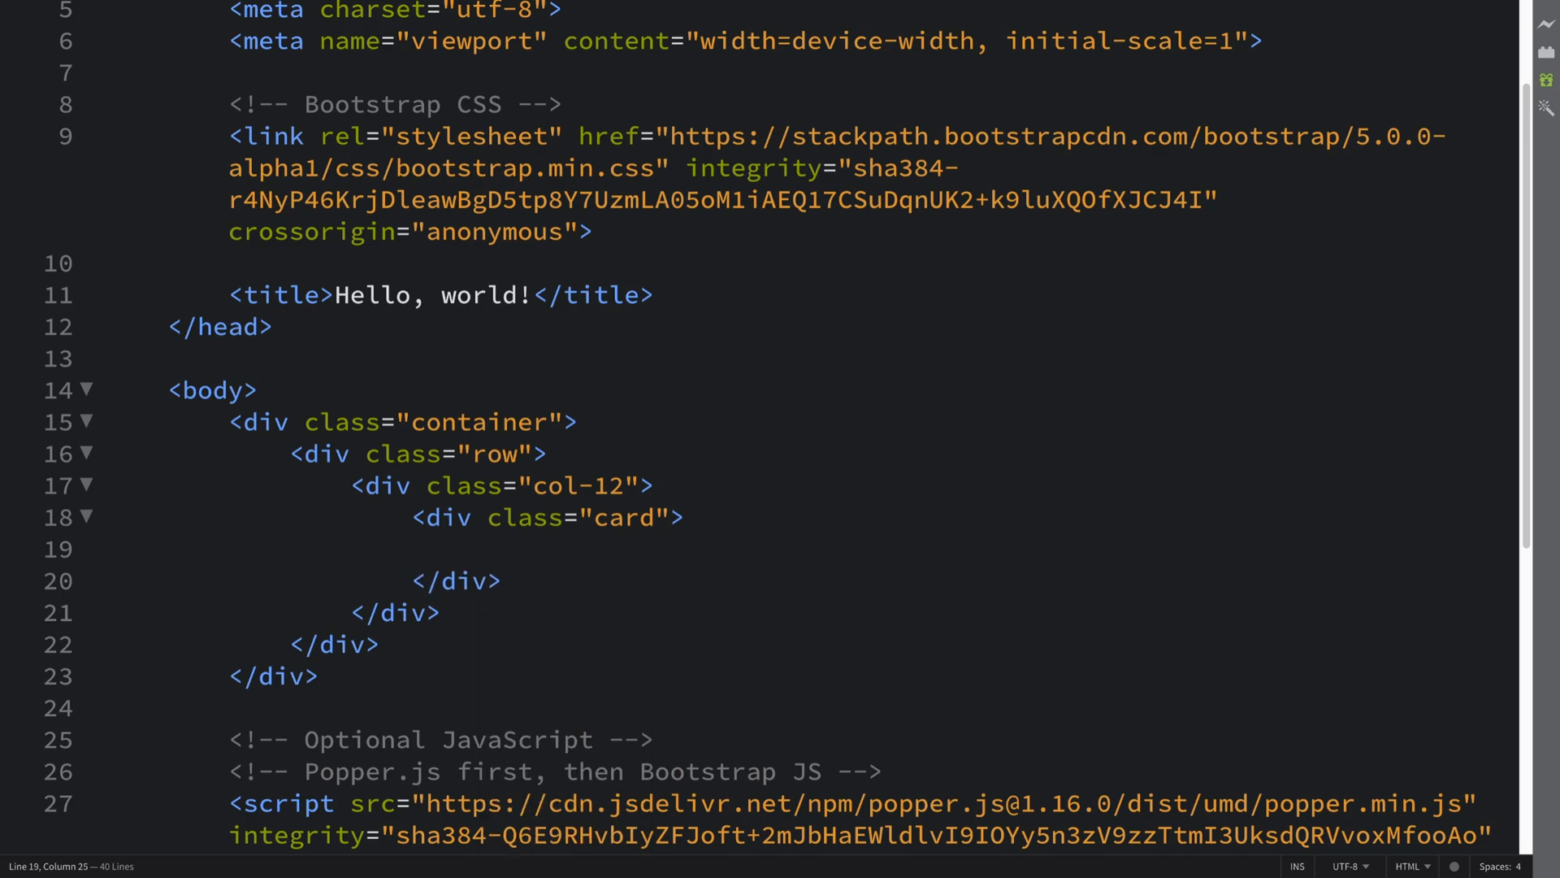
Scroll through the Bootstrap v5 Cards docs examples and card background styles.
left_click(388, 42)
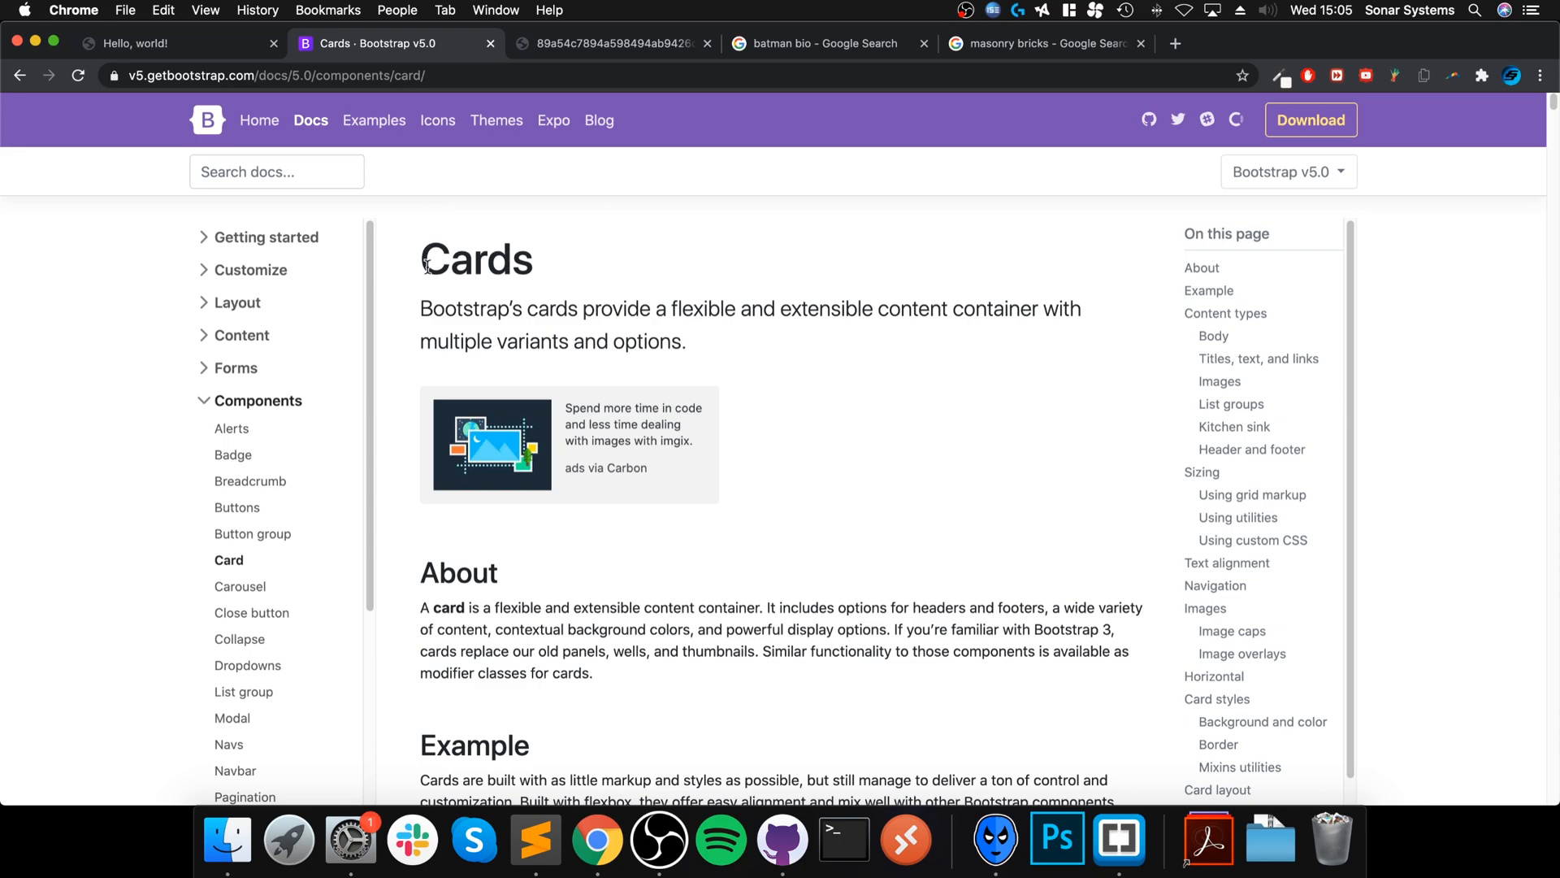
scroll("down", 3)
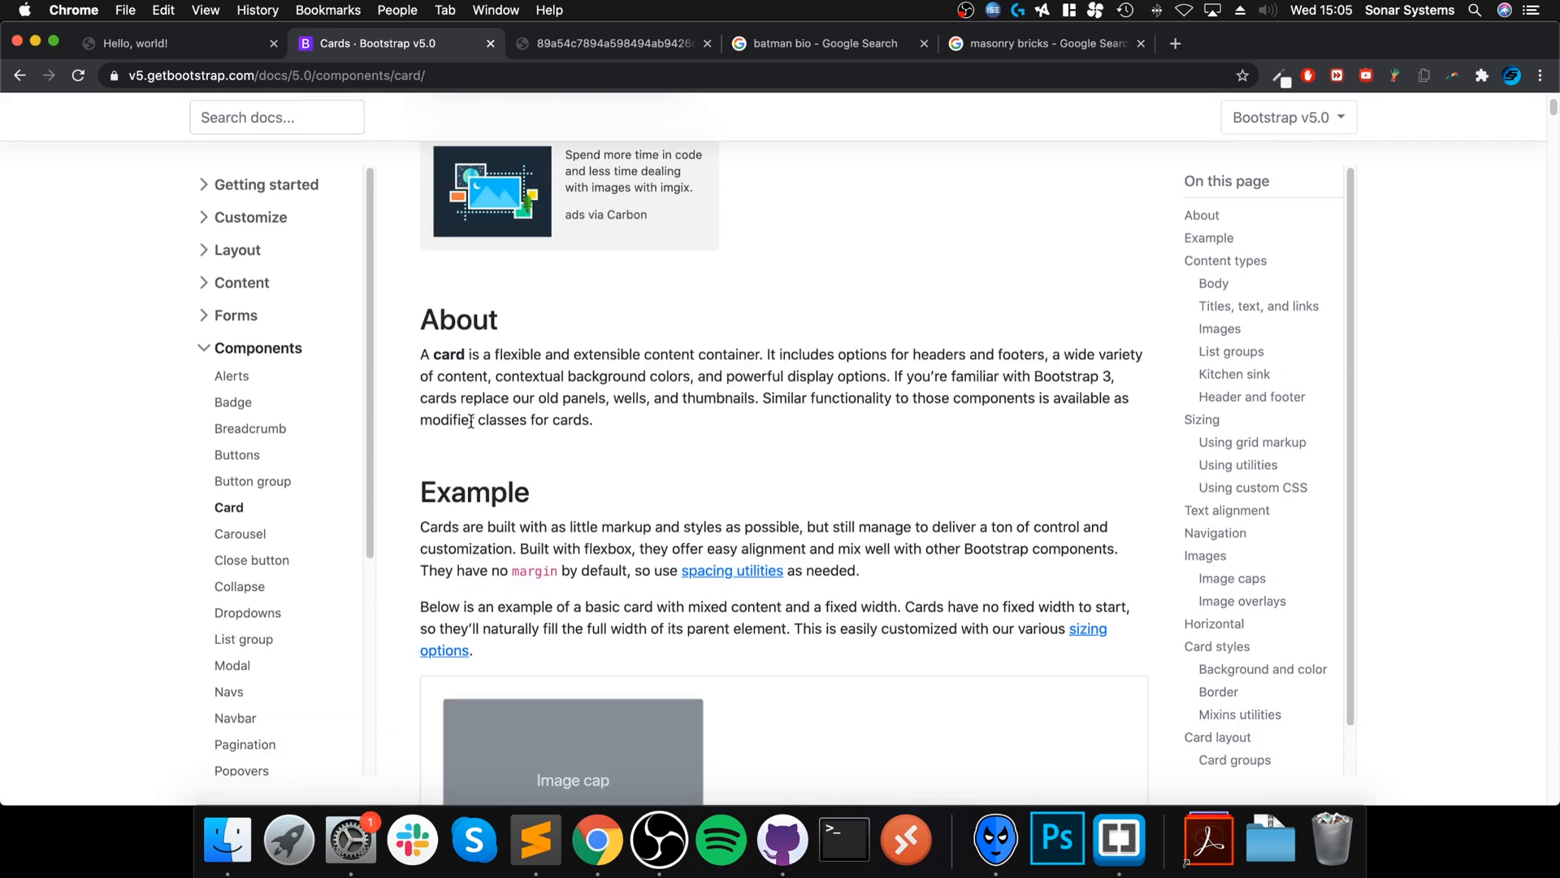
mouse_move(609, 418)
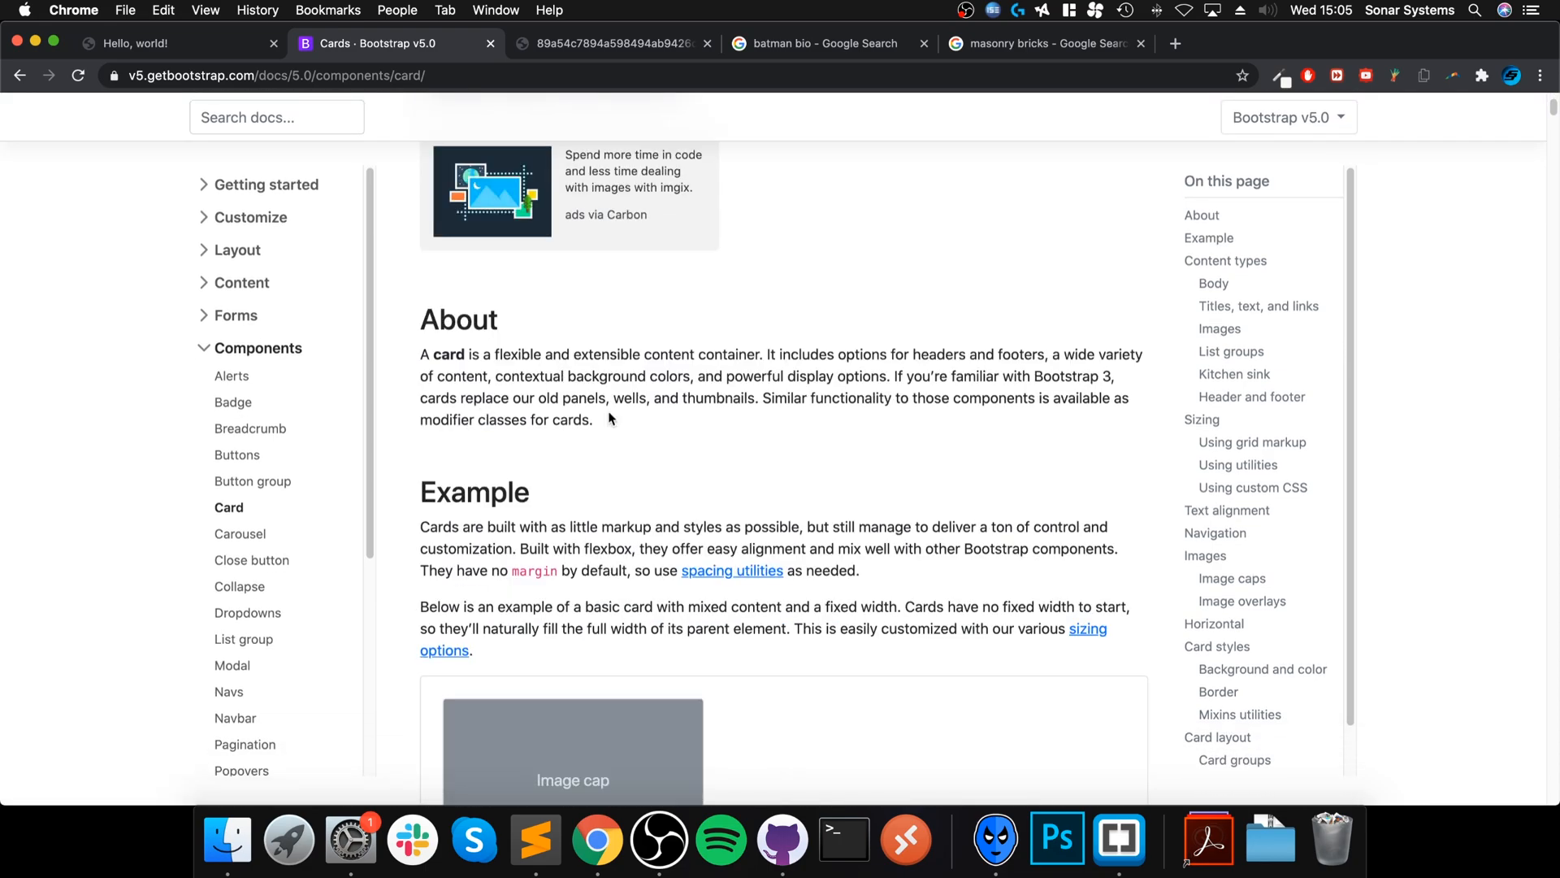
scroll("down", 3)
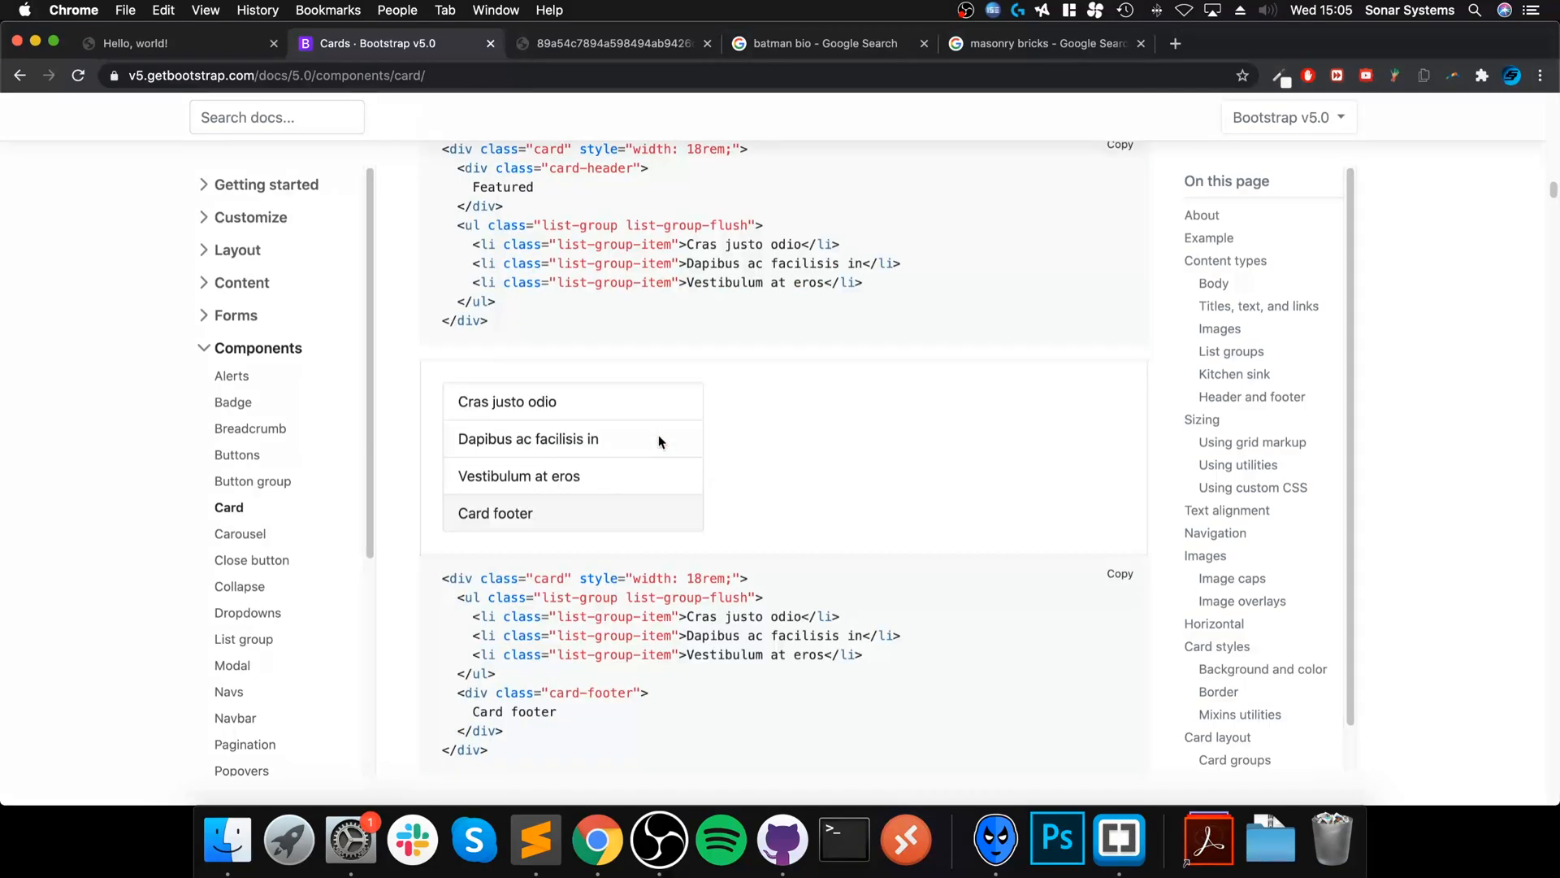
scroll("down", 3)
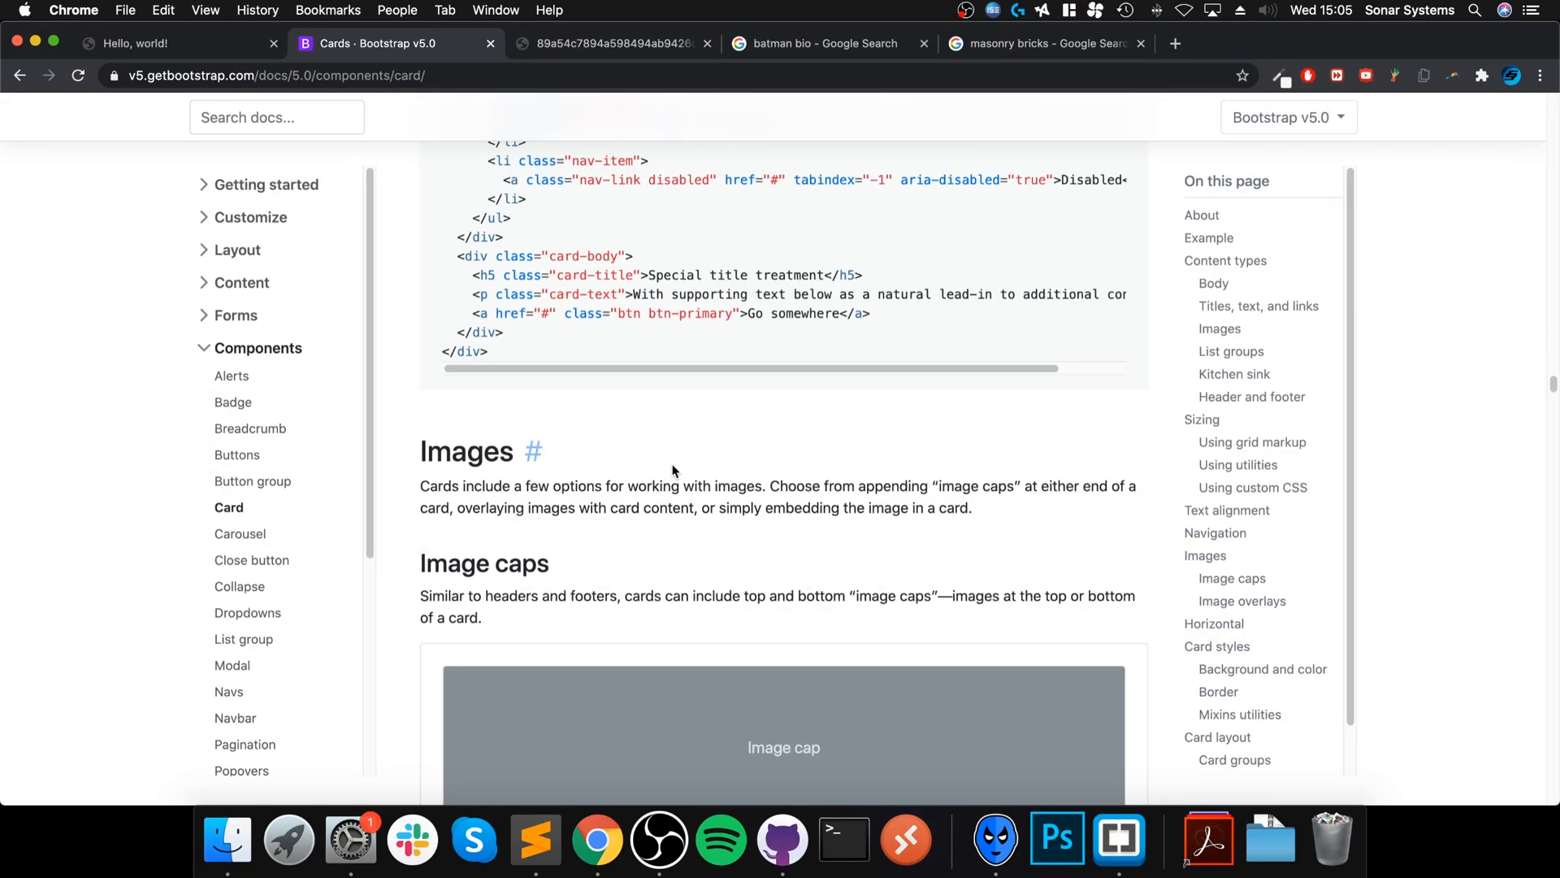
scroll("down", 3)
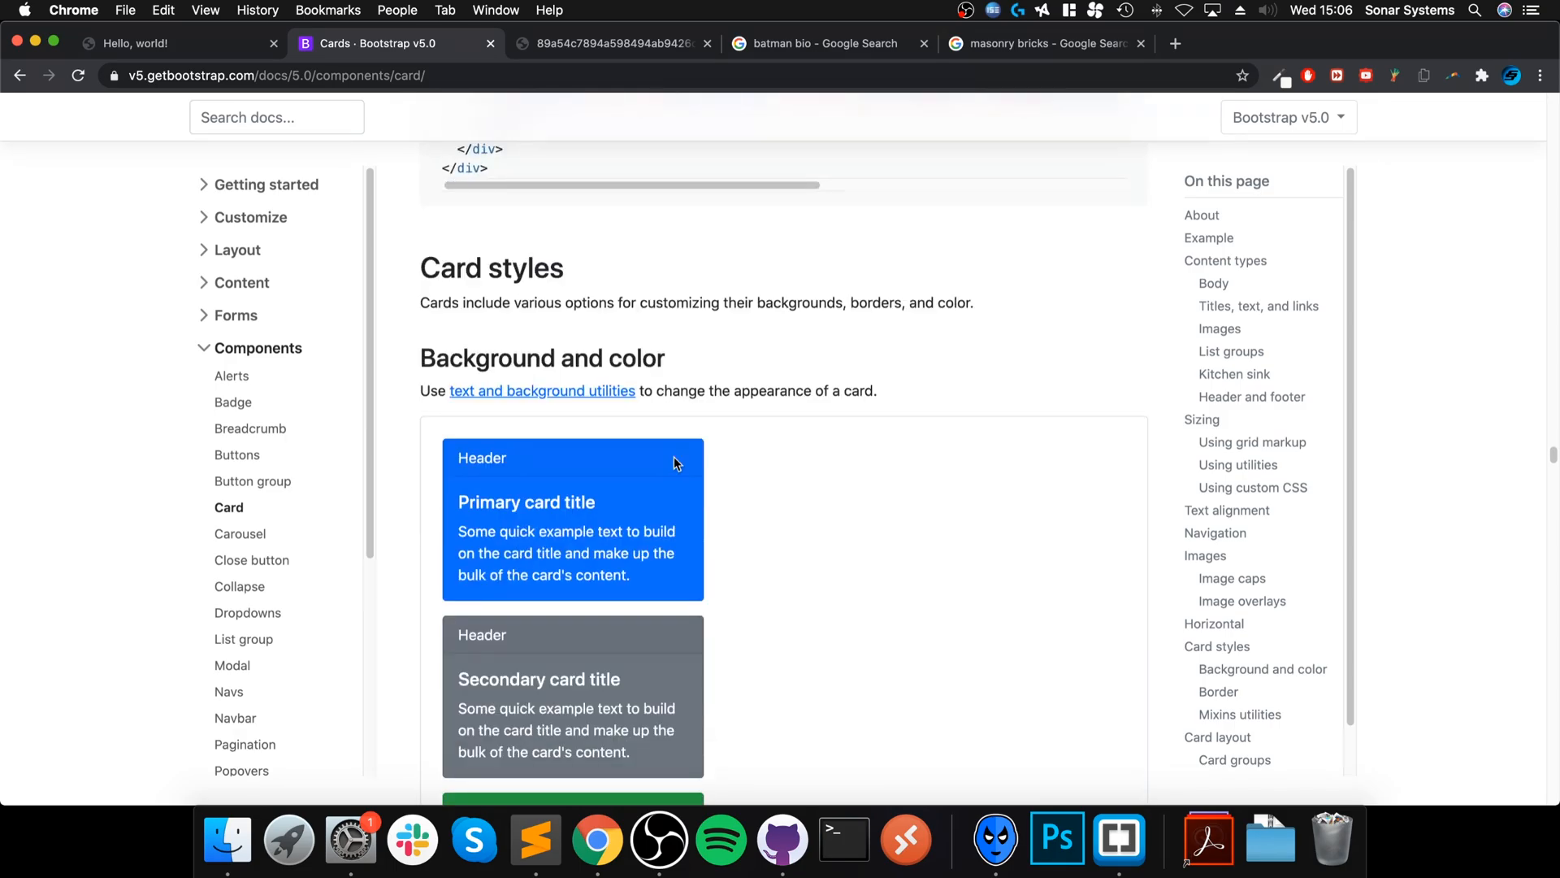
scroll("down", 3)
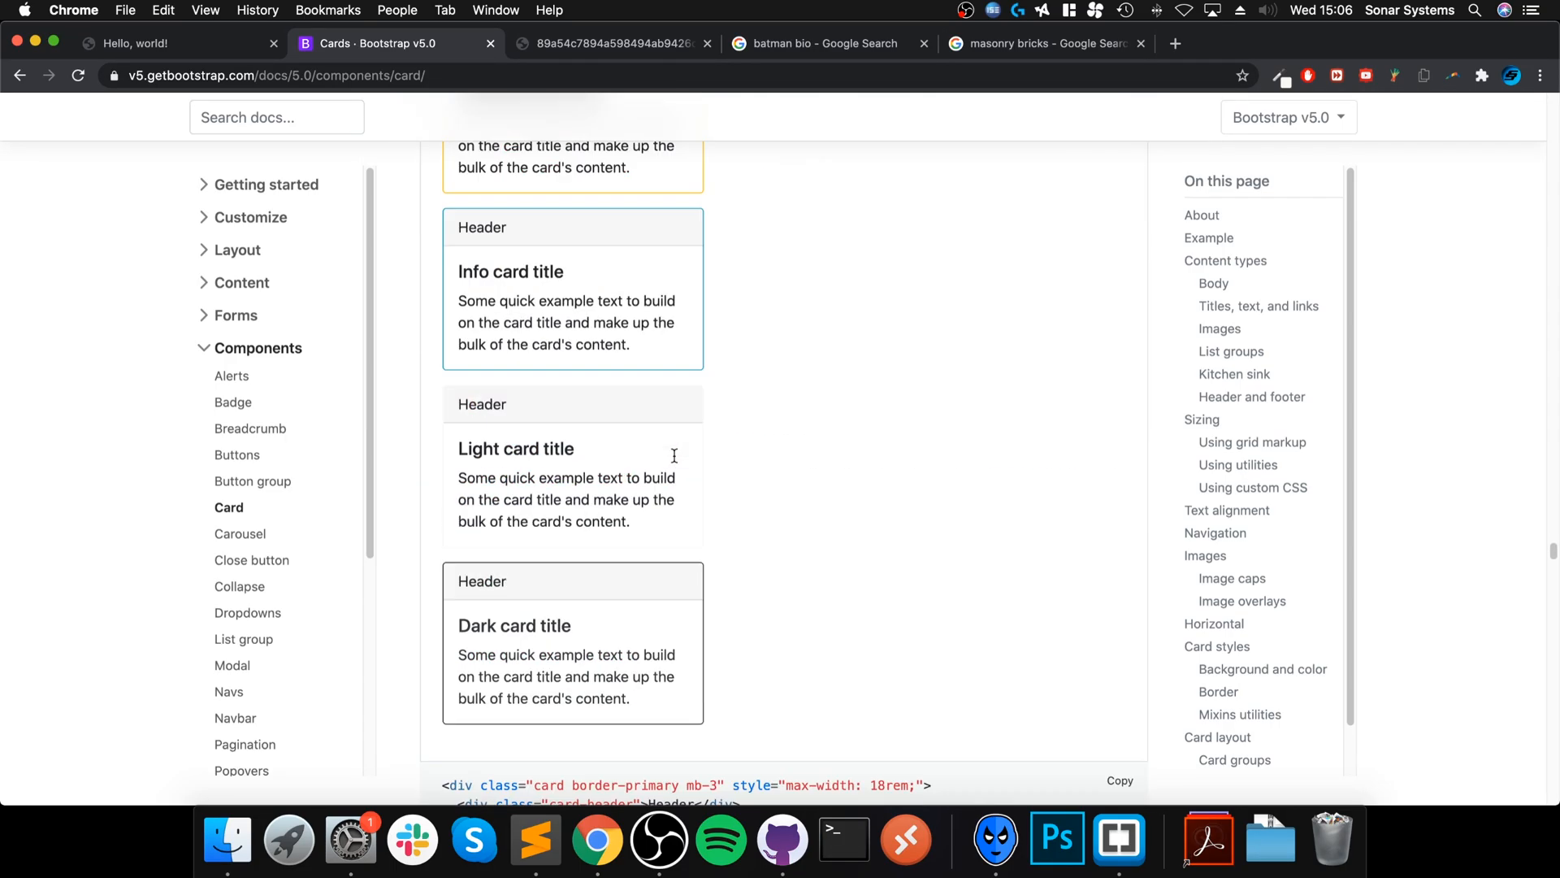
scroll("up", 3)
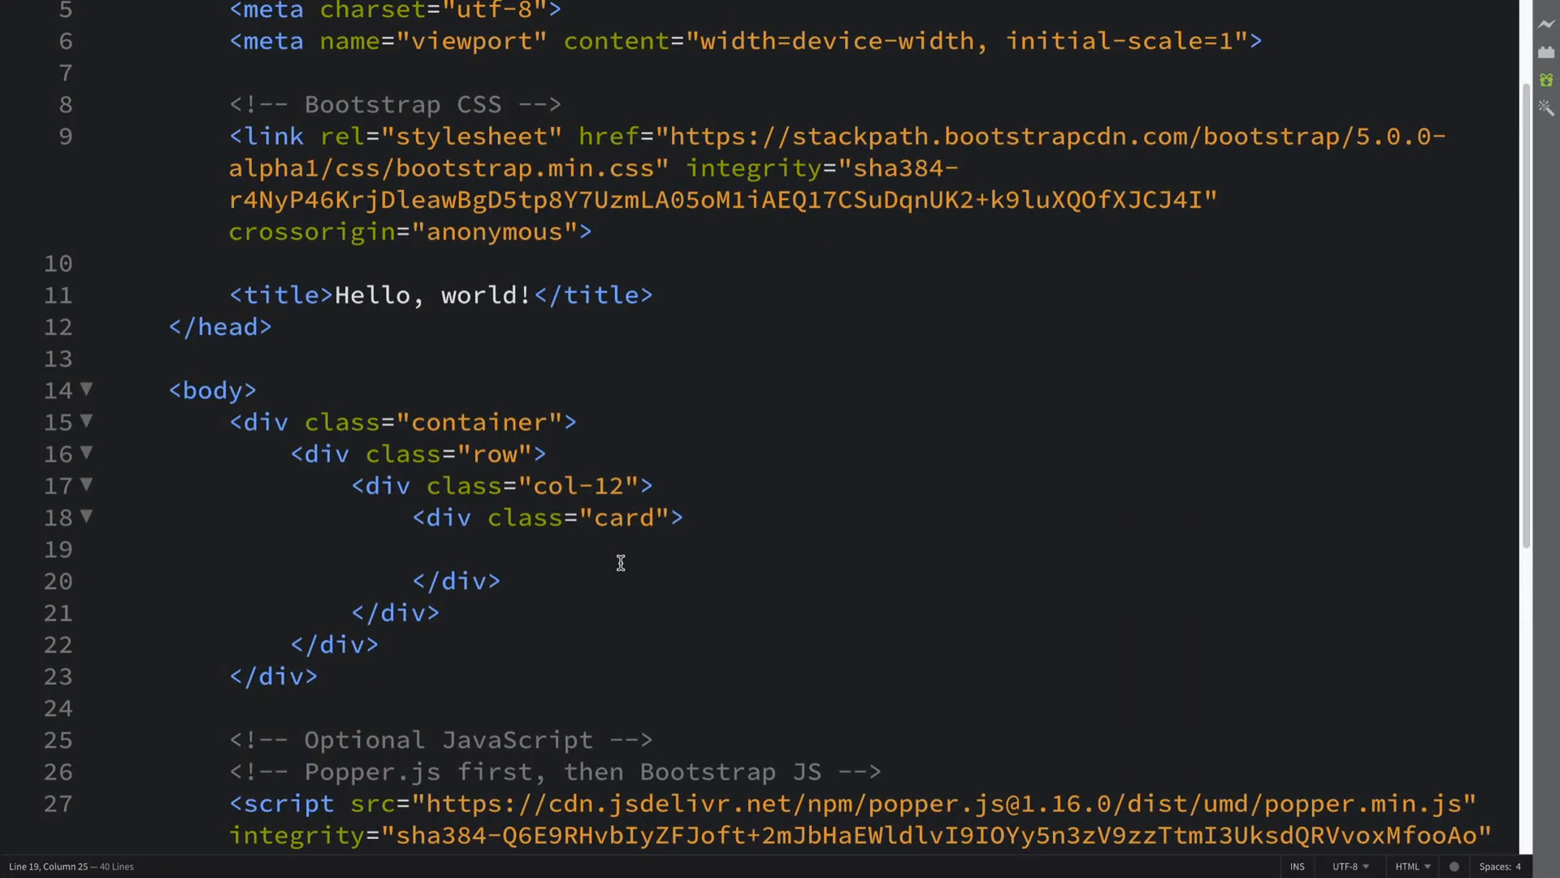
Add an img with class card-img-top, alt "..." and the cinemablend Batman image URL as src.
type("<img src=\"")
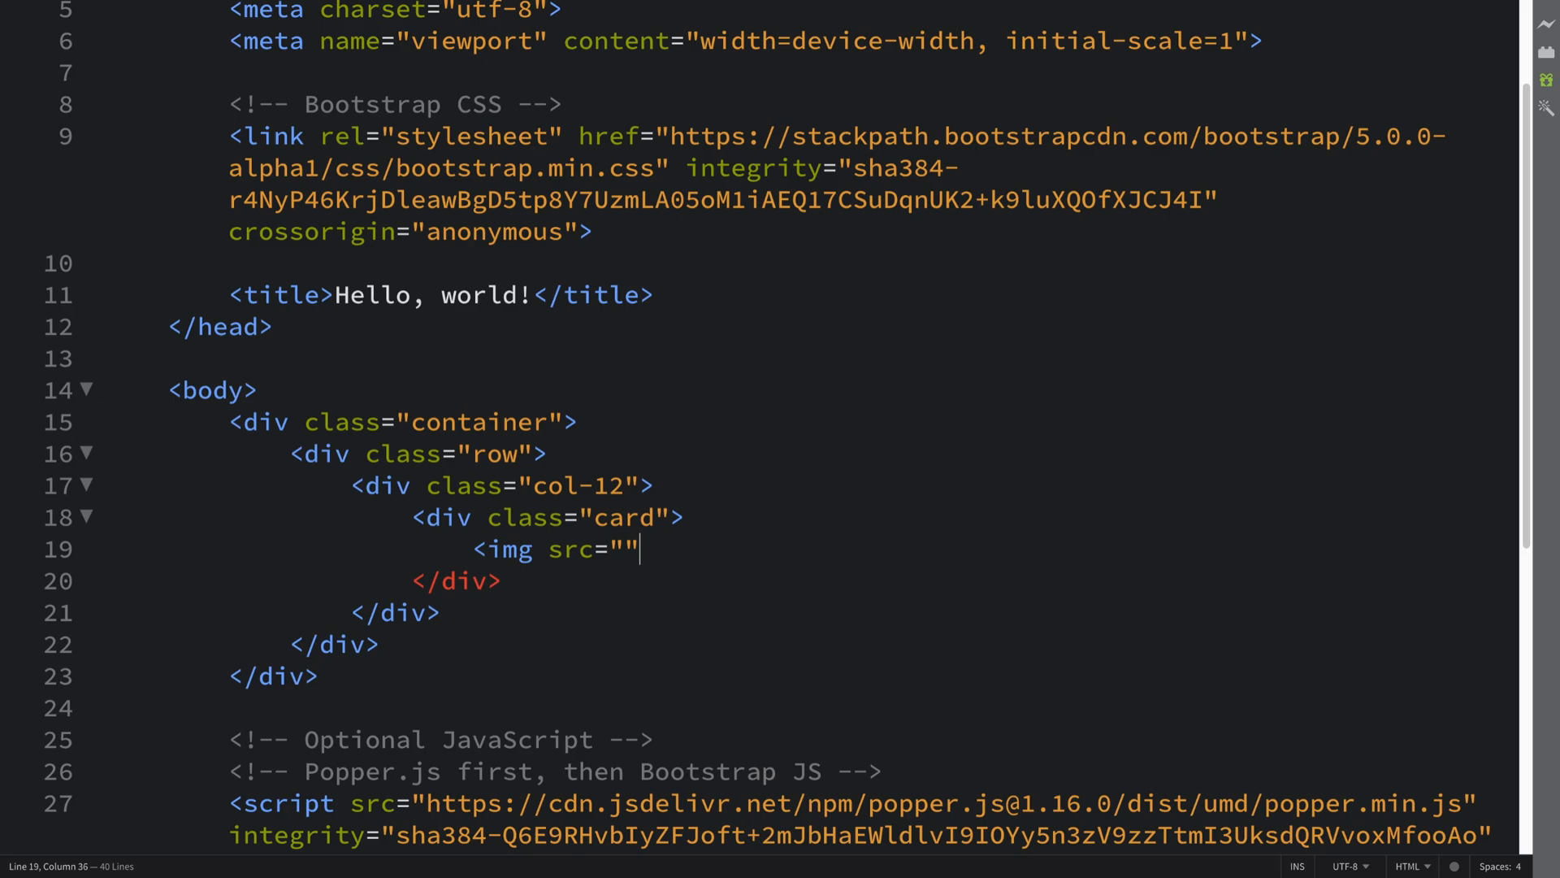
type("class=\"card")
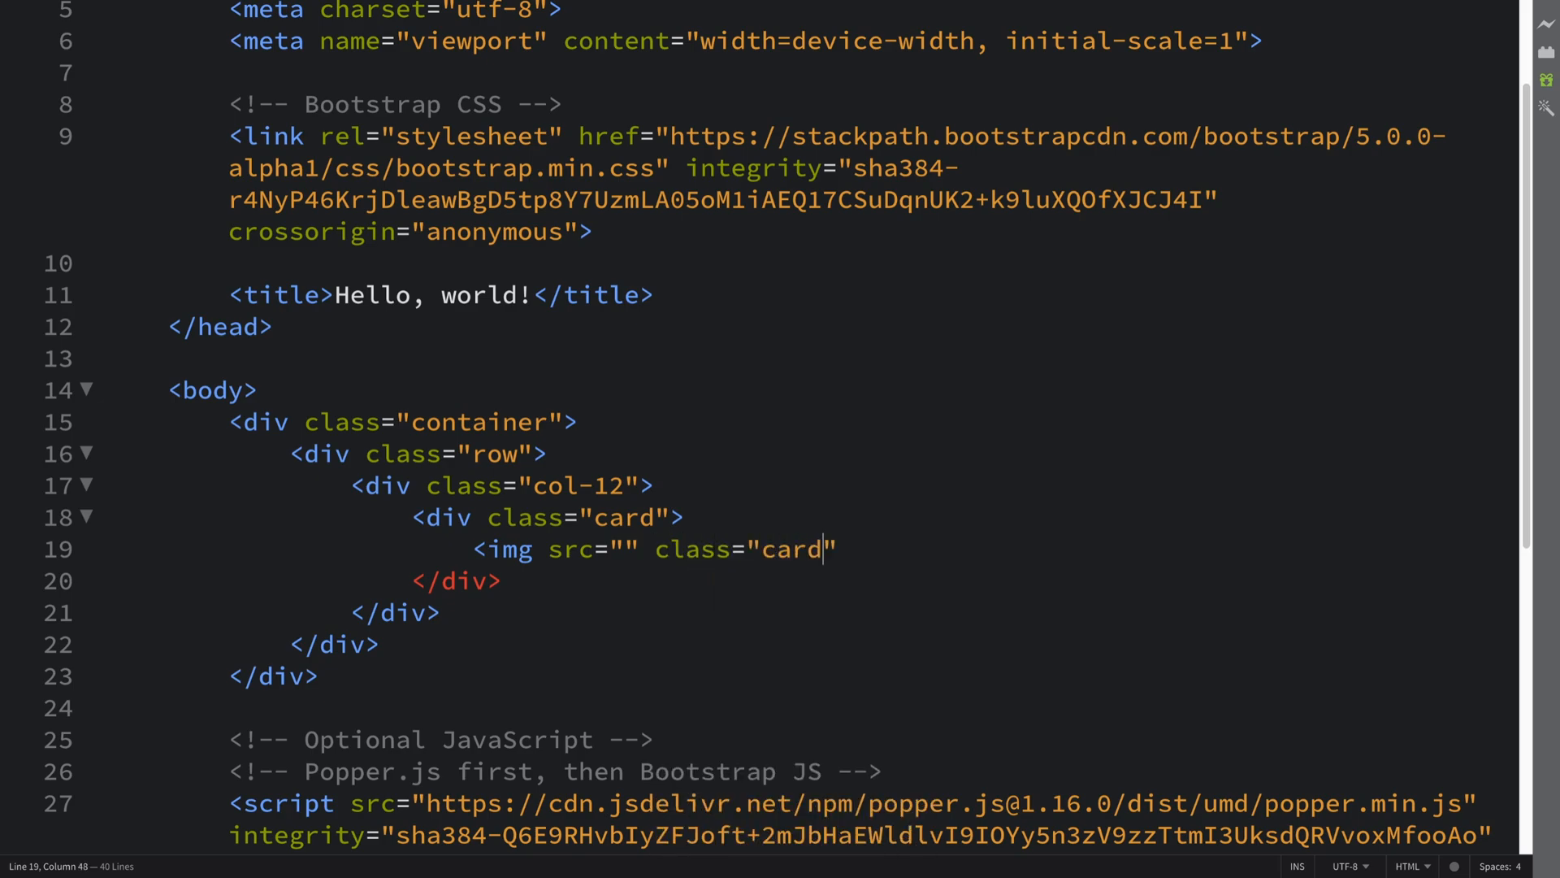
type("-img-top")
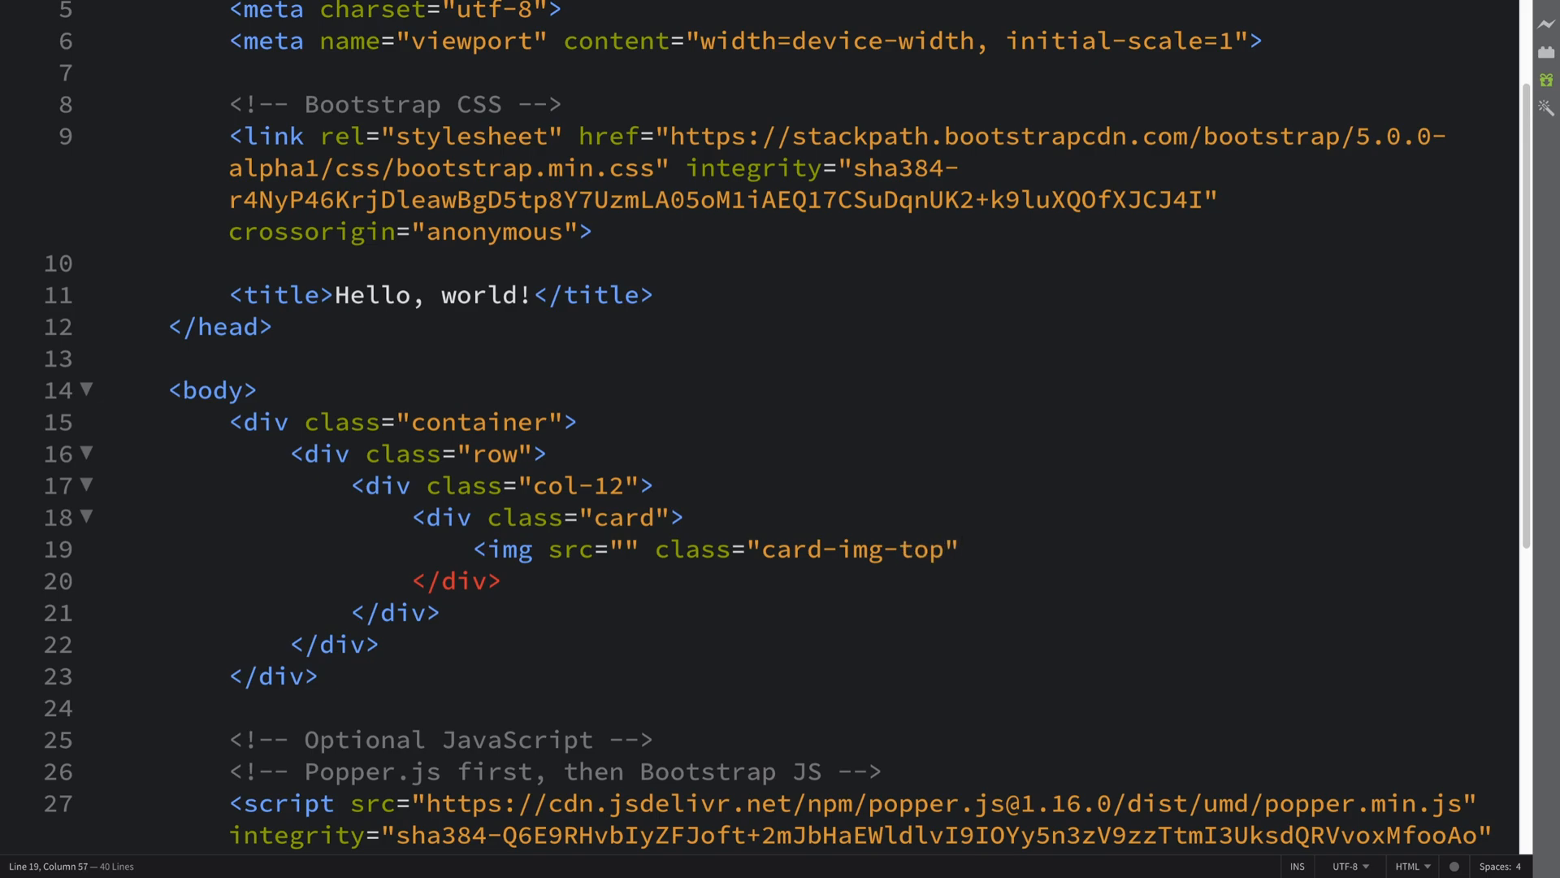
type("alt=\"")
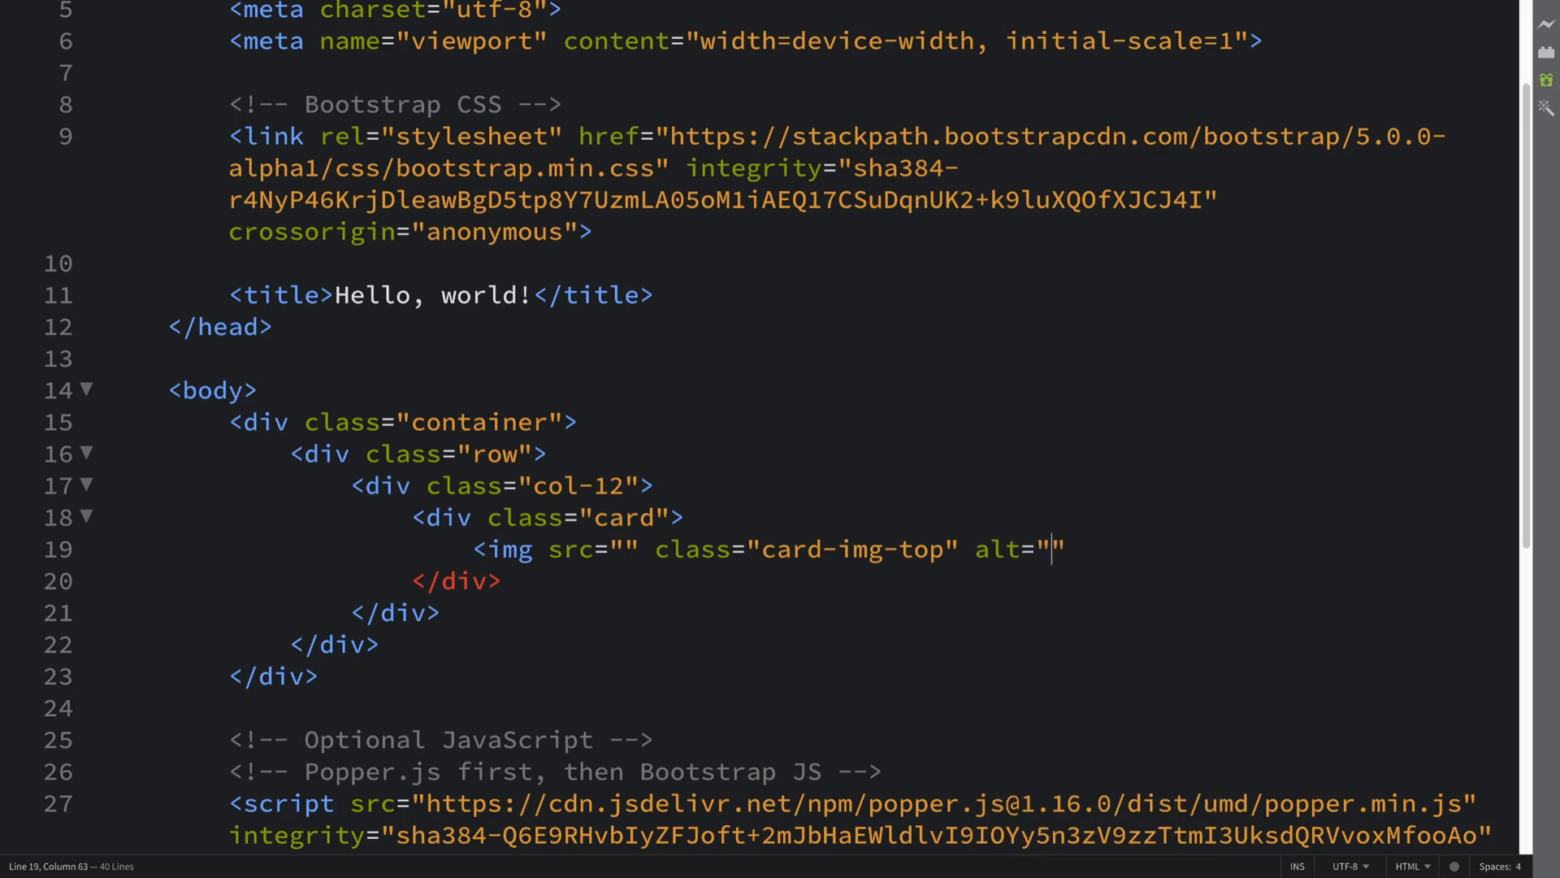
type("...")
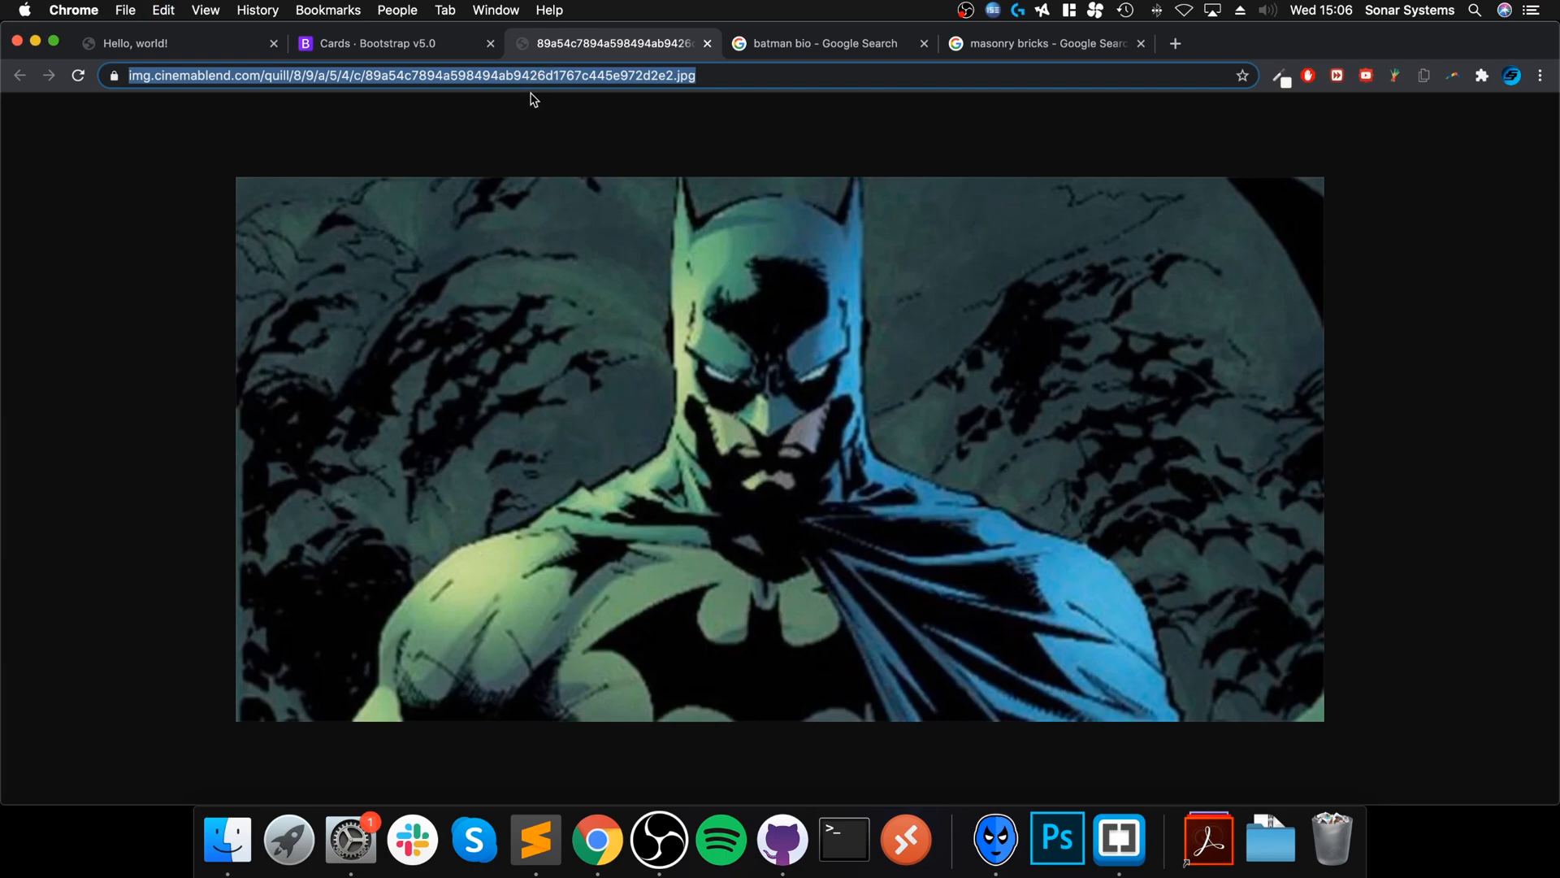
left_click(535, 839)
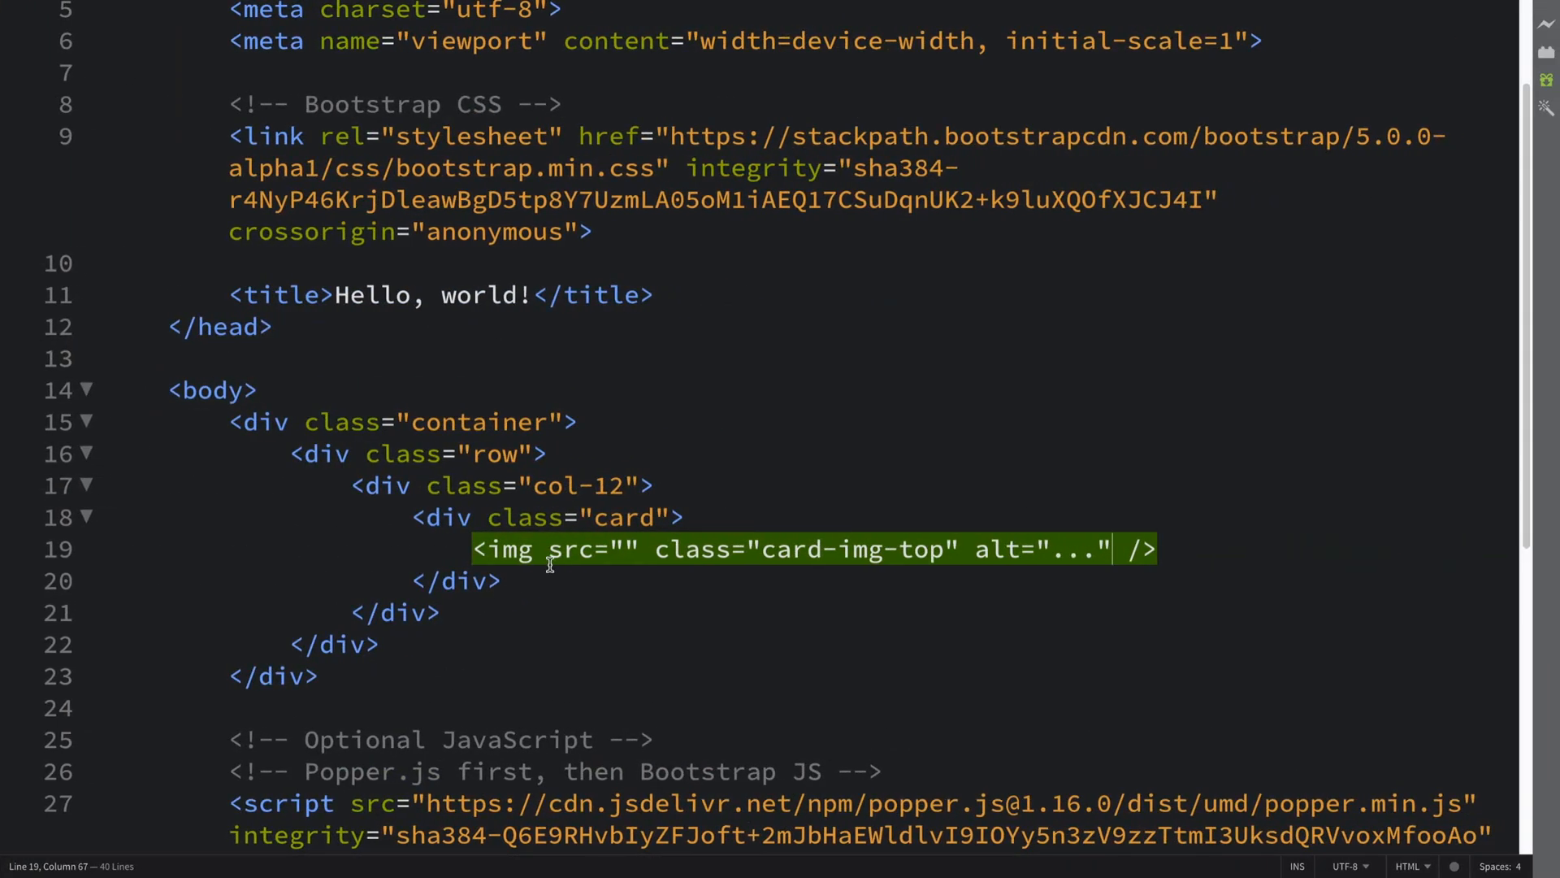
type("https://img.cinemablend.com/quill/8/9/a/5/4/c/89a54c7894a598494ab9426d1767c445e972d2e2.jpg")
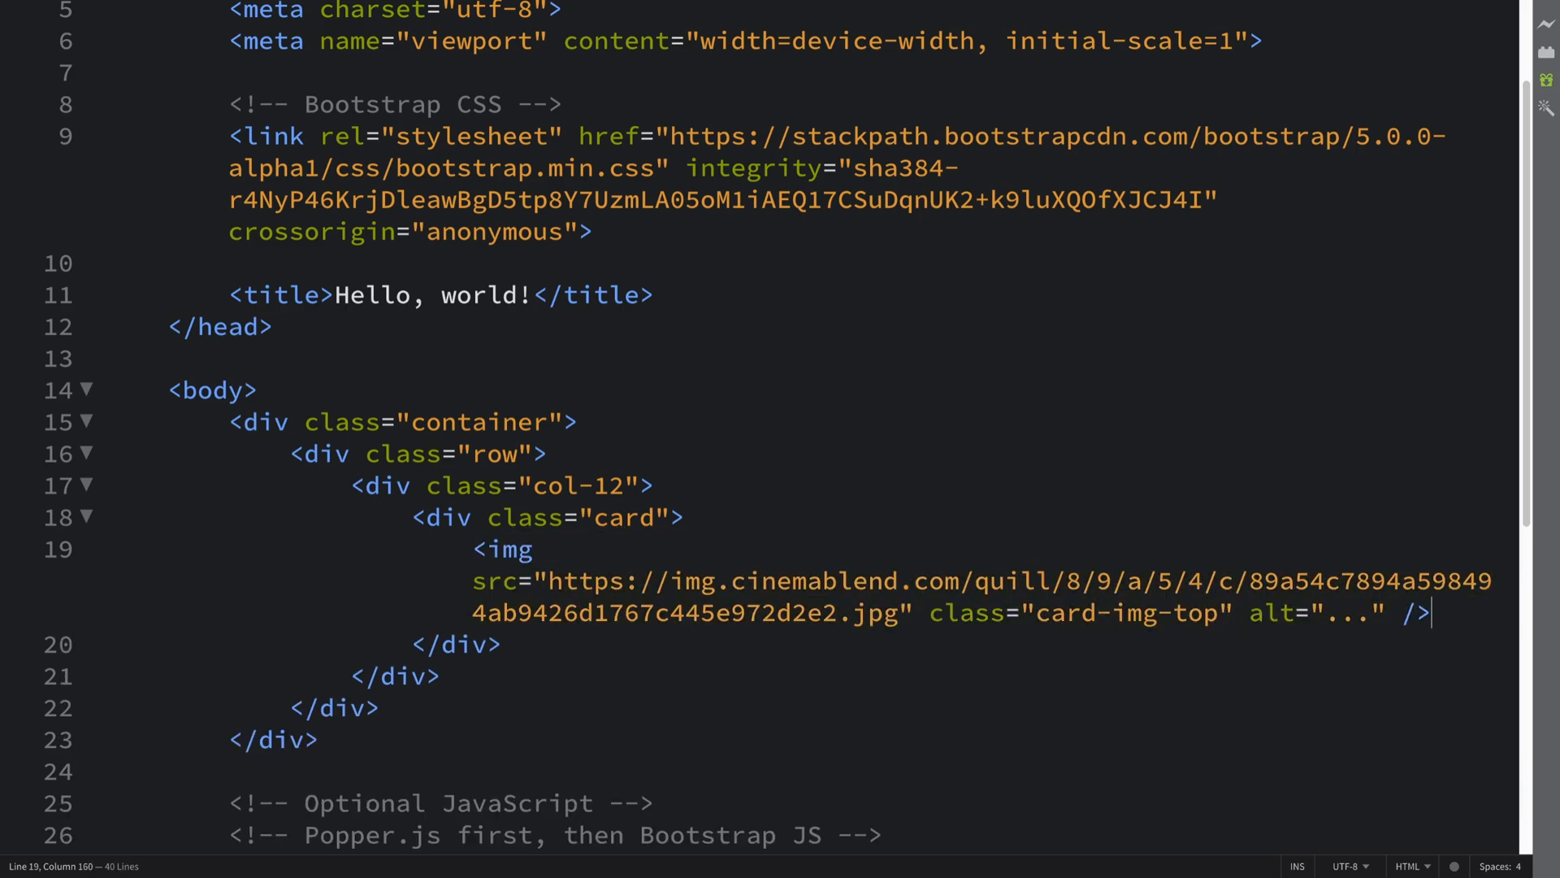
key("enter")
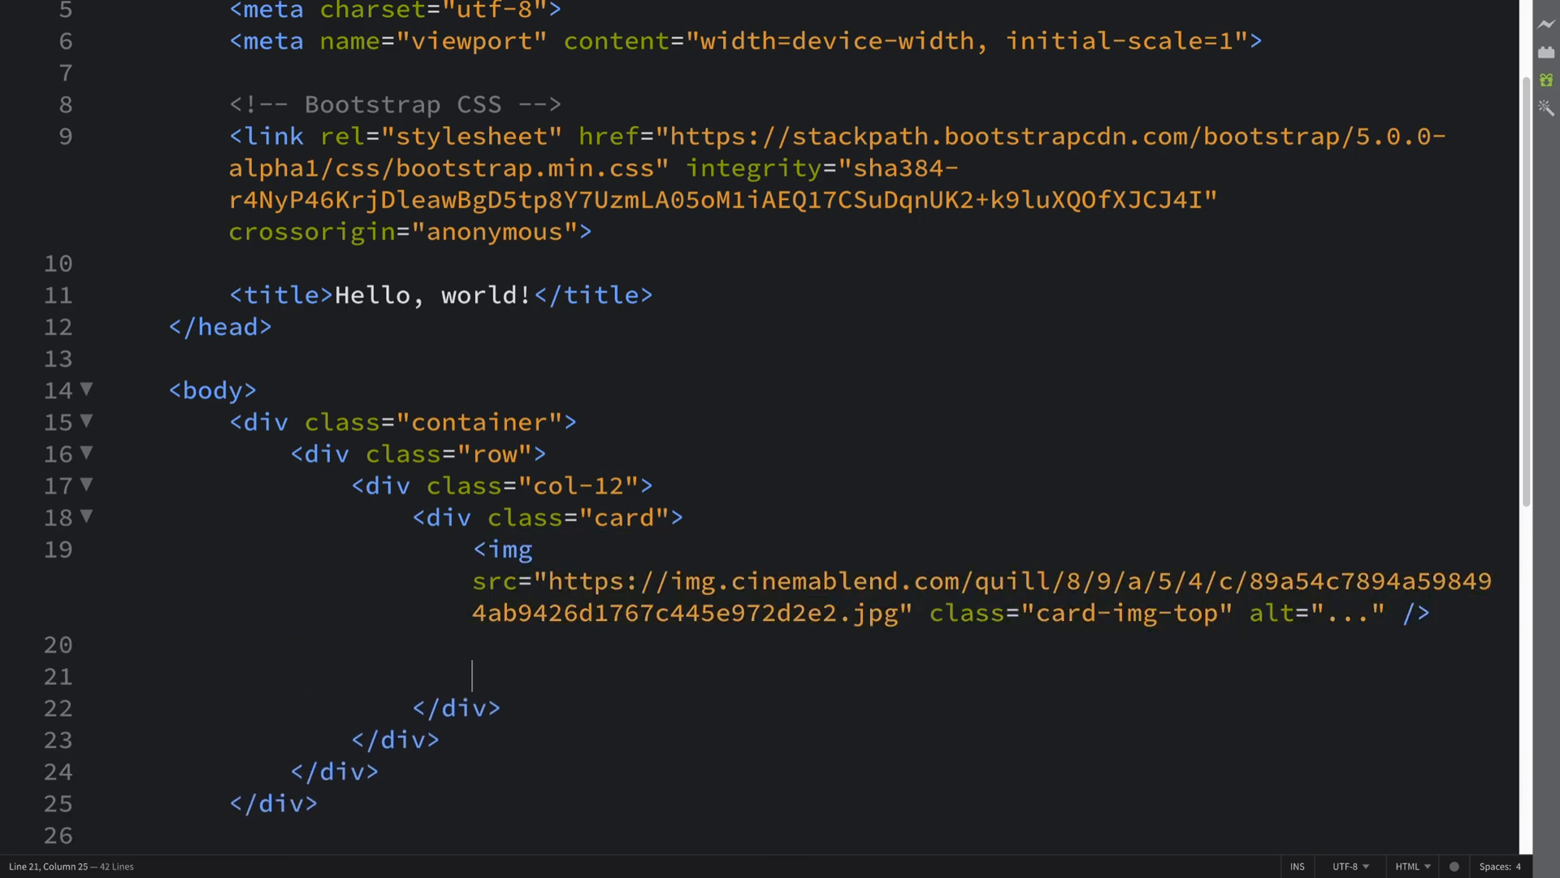
Add a <div class="card-body"> below the image.
type("<div>")
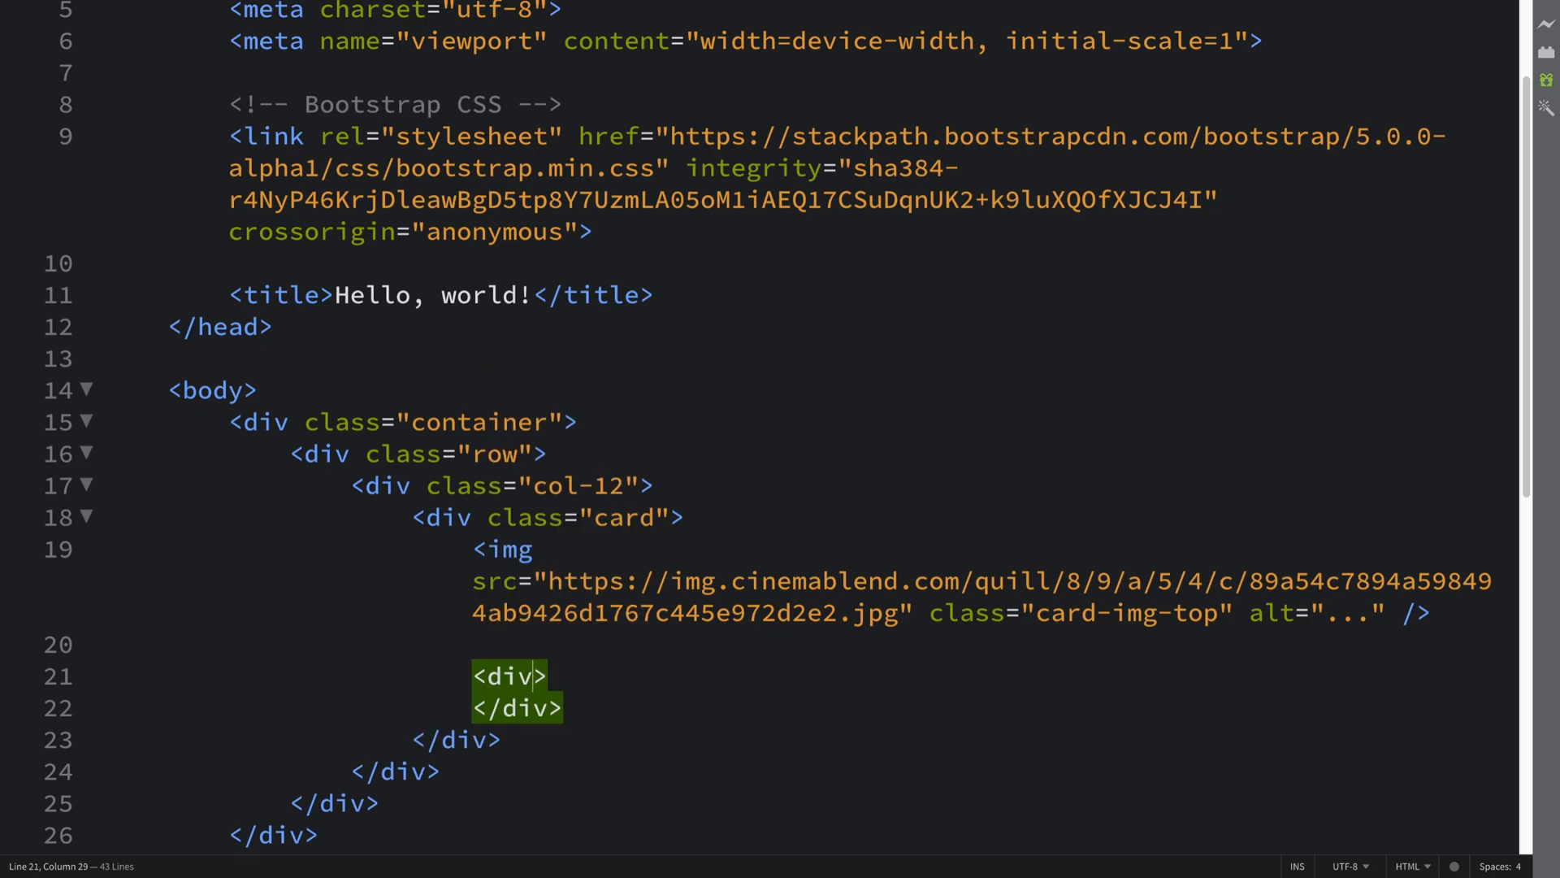
type("class=\"c\"")
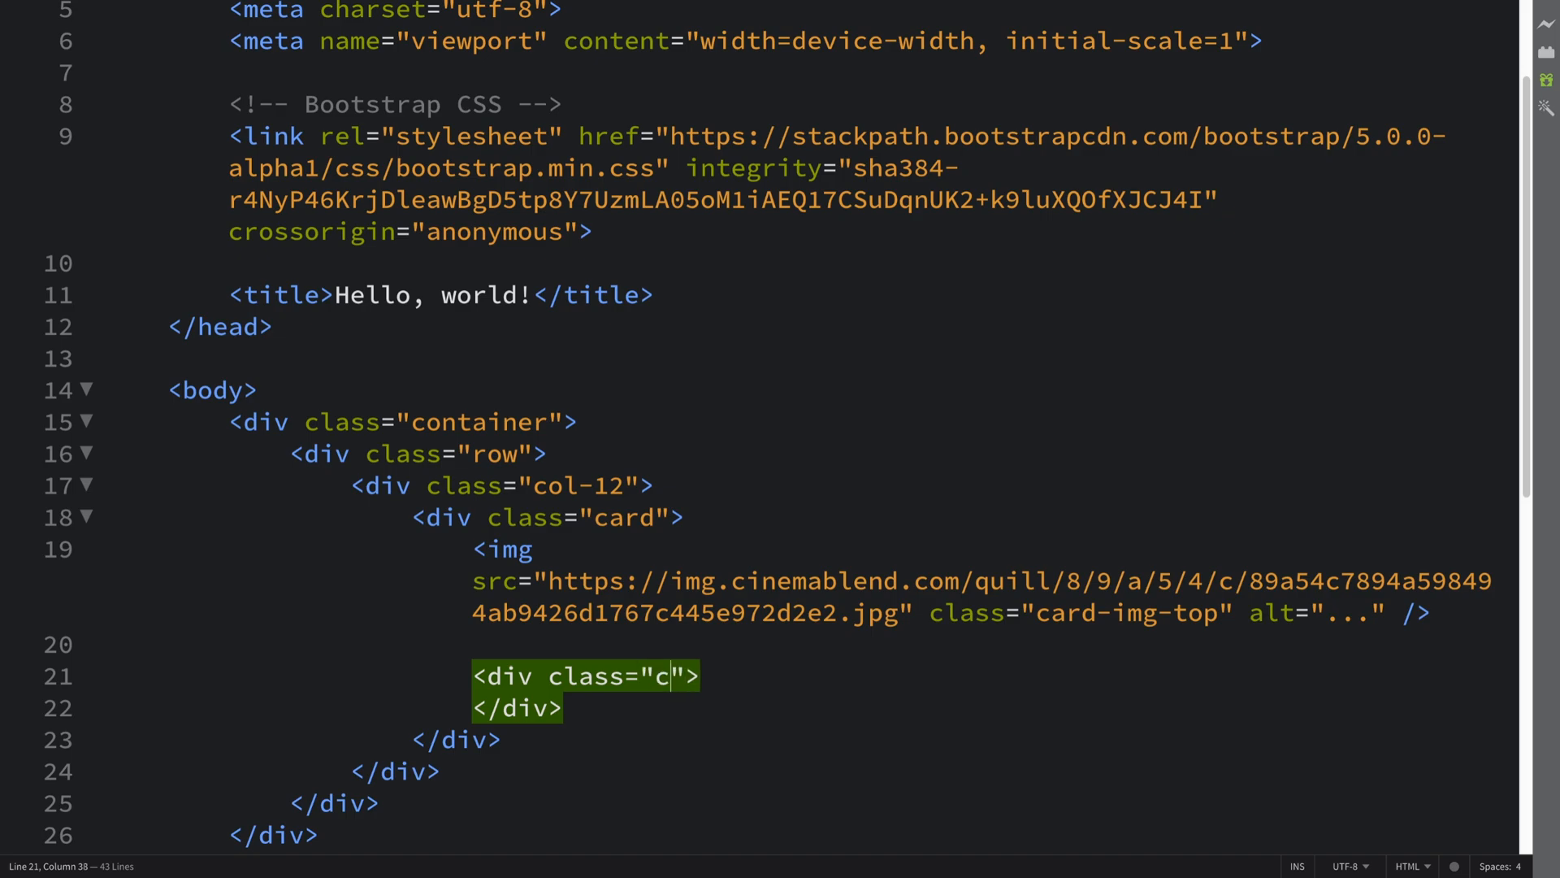
type("ard-body")
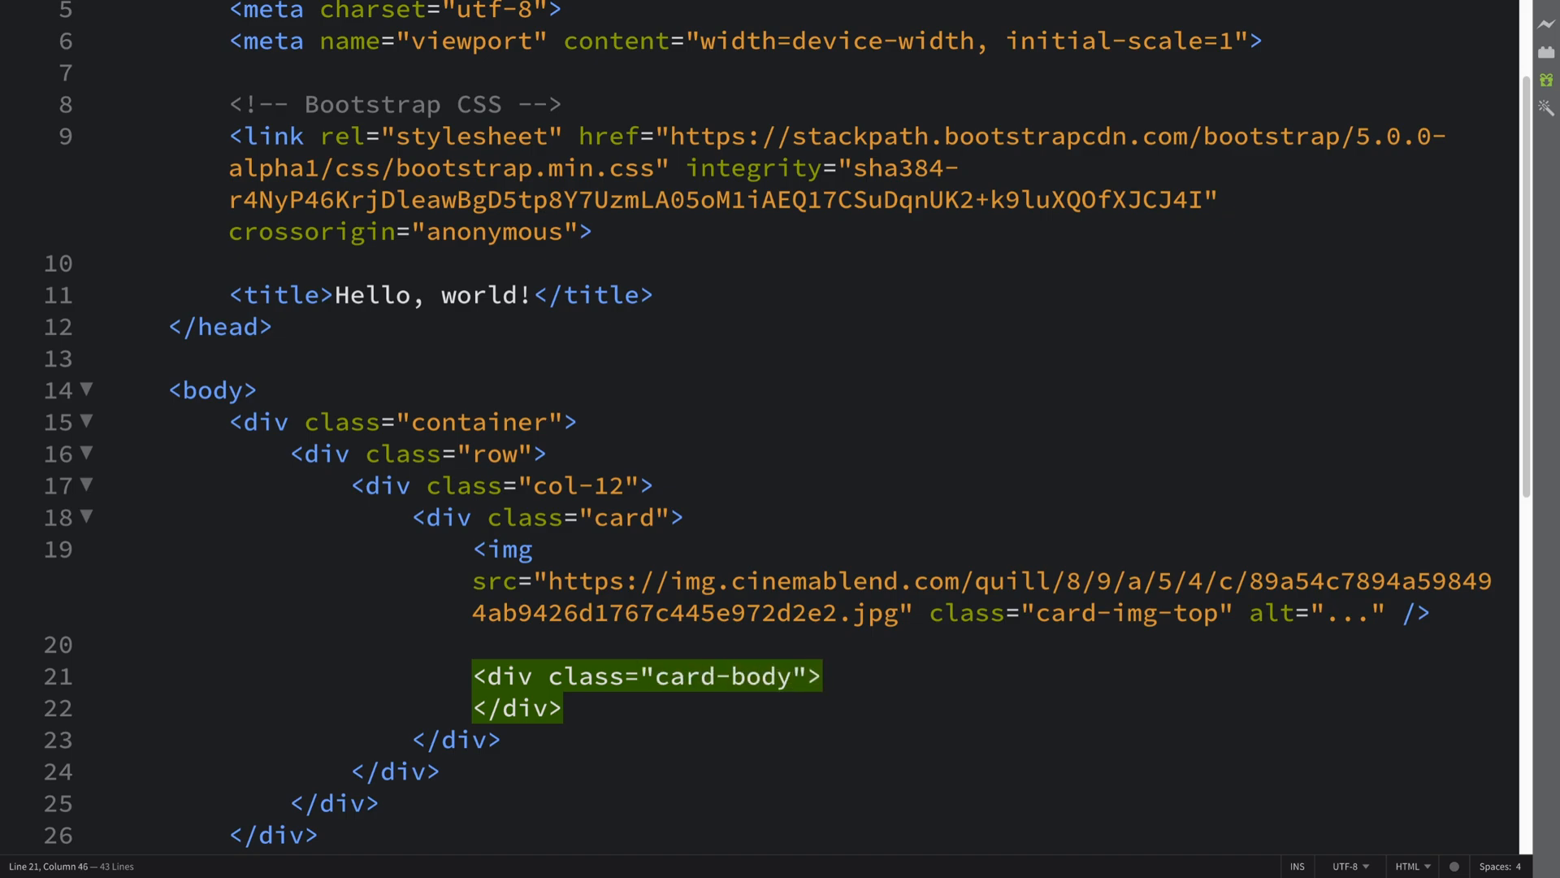
key("enter")
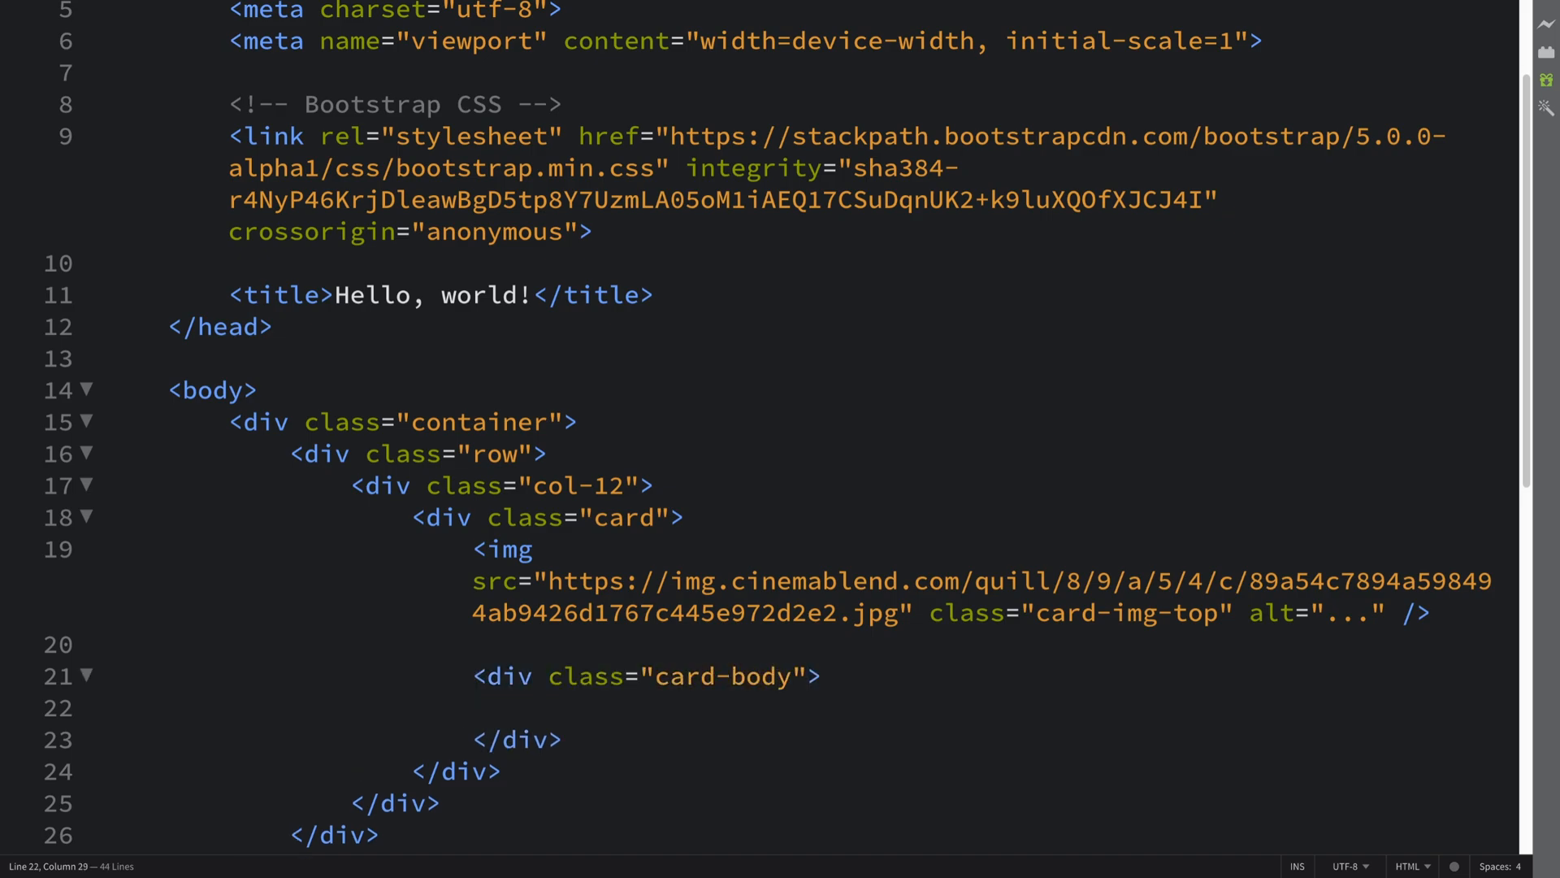
Inside the card body, add an h5 with class card-title reading Title, then start a p tag.
type("<h5></h5>")
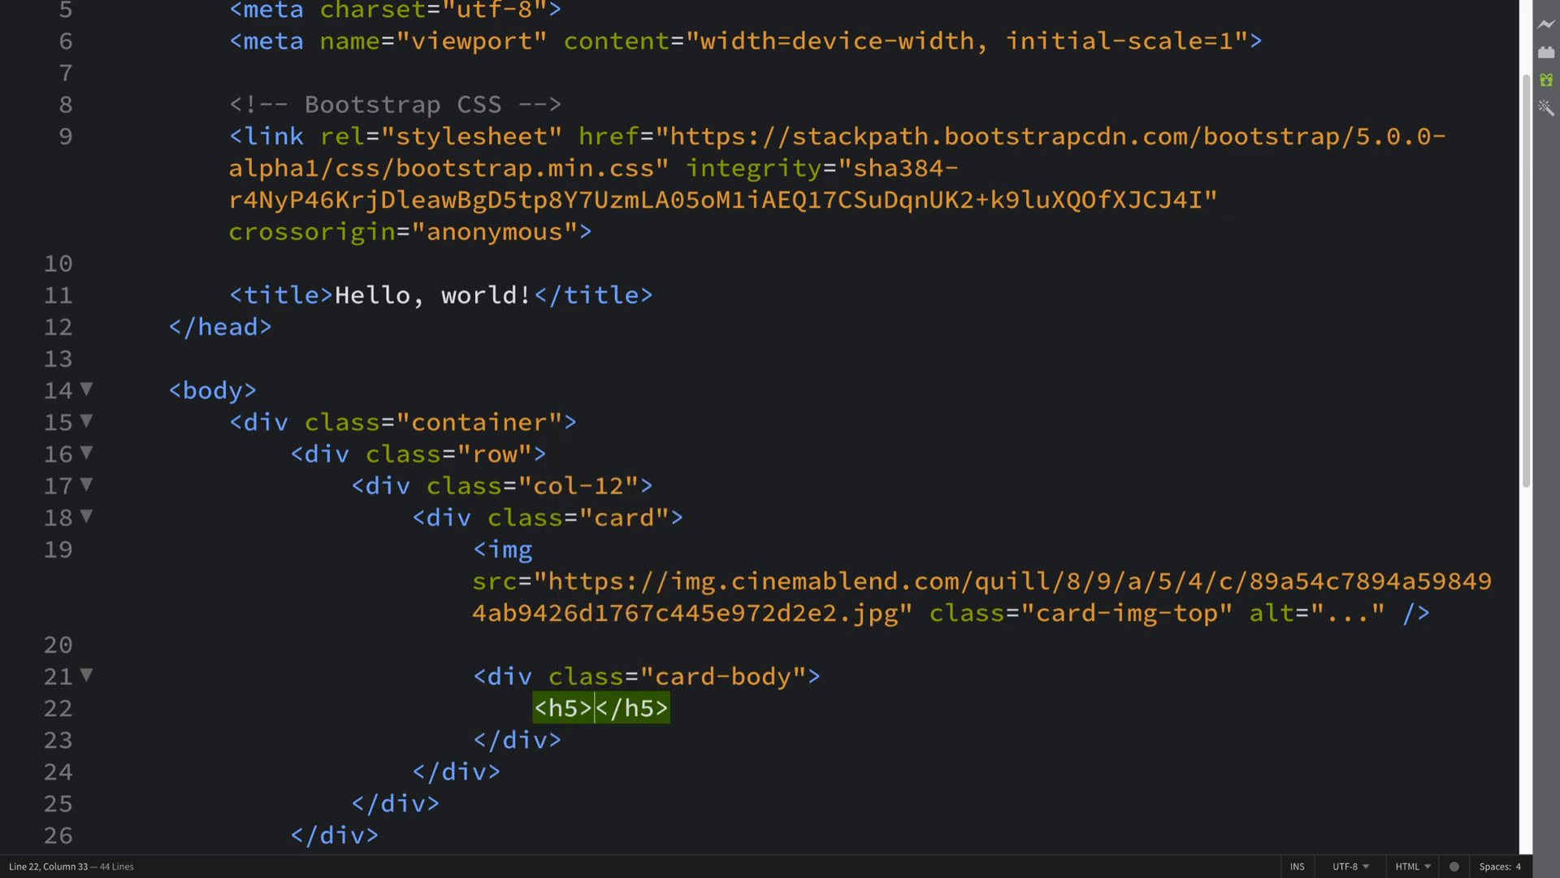
type("Title")
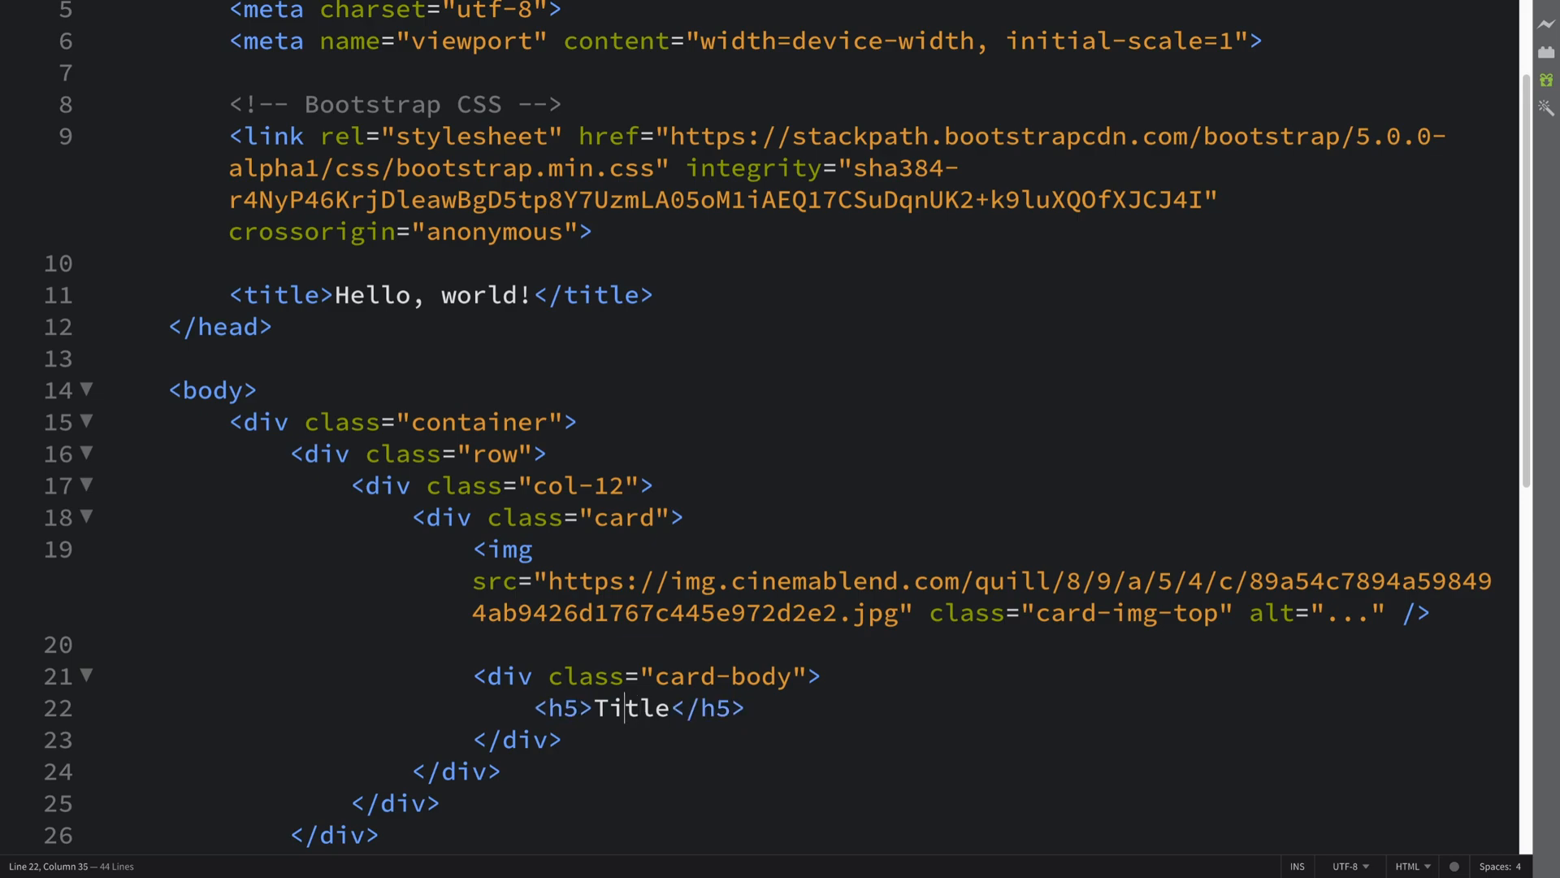
type("class=\"c")
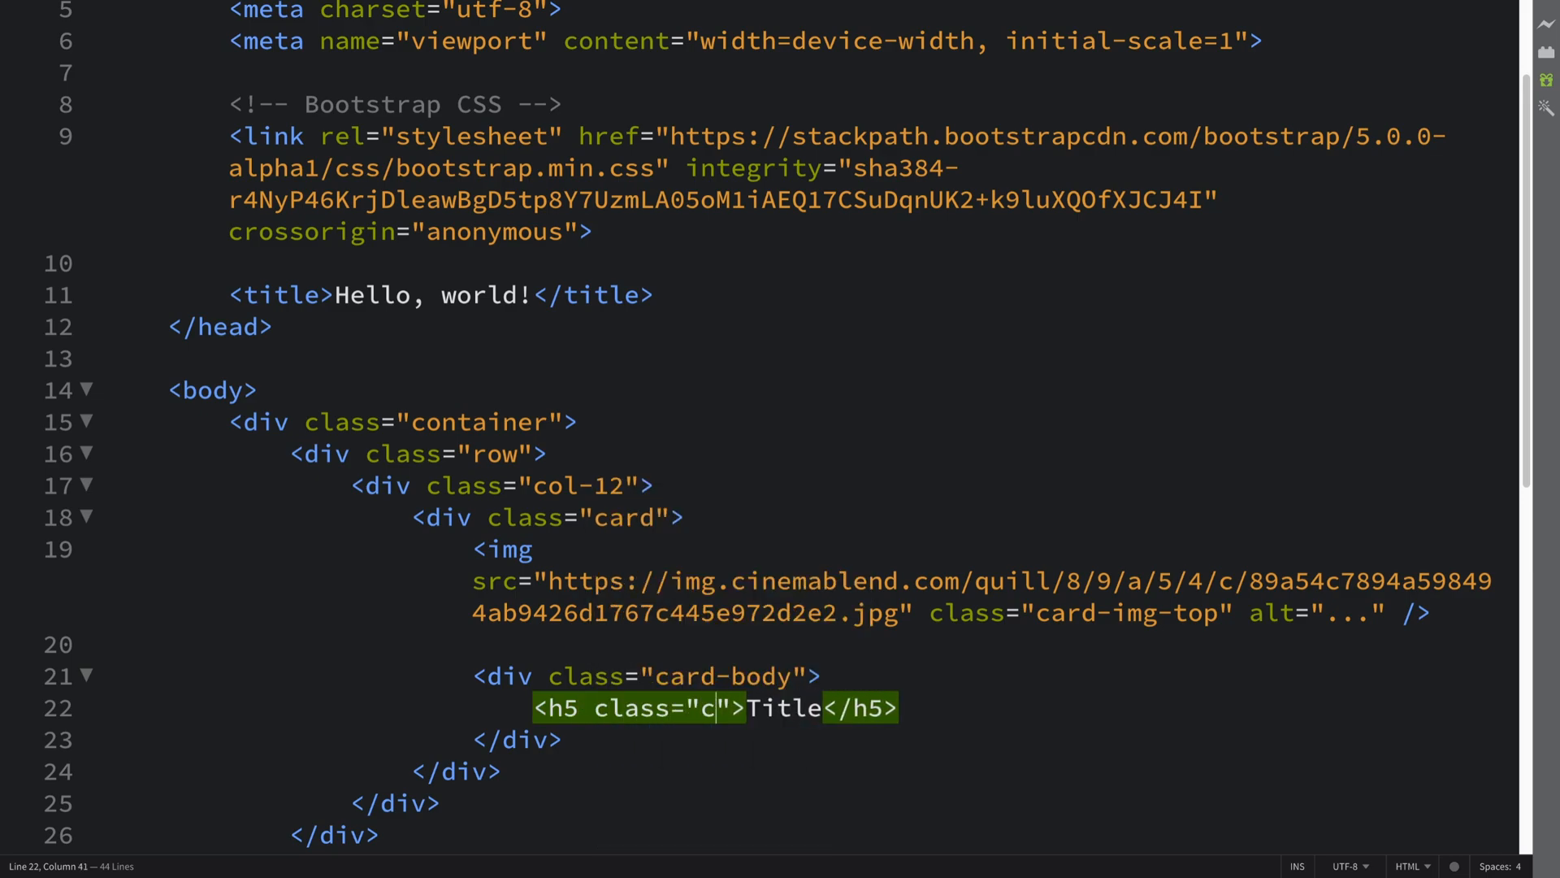
type("ard-title")
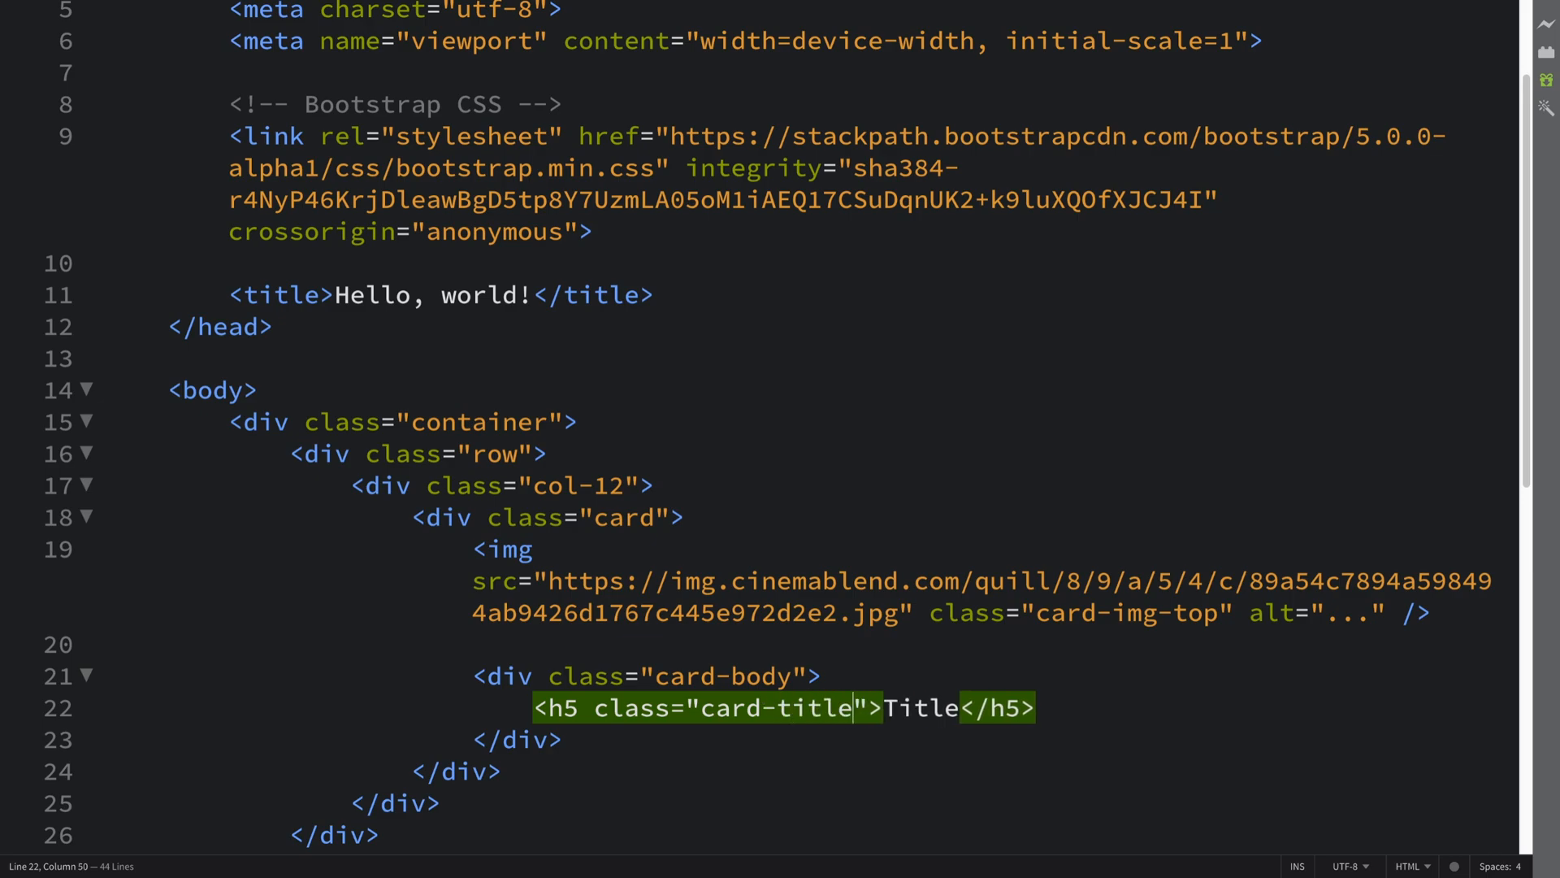
type("<p></p>")
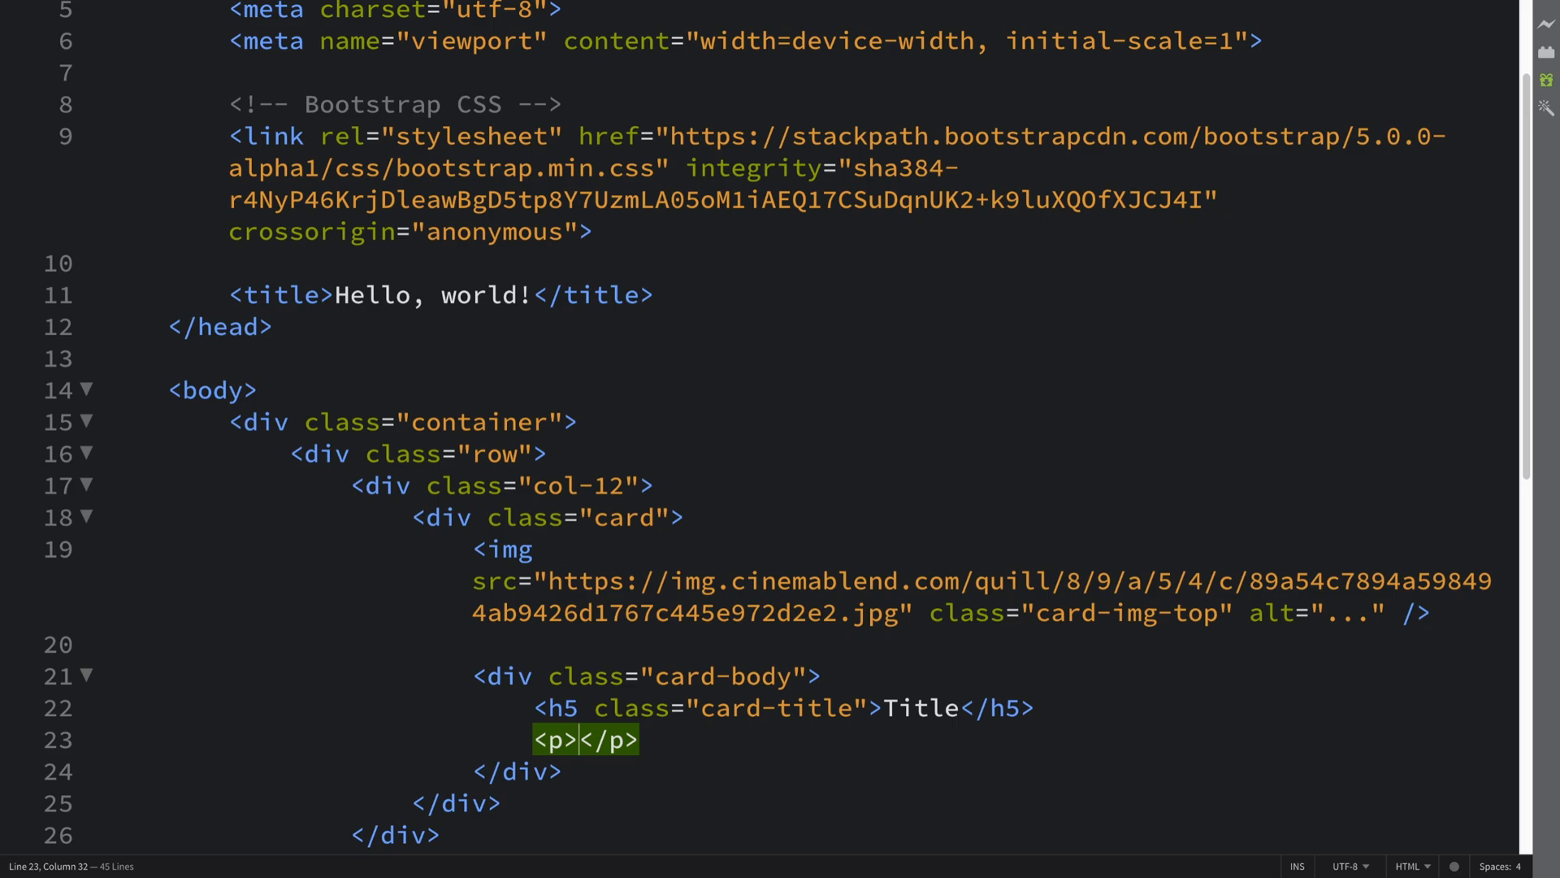
Give the empty paragraph the class card-text.
type("class=\"\"")
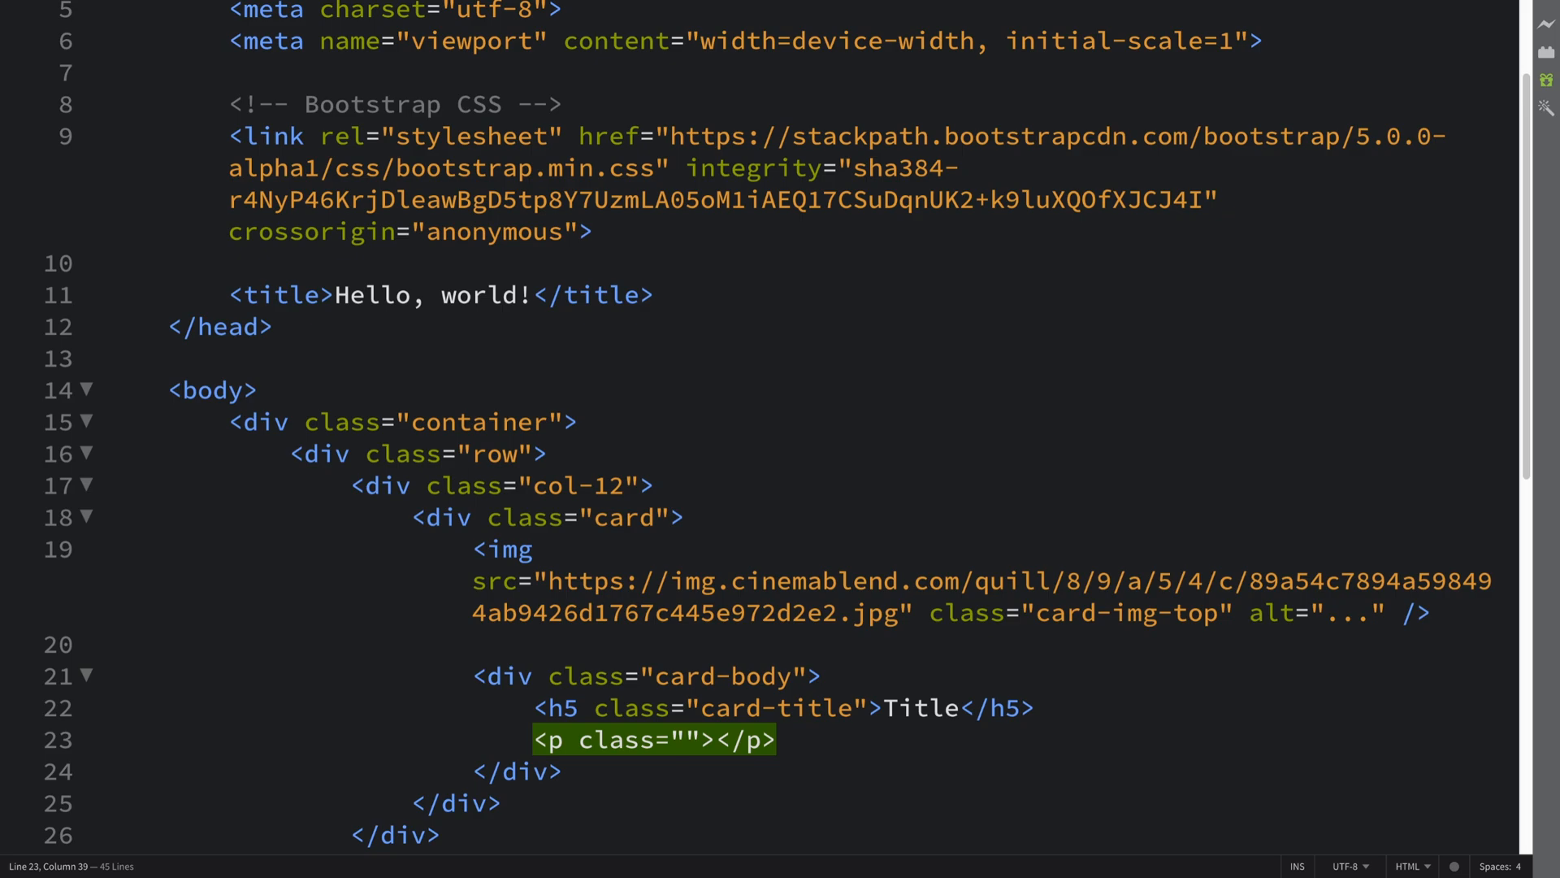
type("card-t")
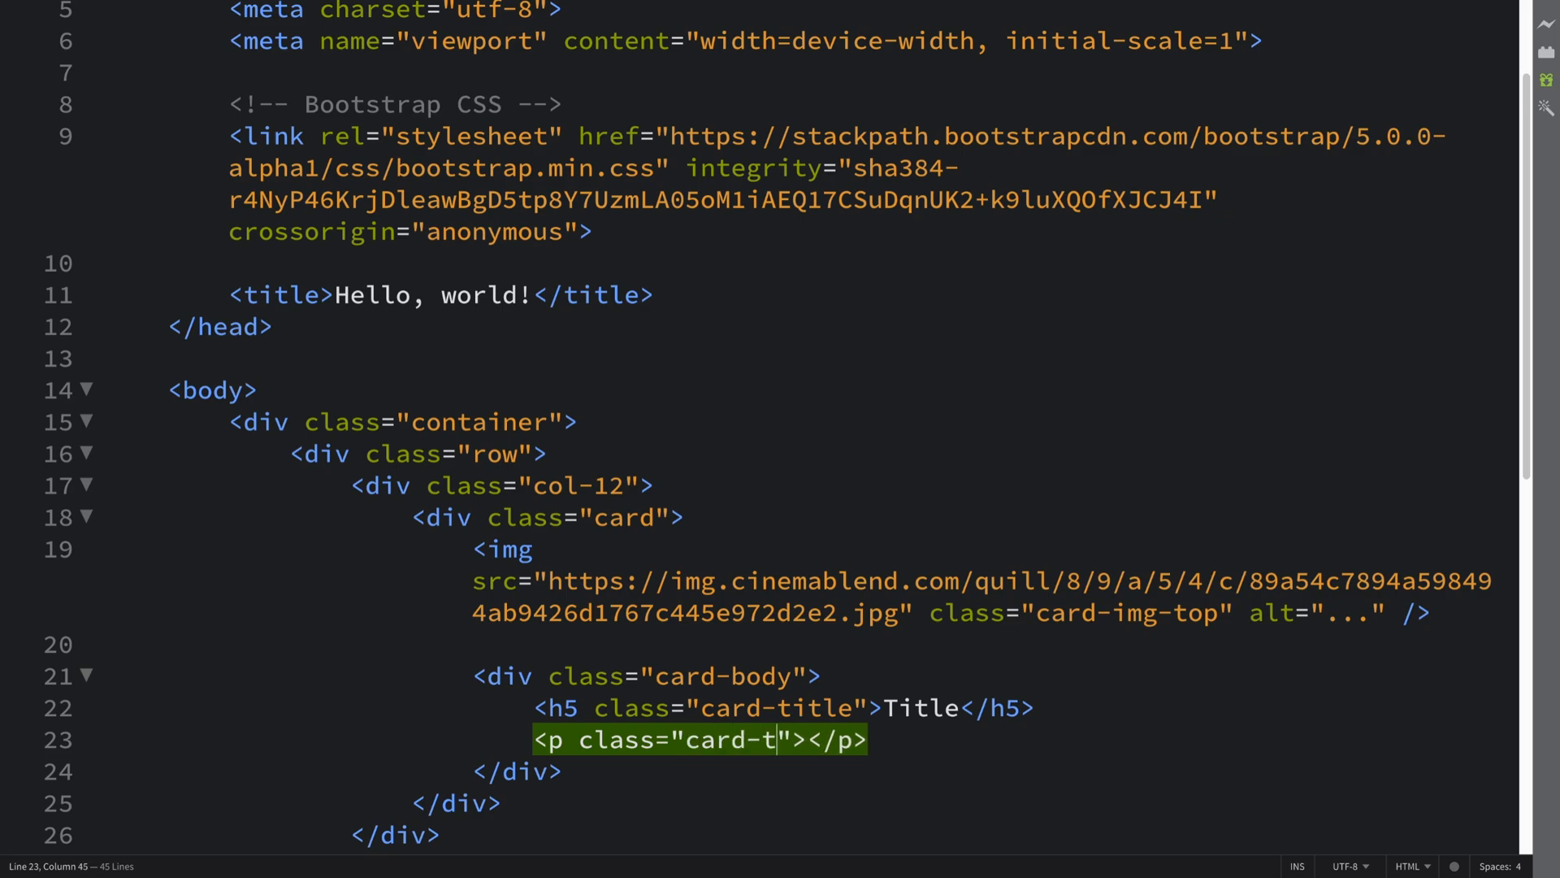
type("ext")
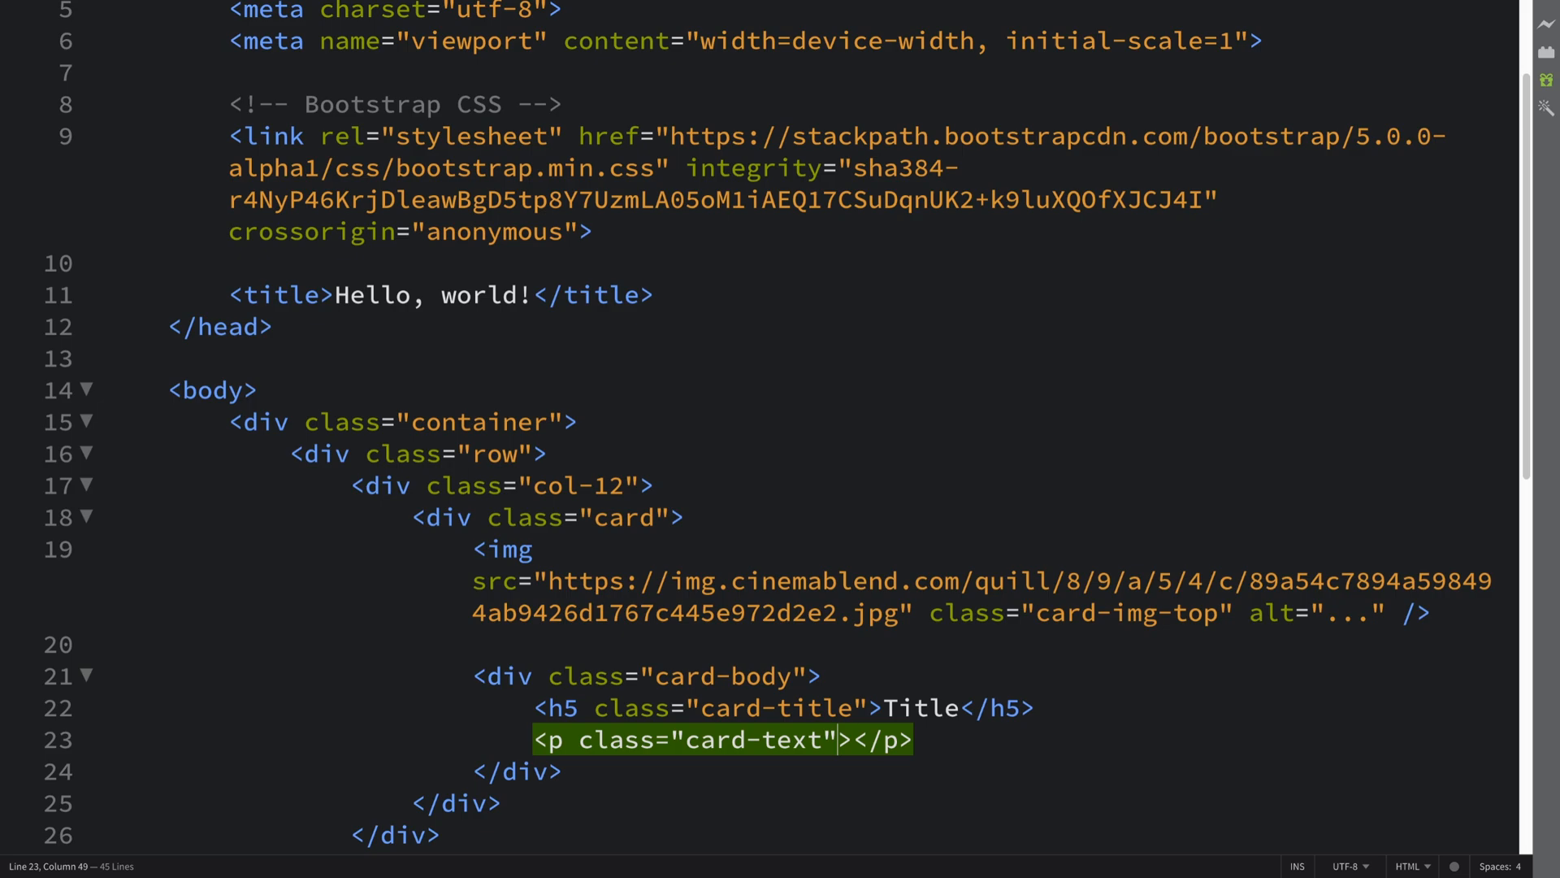
left_click(611, 43)
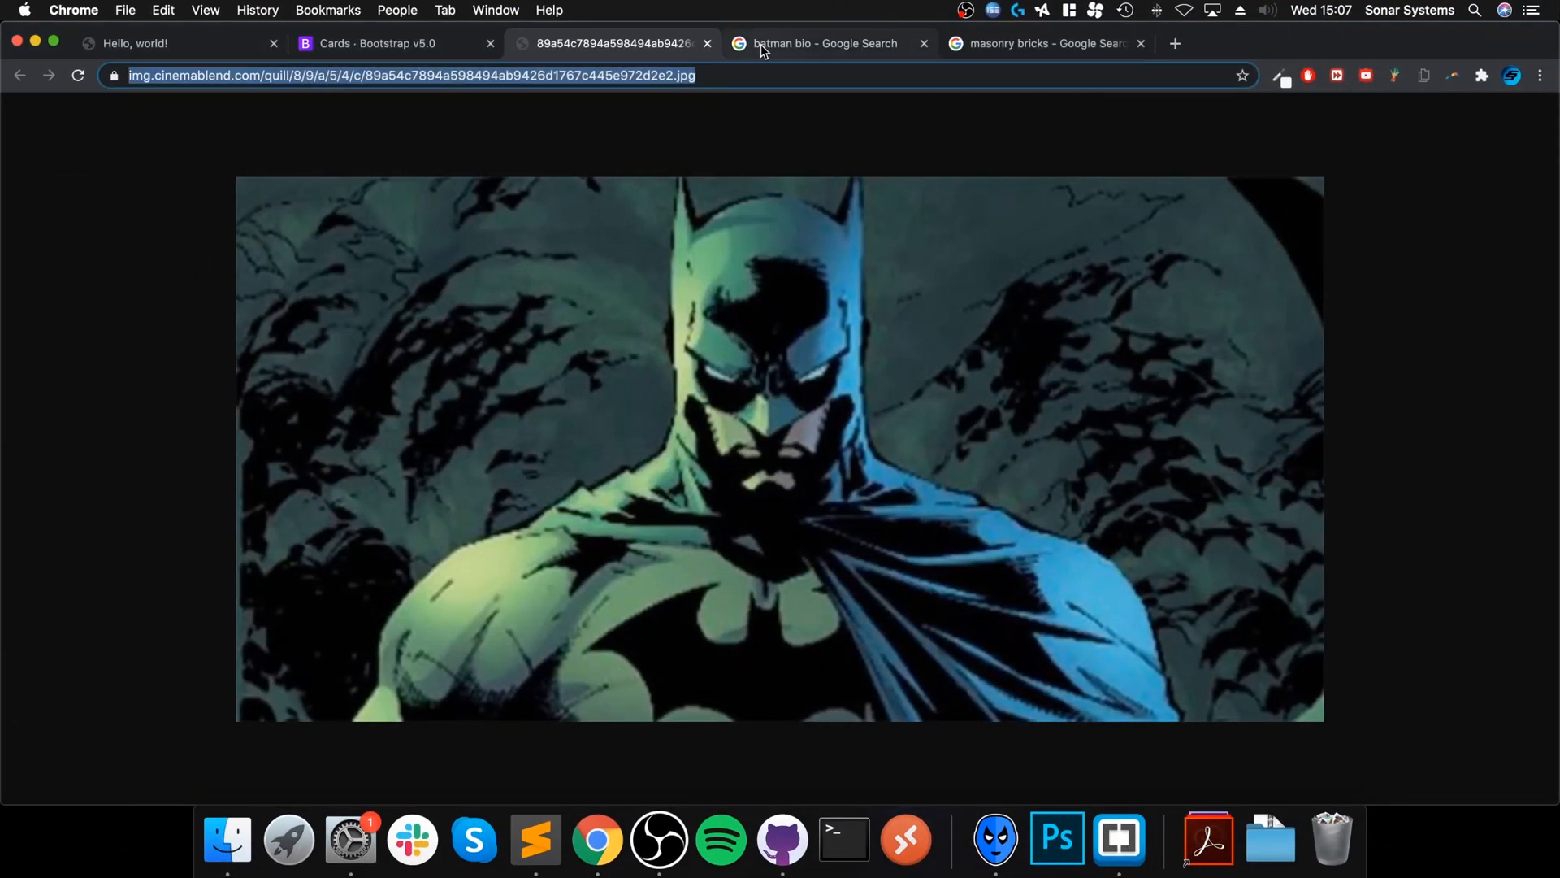
Fill the card-text paragraph with the Batman origin bio from the batman bio tab.
left_click(820, 43)
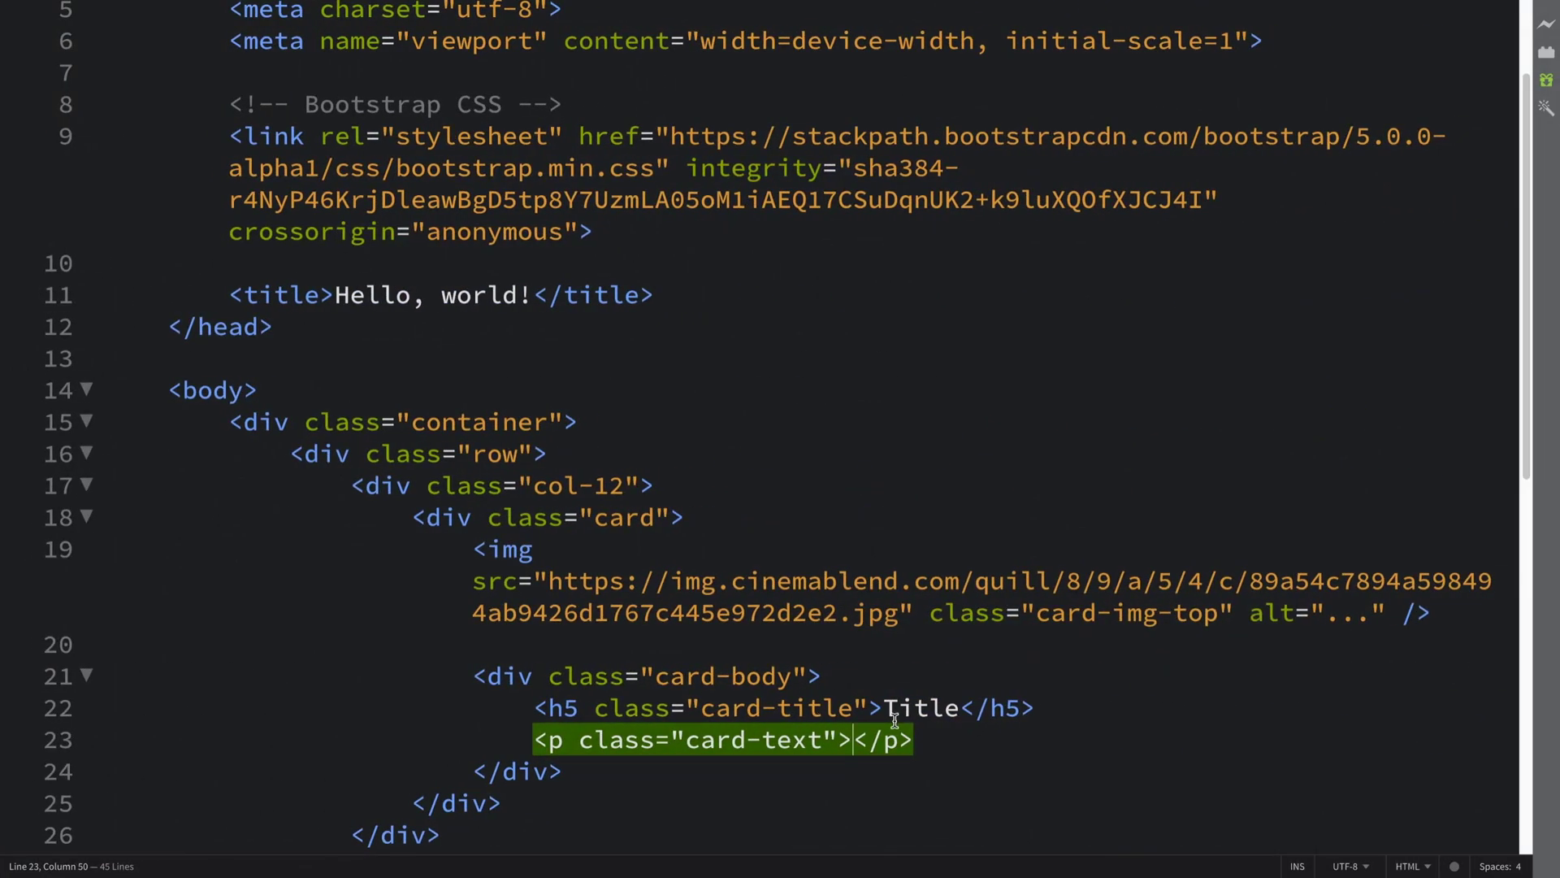
type("Batman originated from an incident in Bruce's childhood; after witnessing the murder of his parents")
type("<a href=\"")
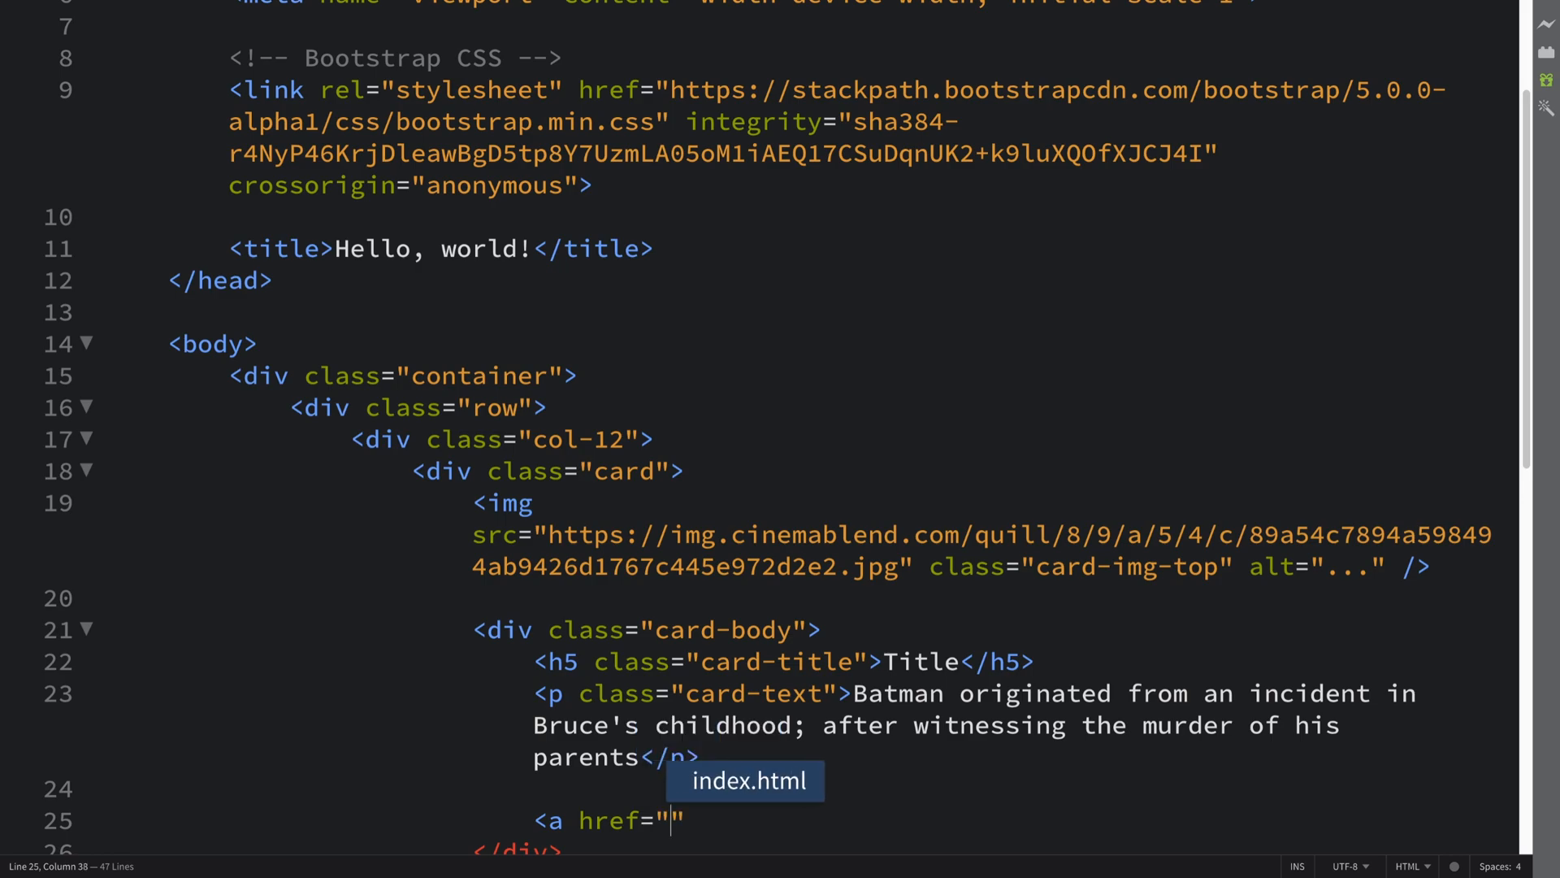
Add an <a href="#" class="btn btn-primary"> reading I'm Batman, So Click Me.
type("#")
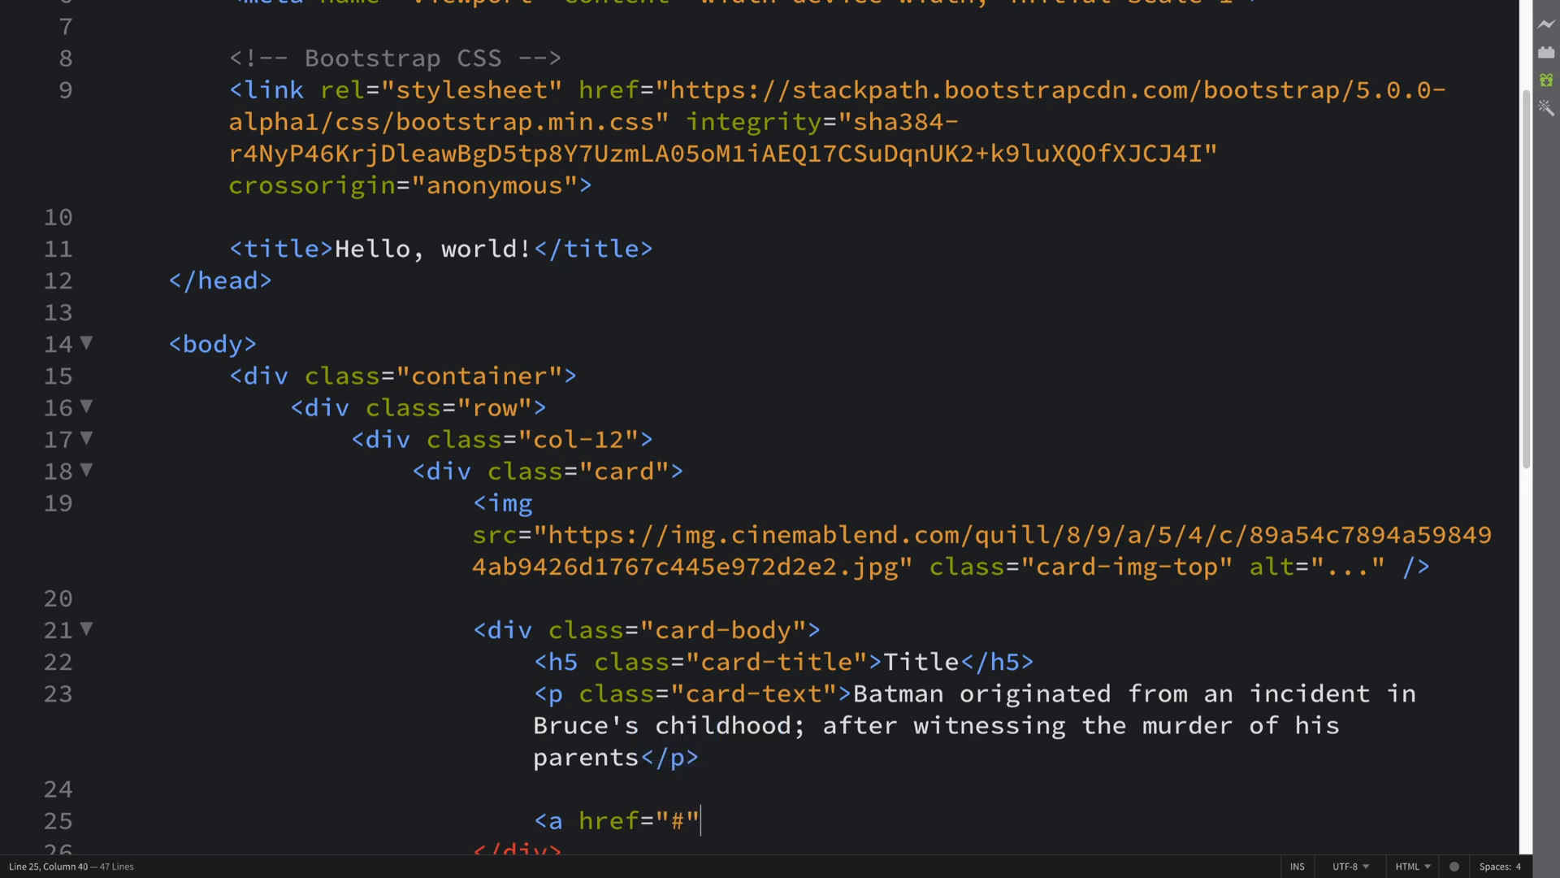
type("class=")
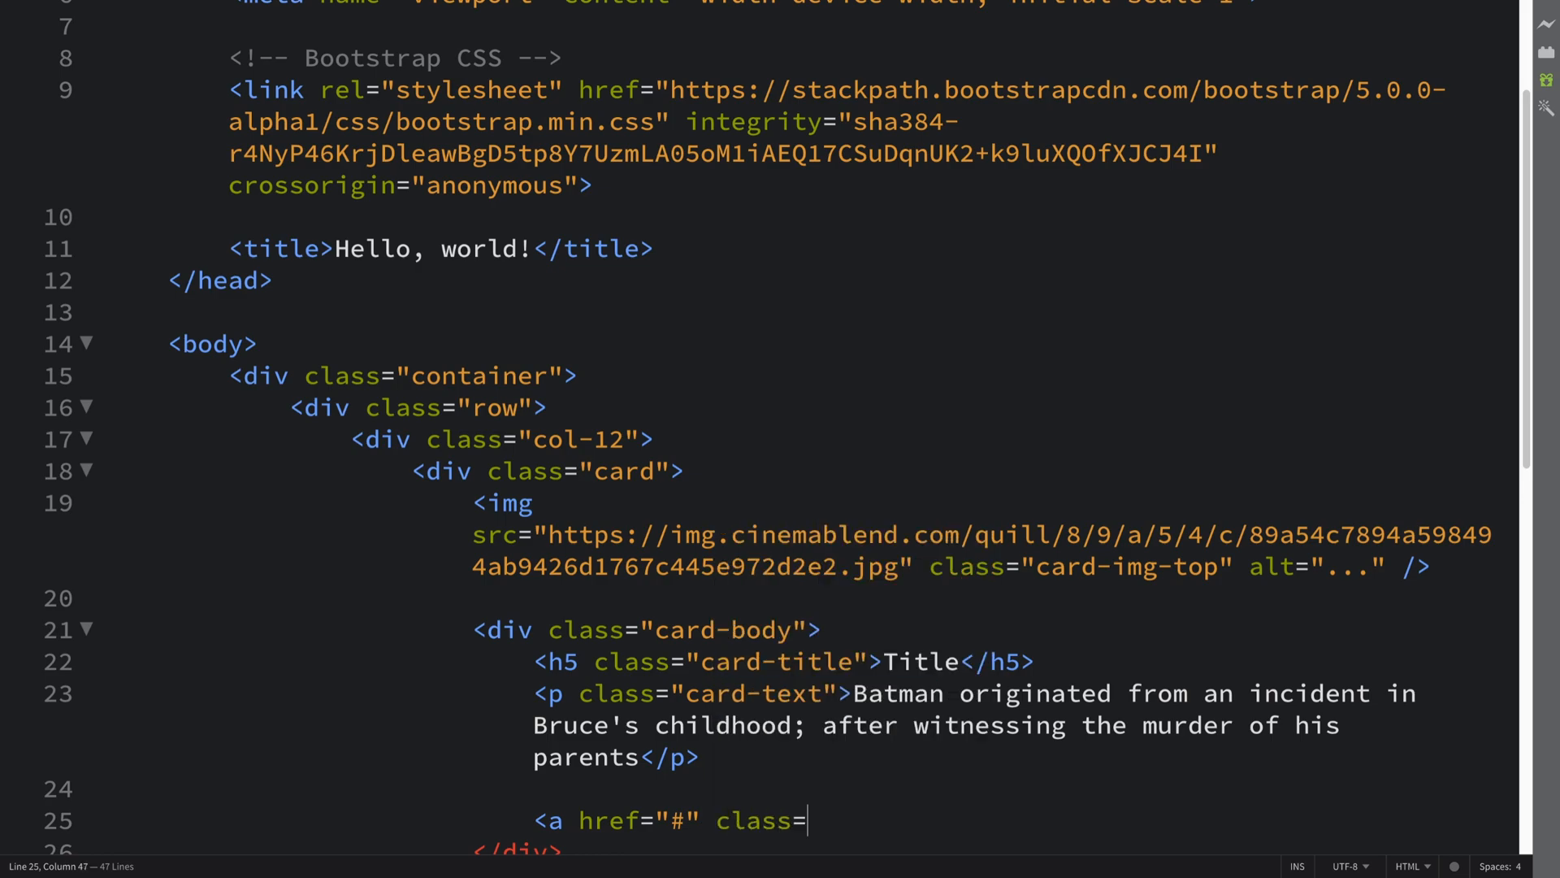
type("bt\"")
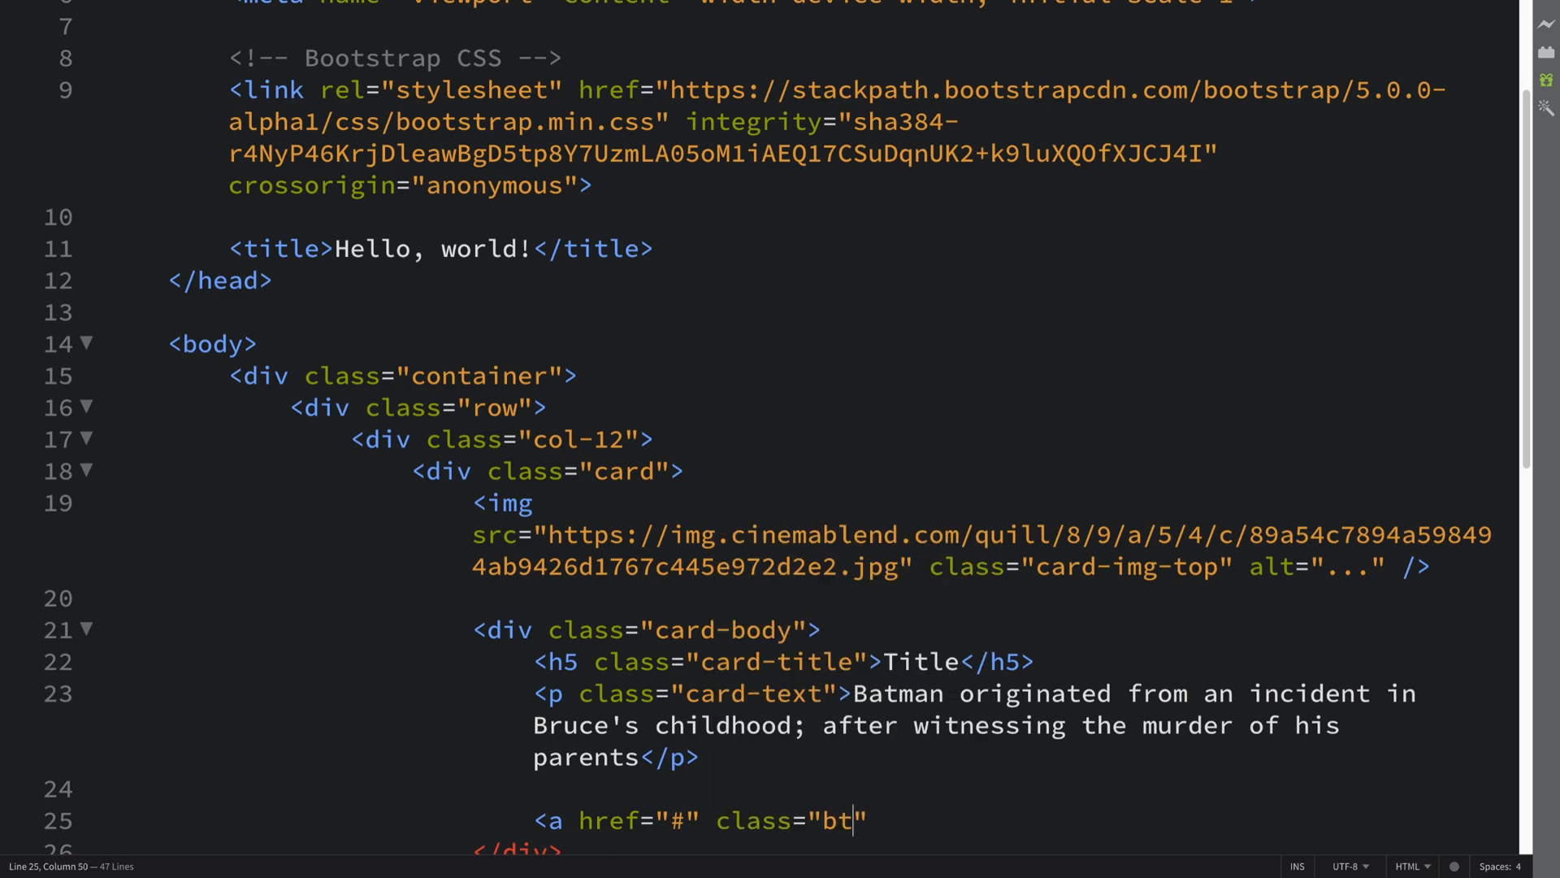
type("n bnt-pri")
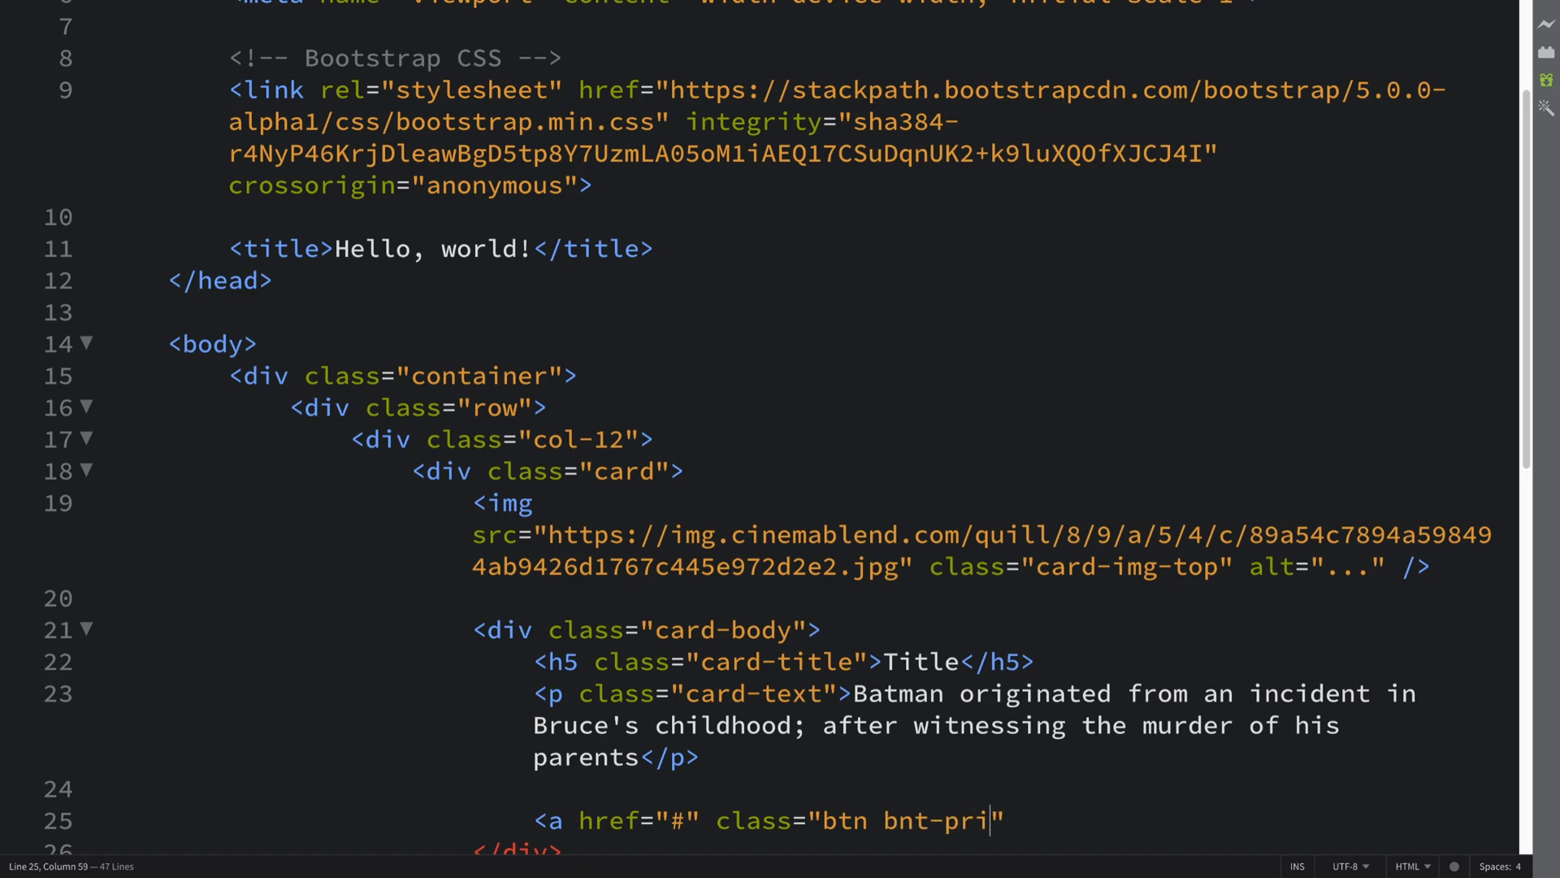
key("Backspace")
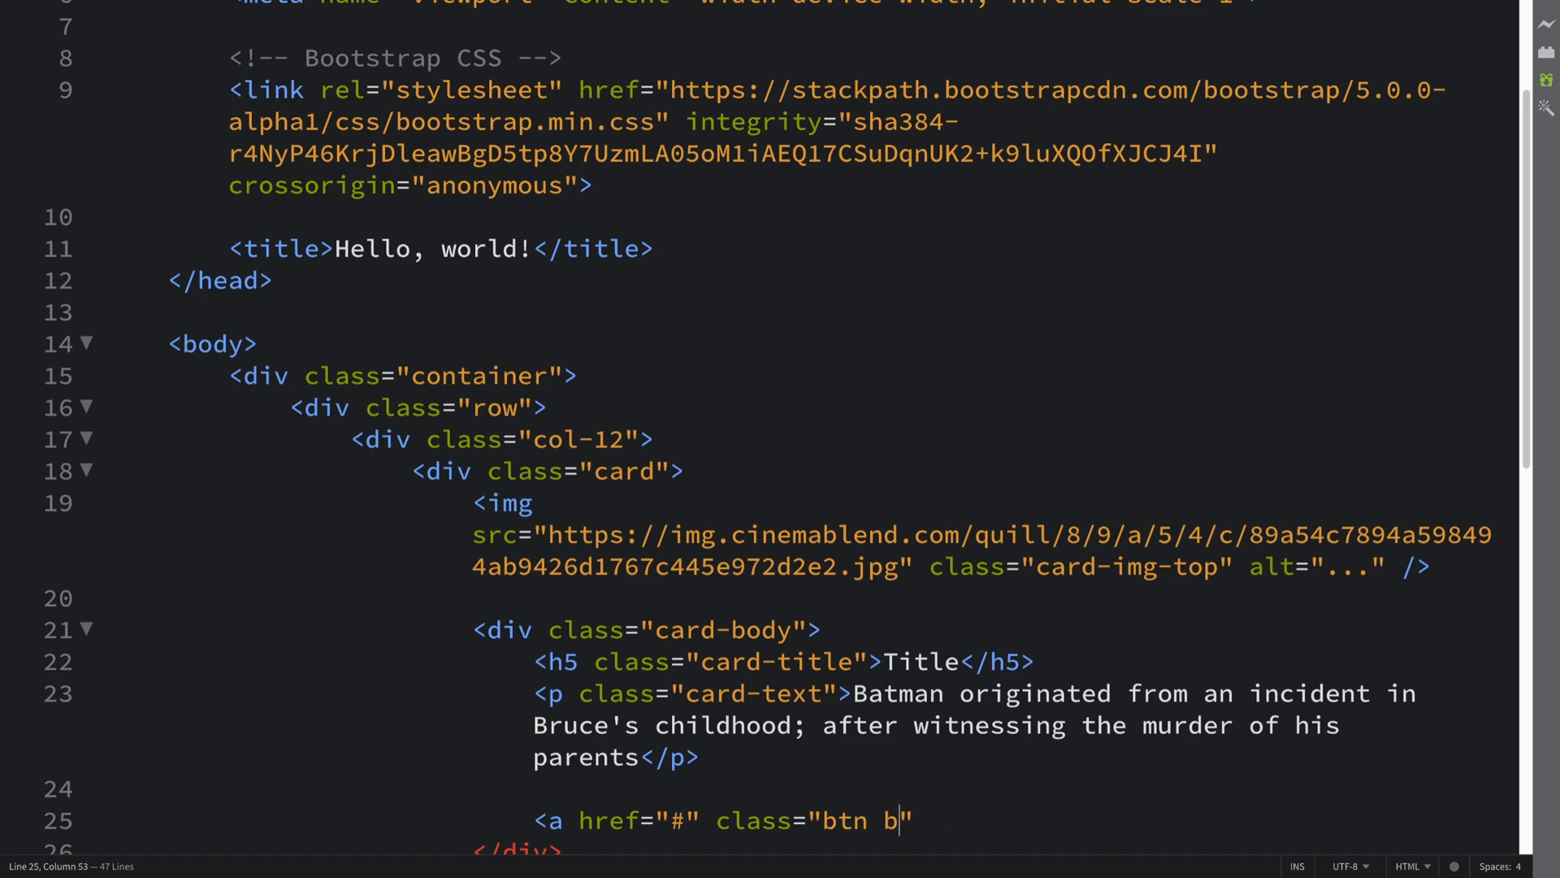
type("tn-")
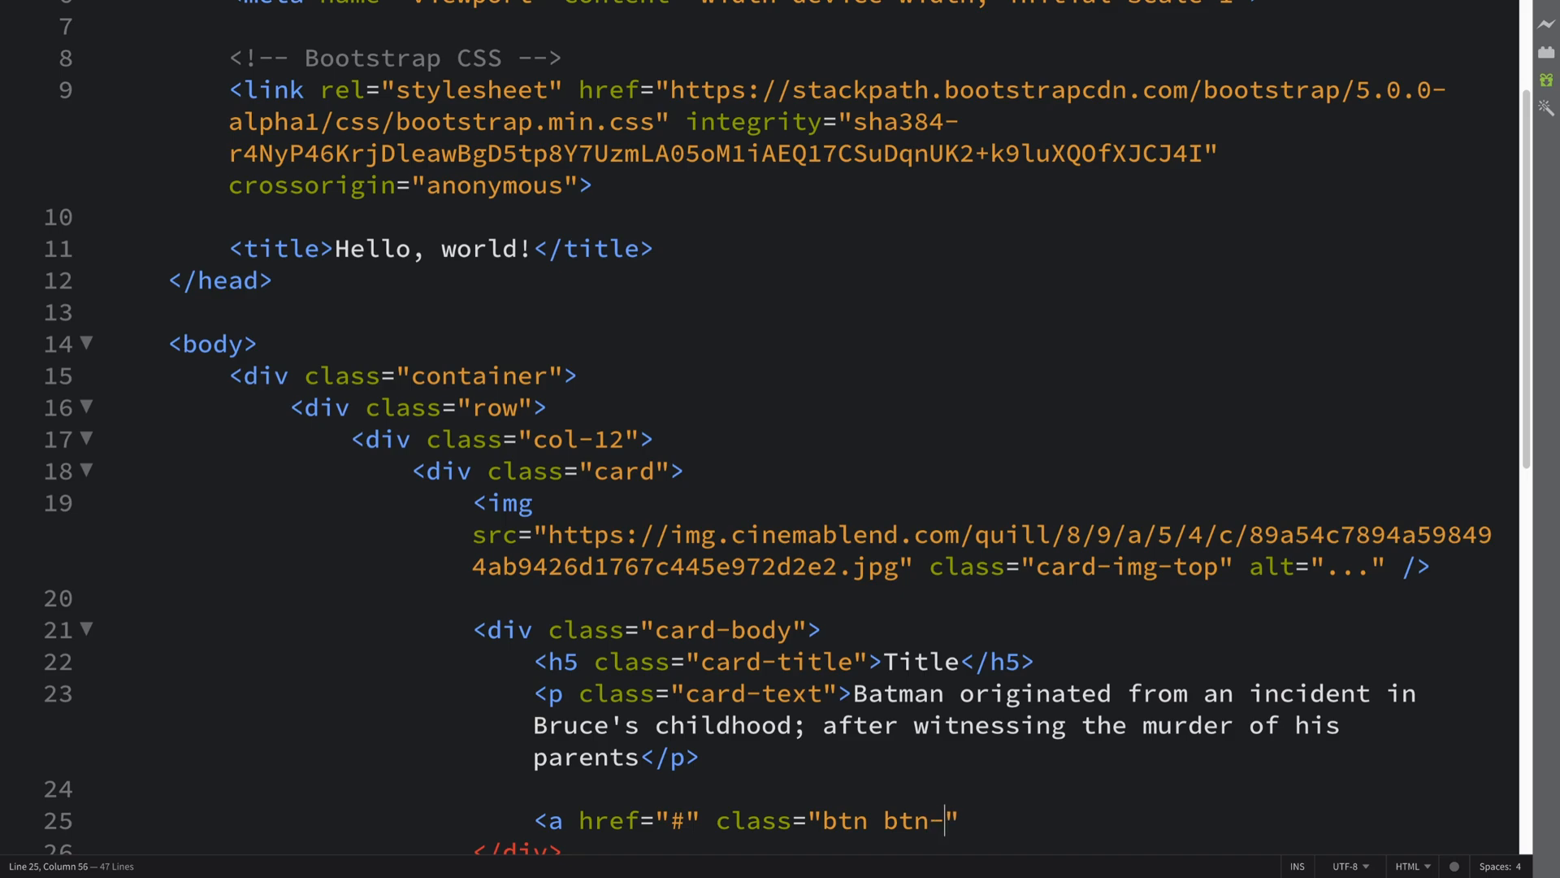
type("primary")
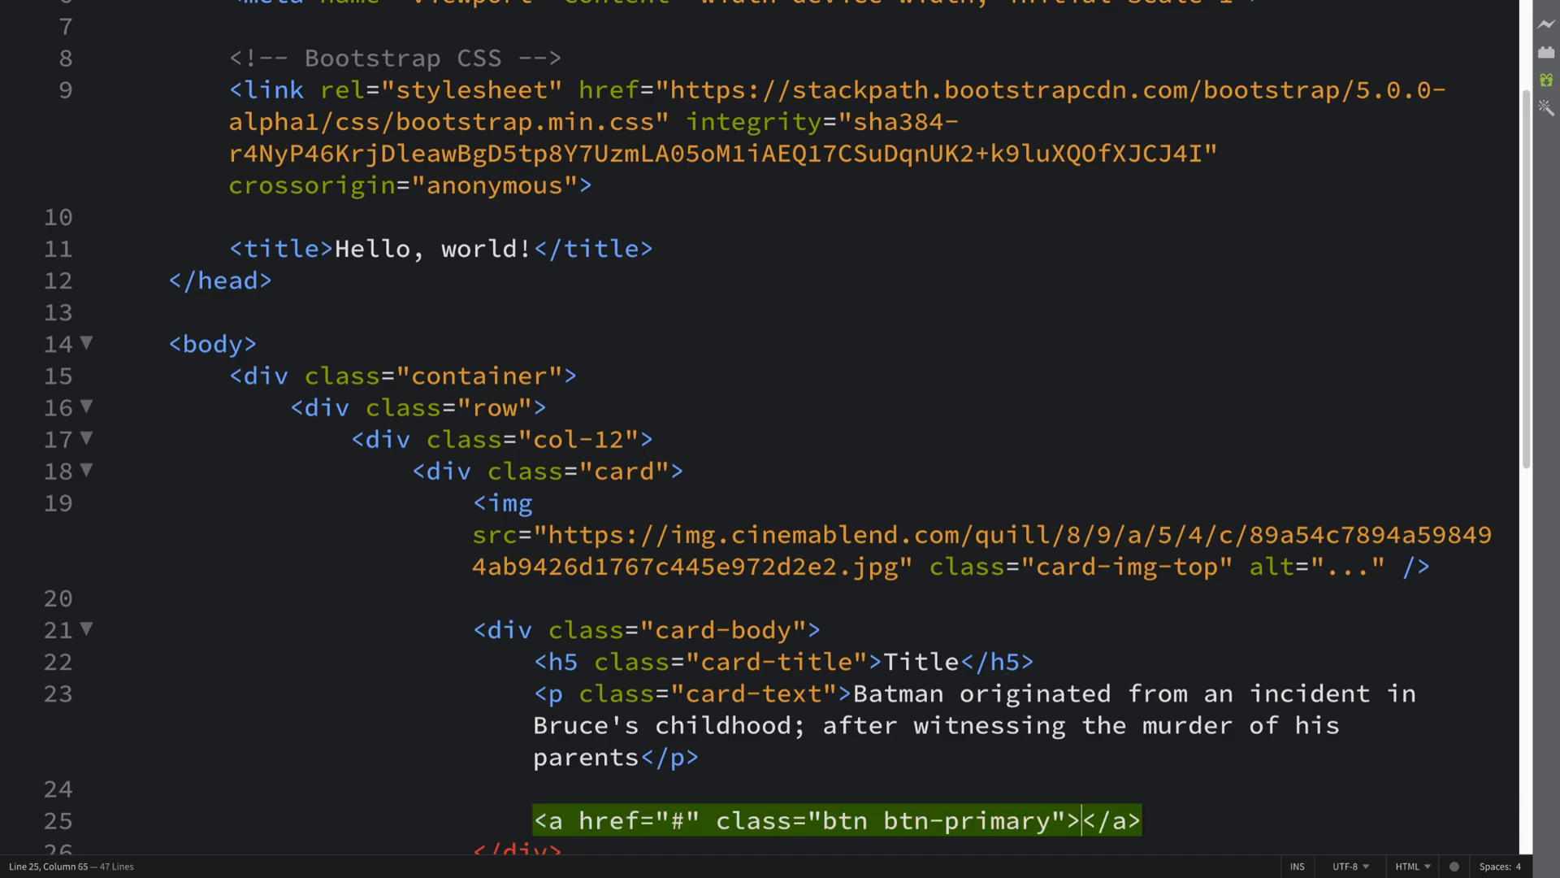
type("I'm")
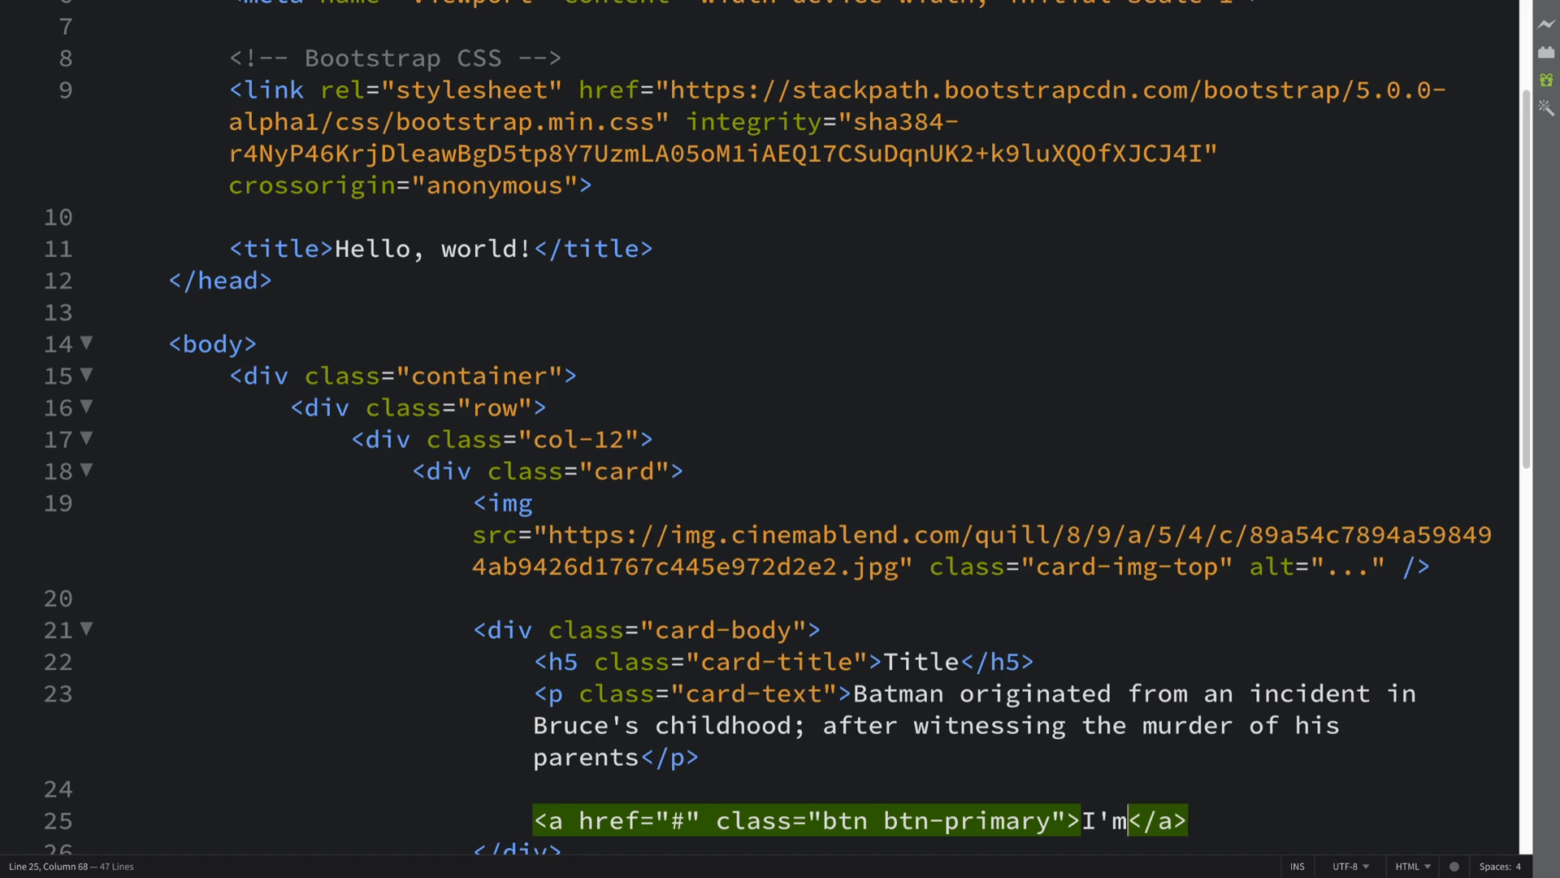
type("Batman C")
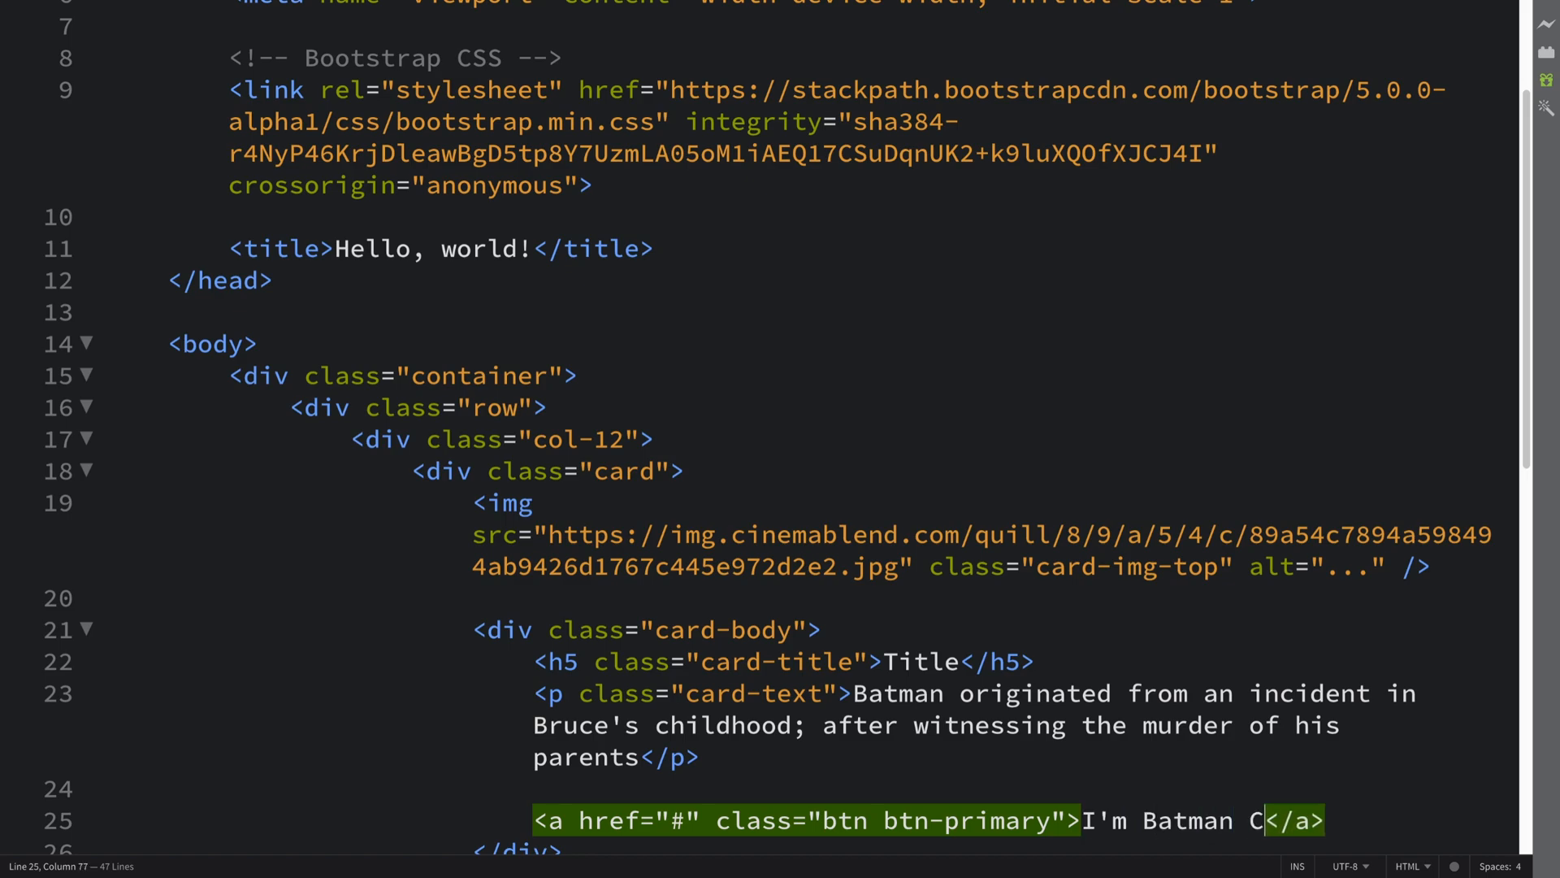
type(", So")
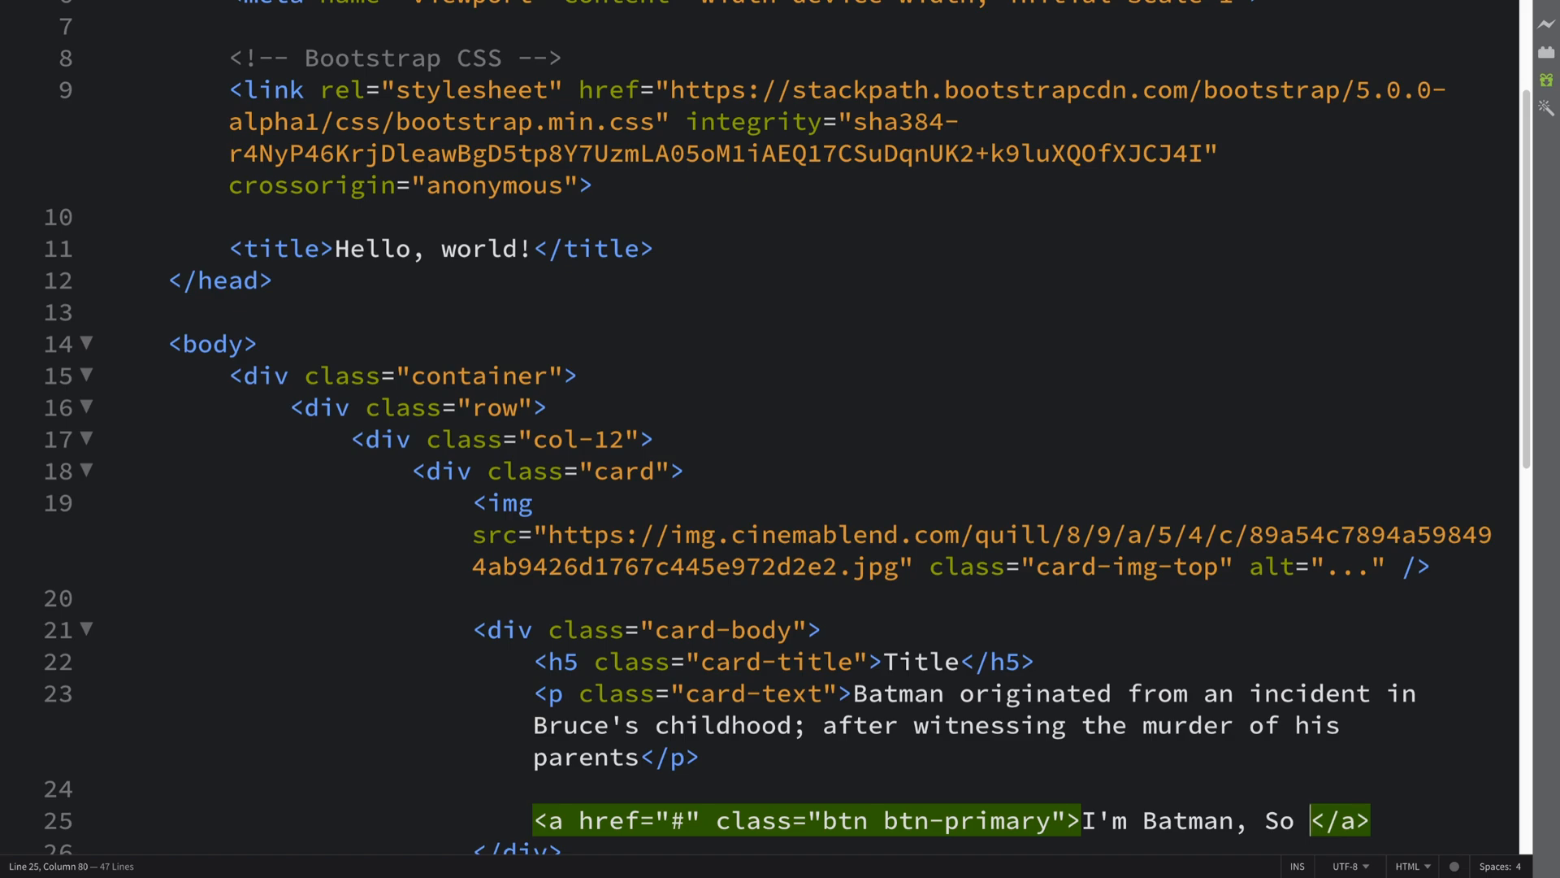
type("Click Me")
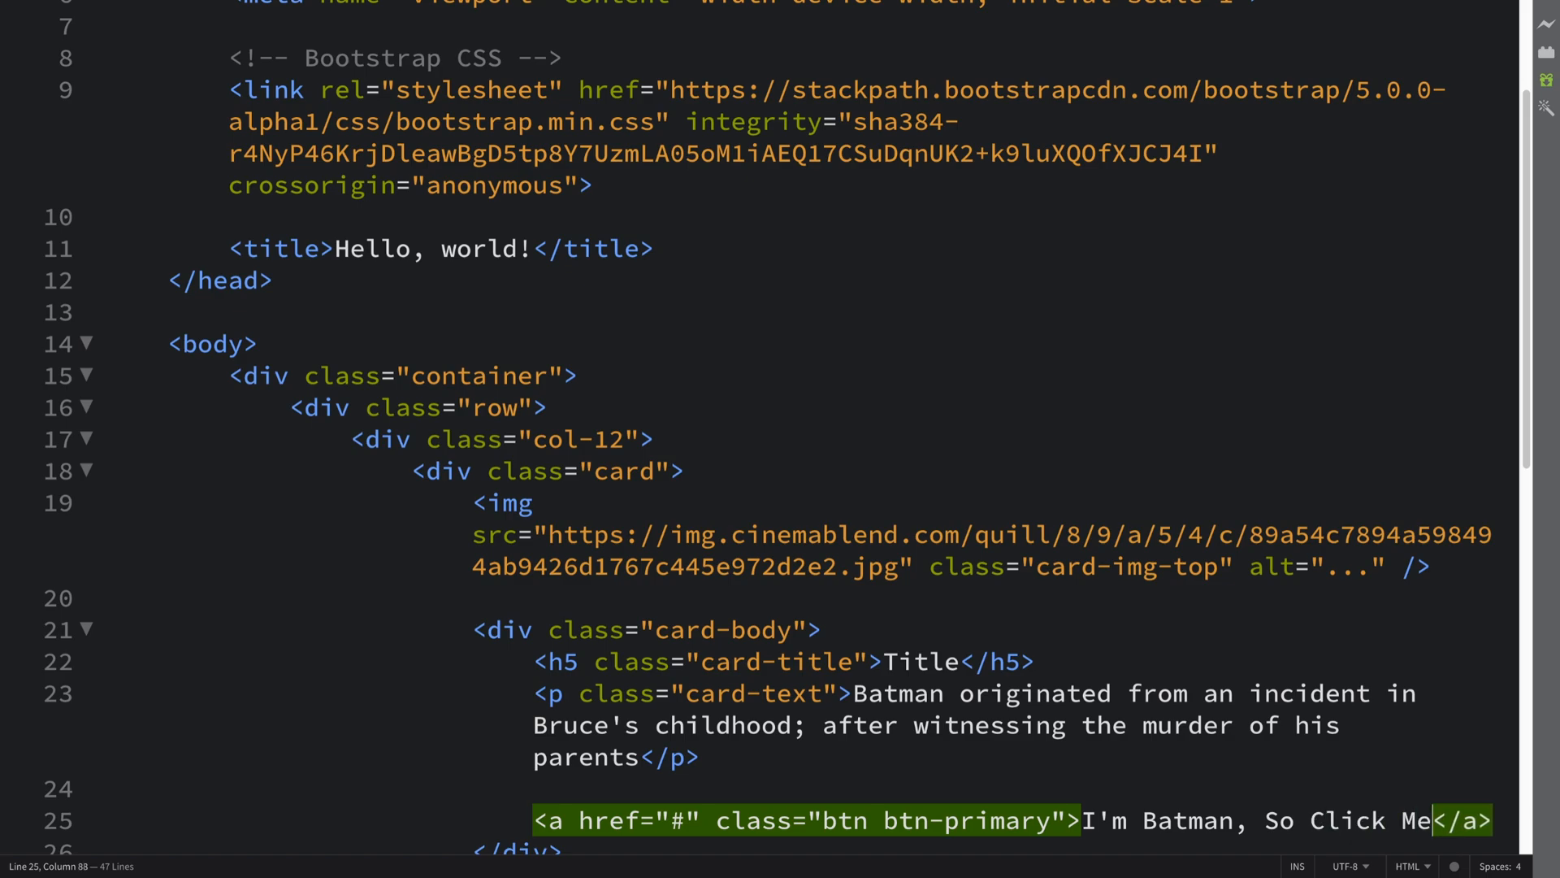
scroll("up", 3)
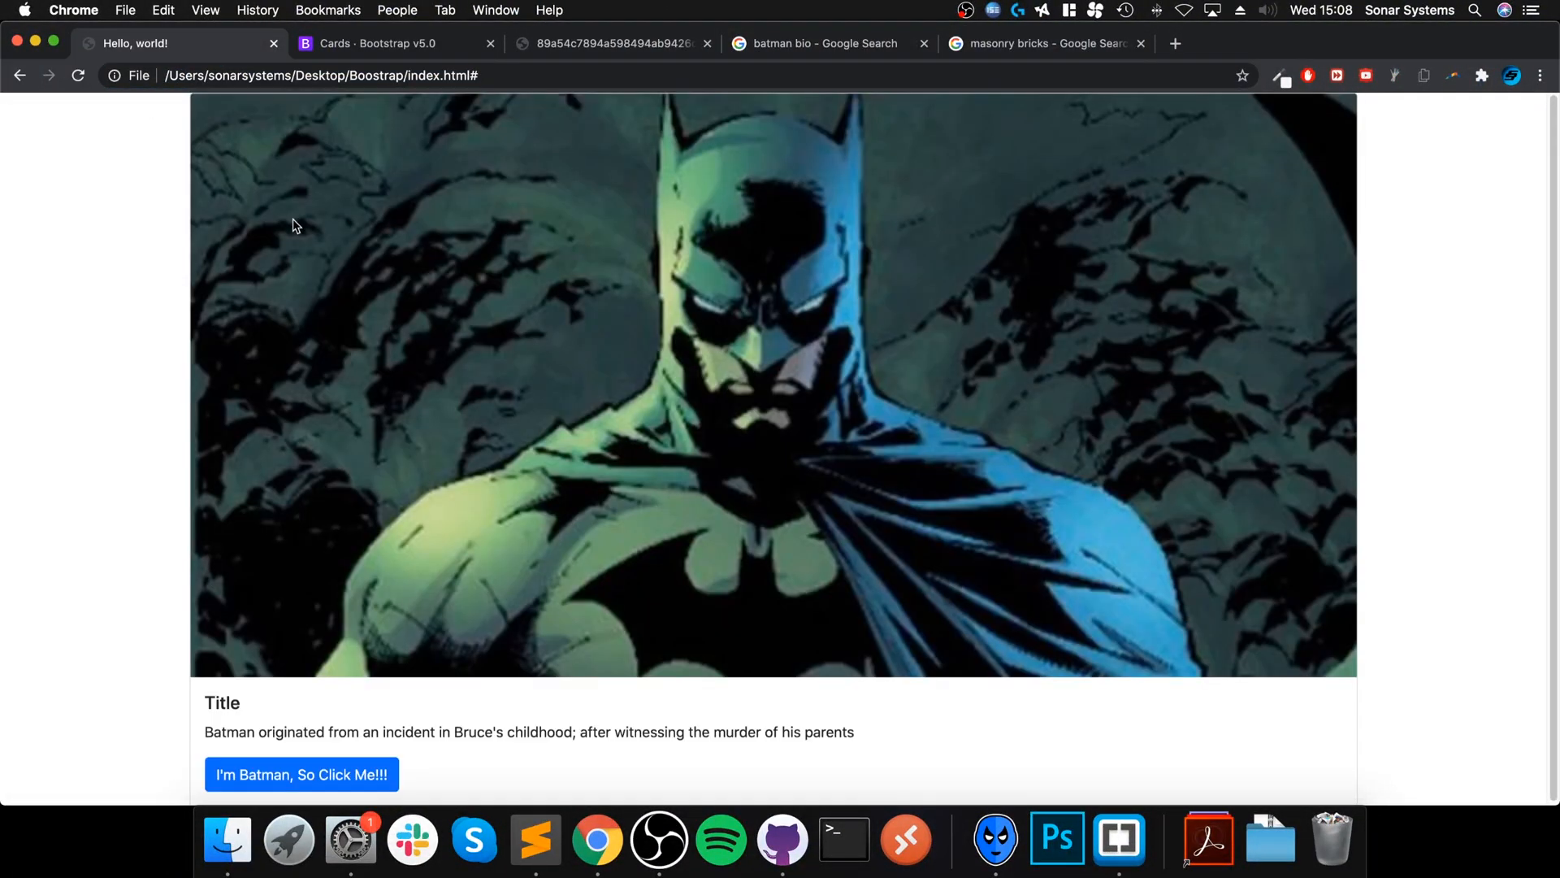
mouse_move(309, 385)
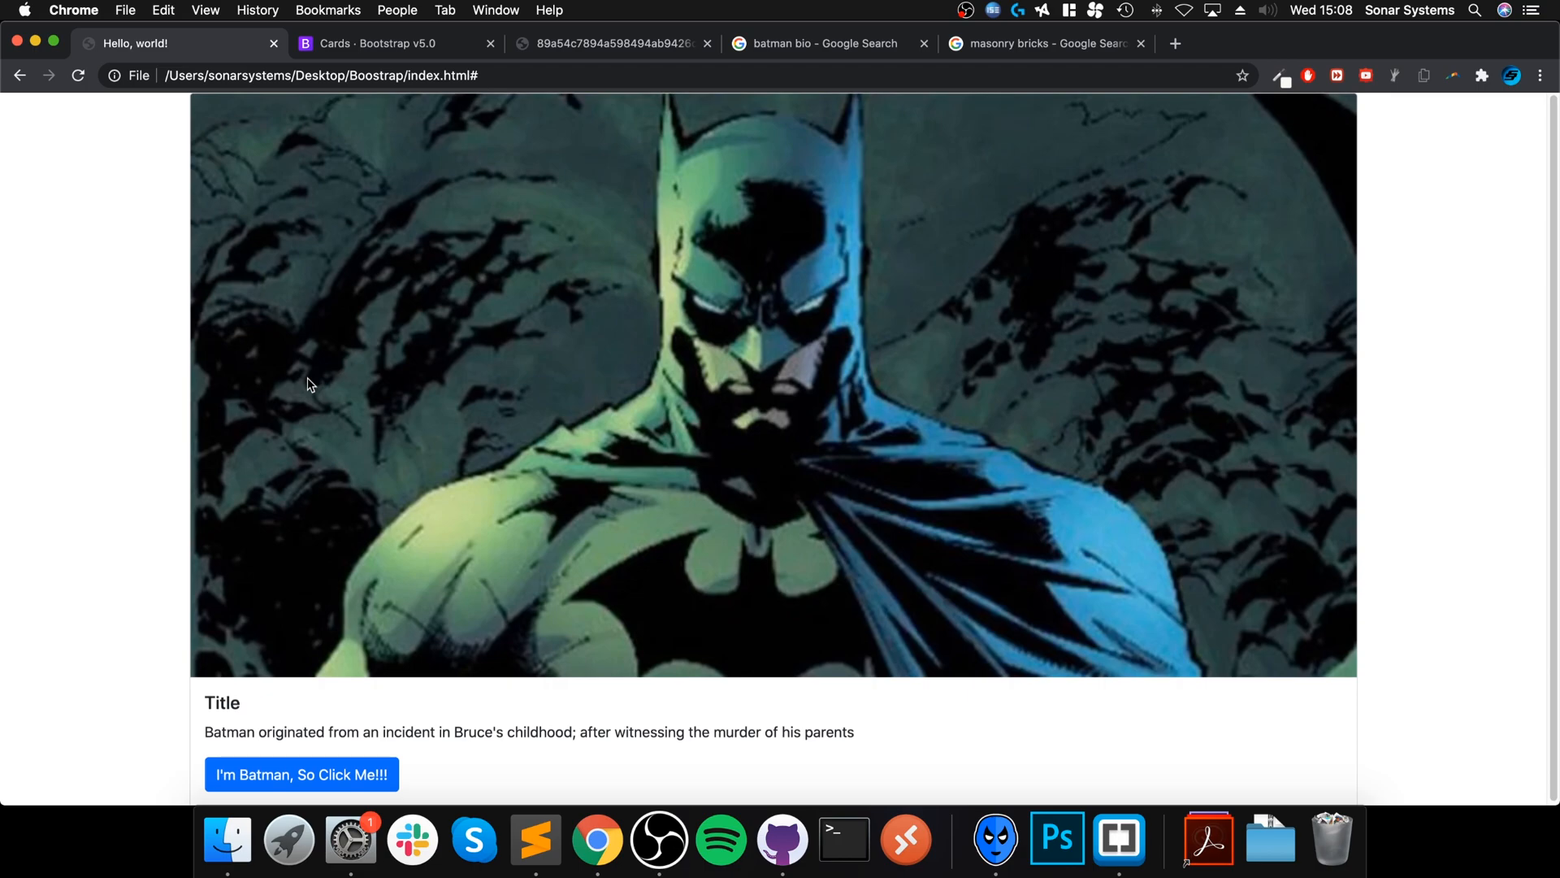
mouse_move(1552, 463)
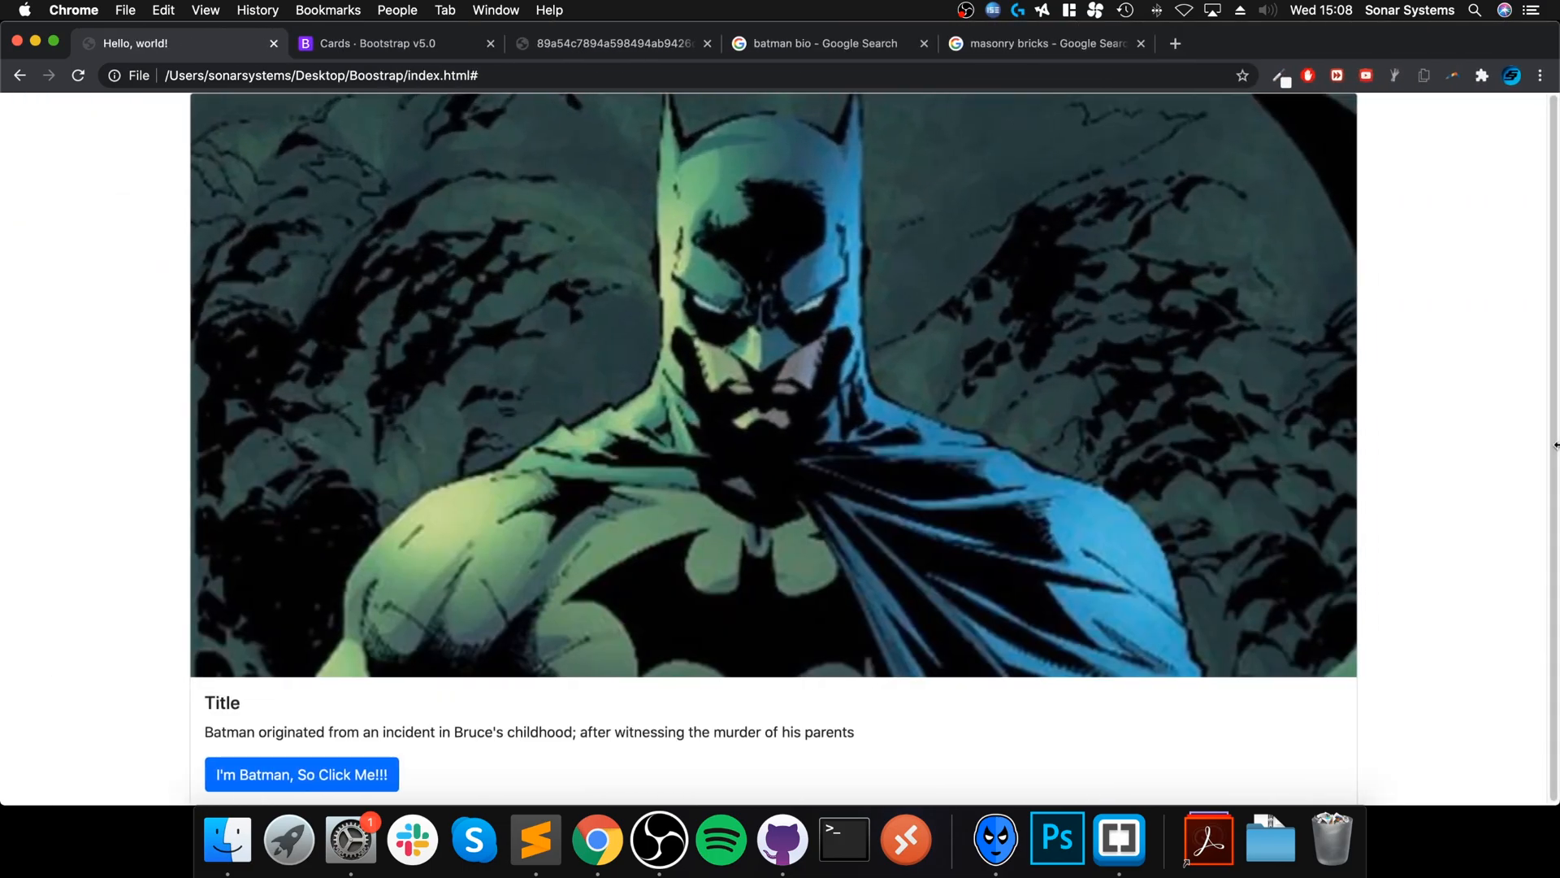
Review the rendered Batman card with image, Title, bio and blue button in Chrome.
left_click(534, 838)
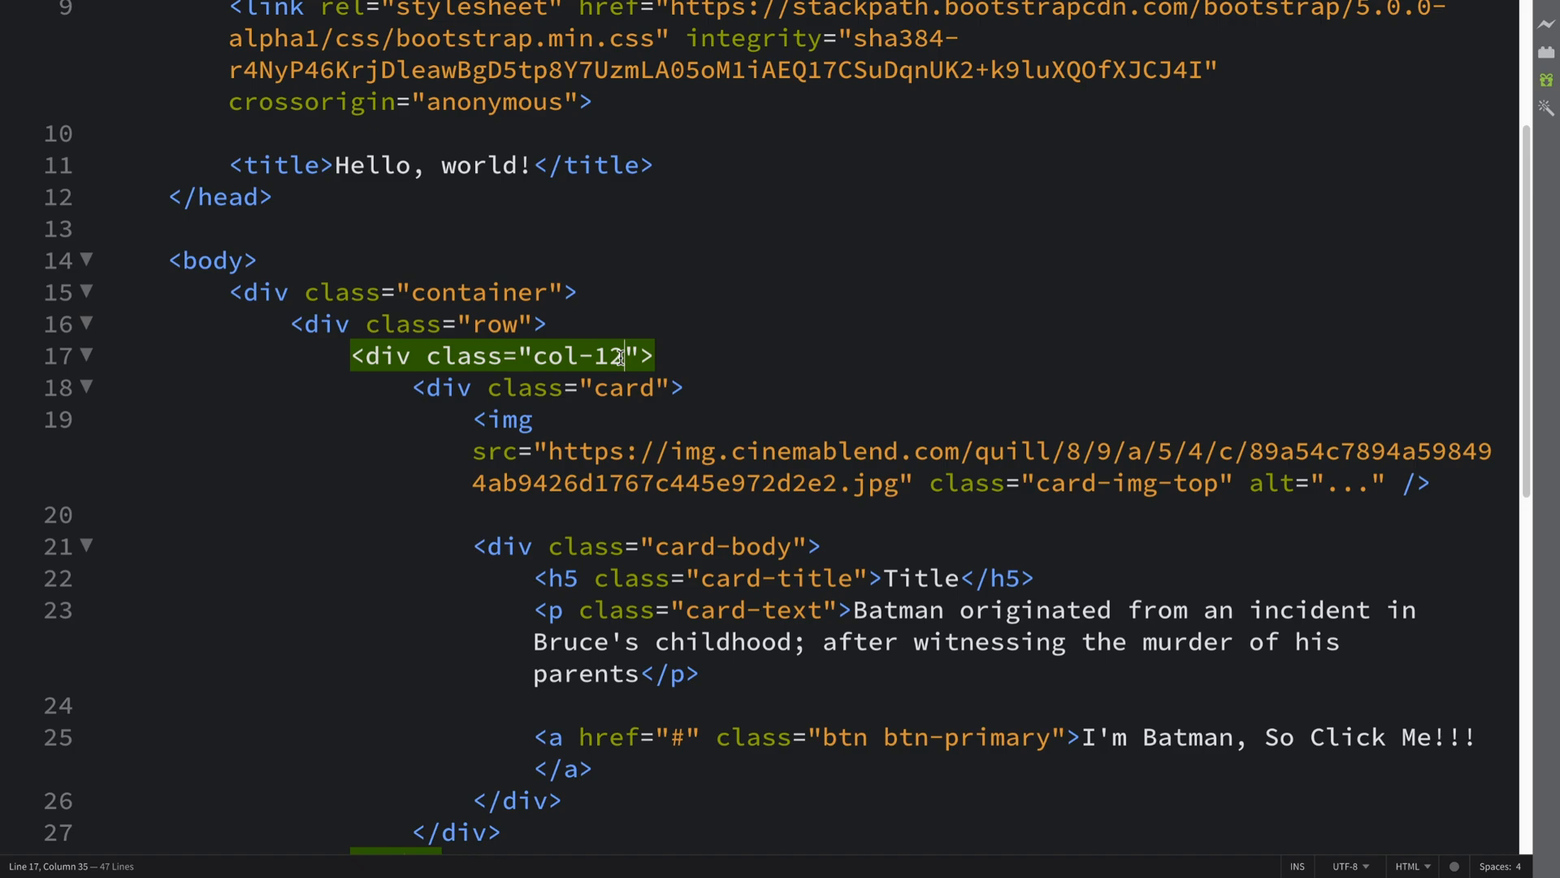
Change the column's class to "col-12 col-md-6 col-lg-3".
type("col")
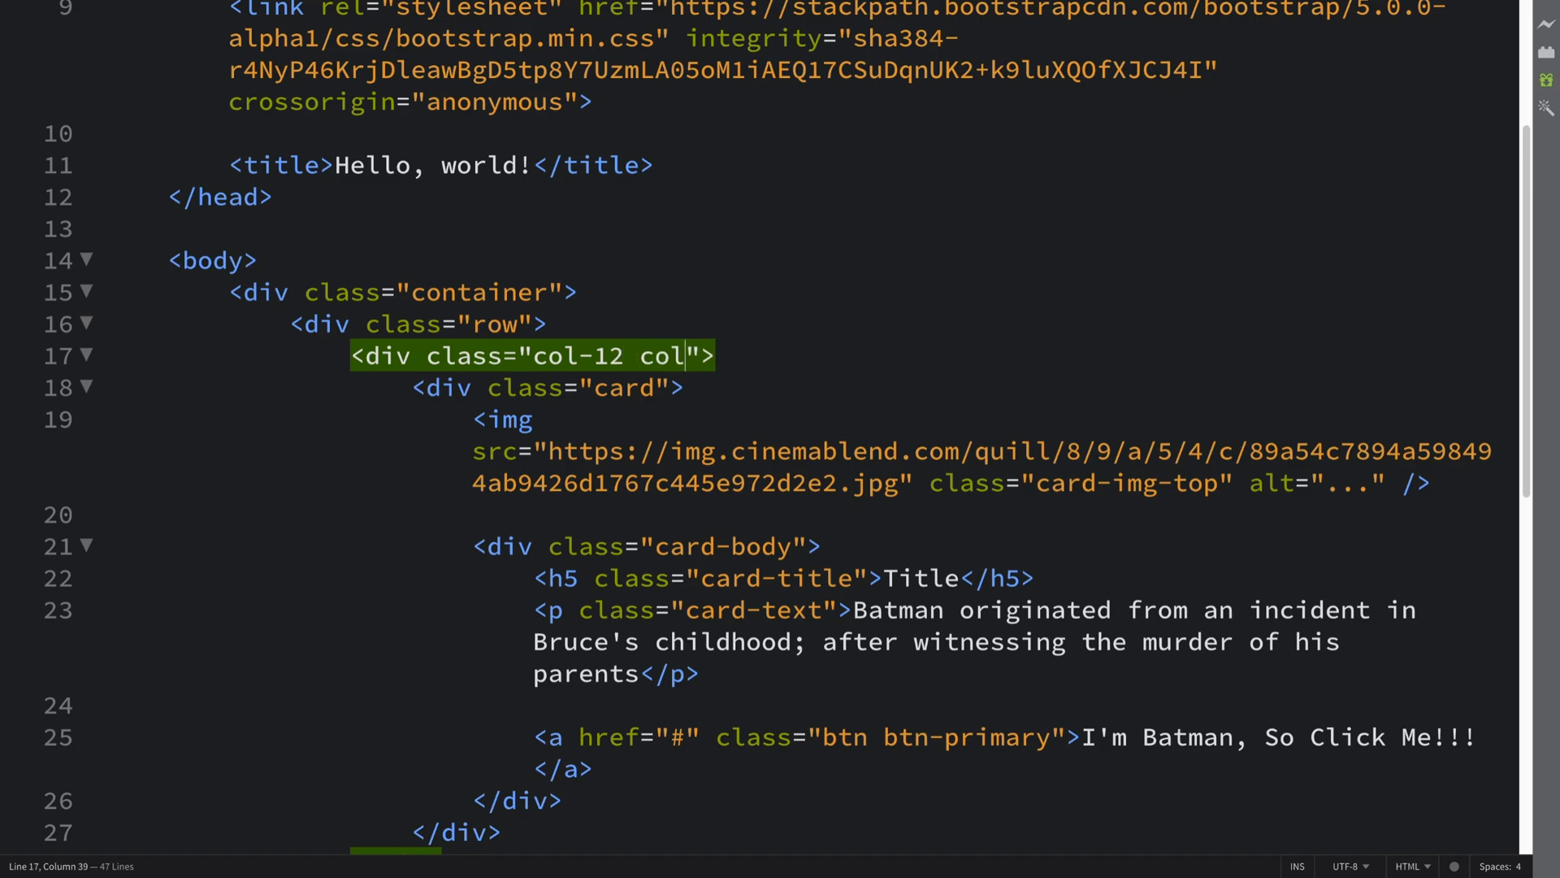
type("-md-6")
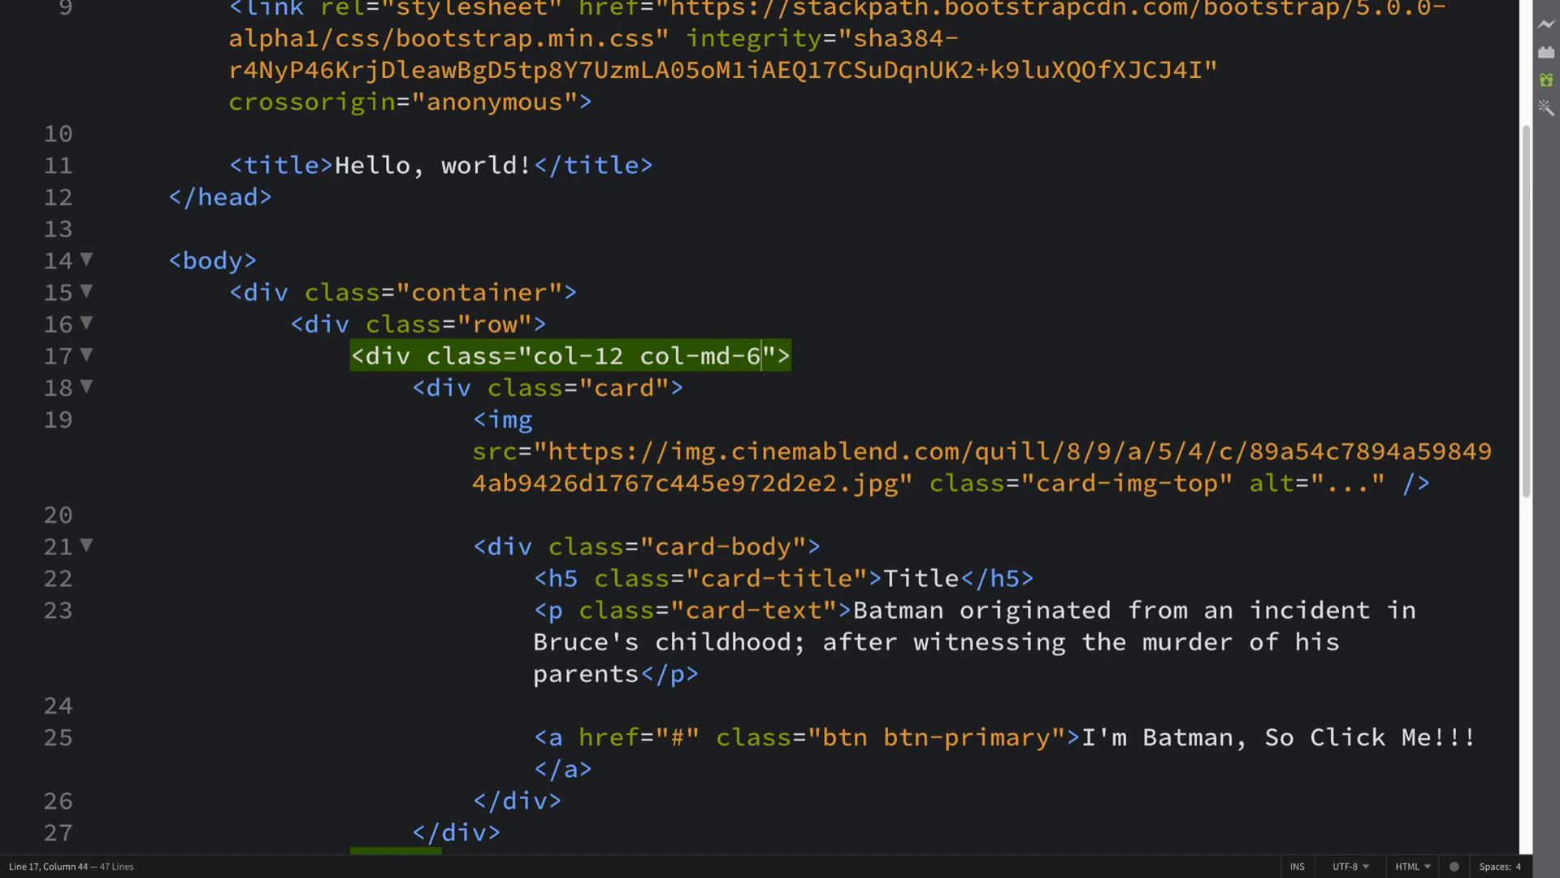
type("col-")
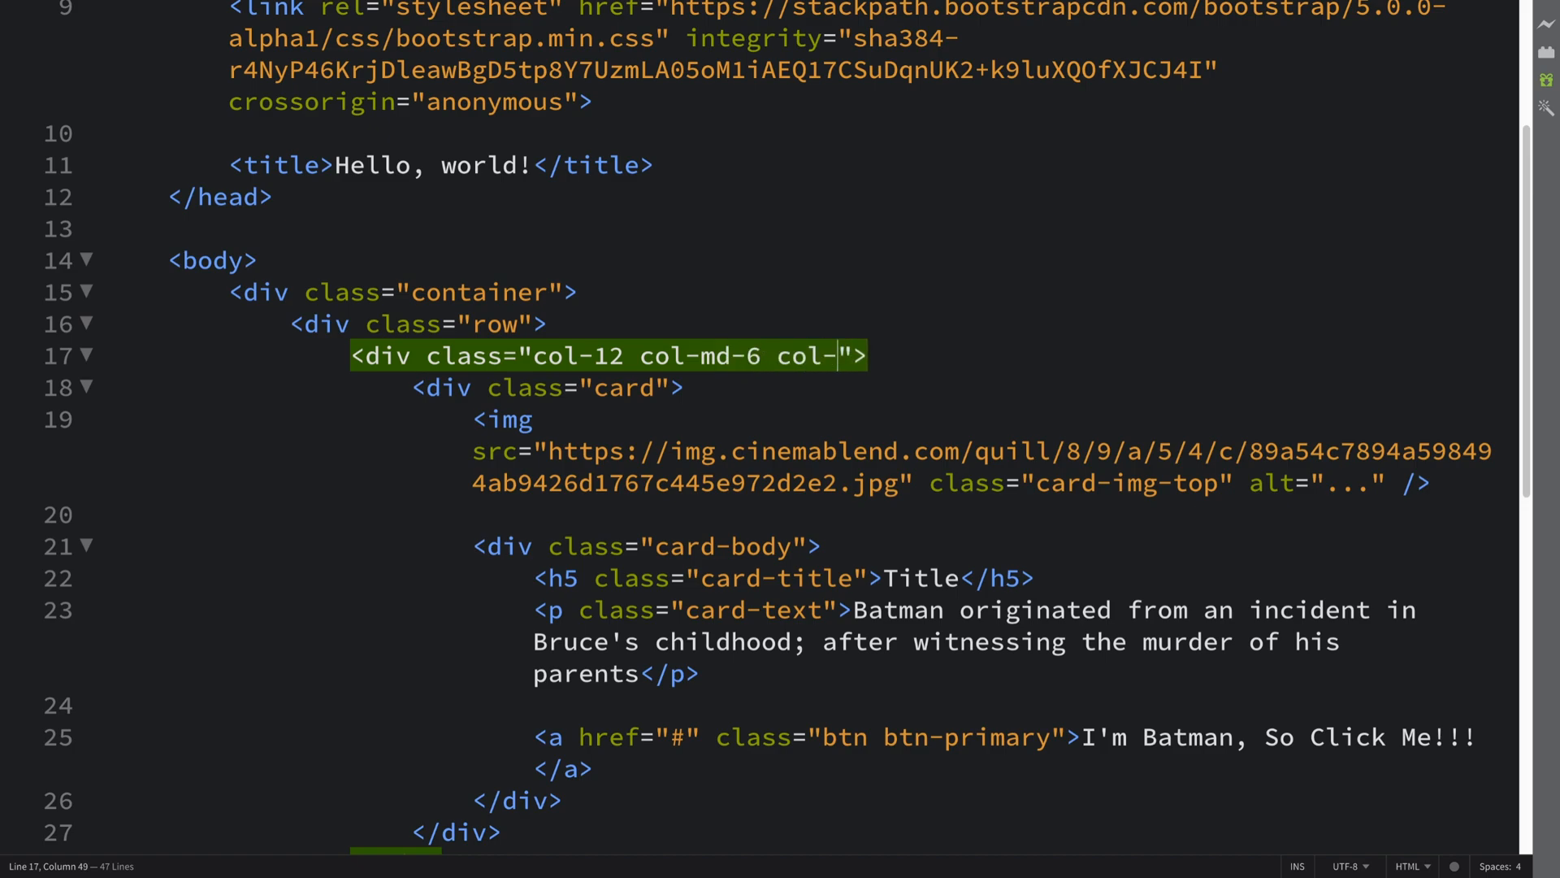
type("lg-3")
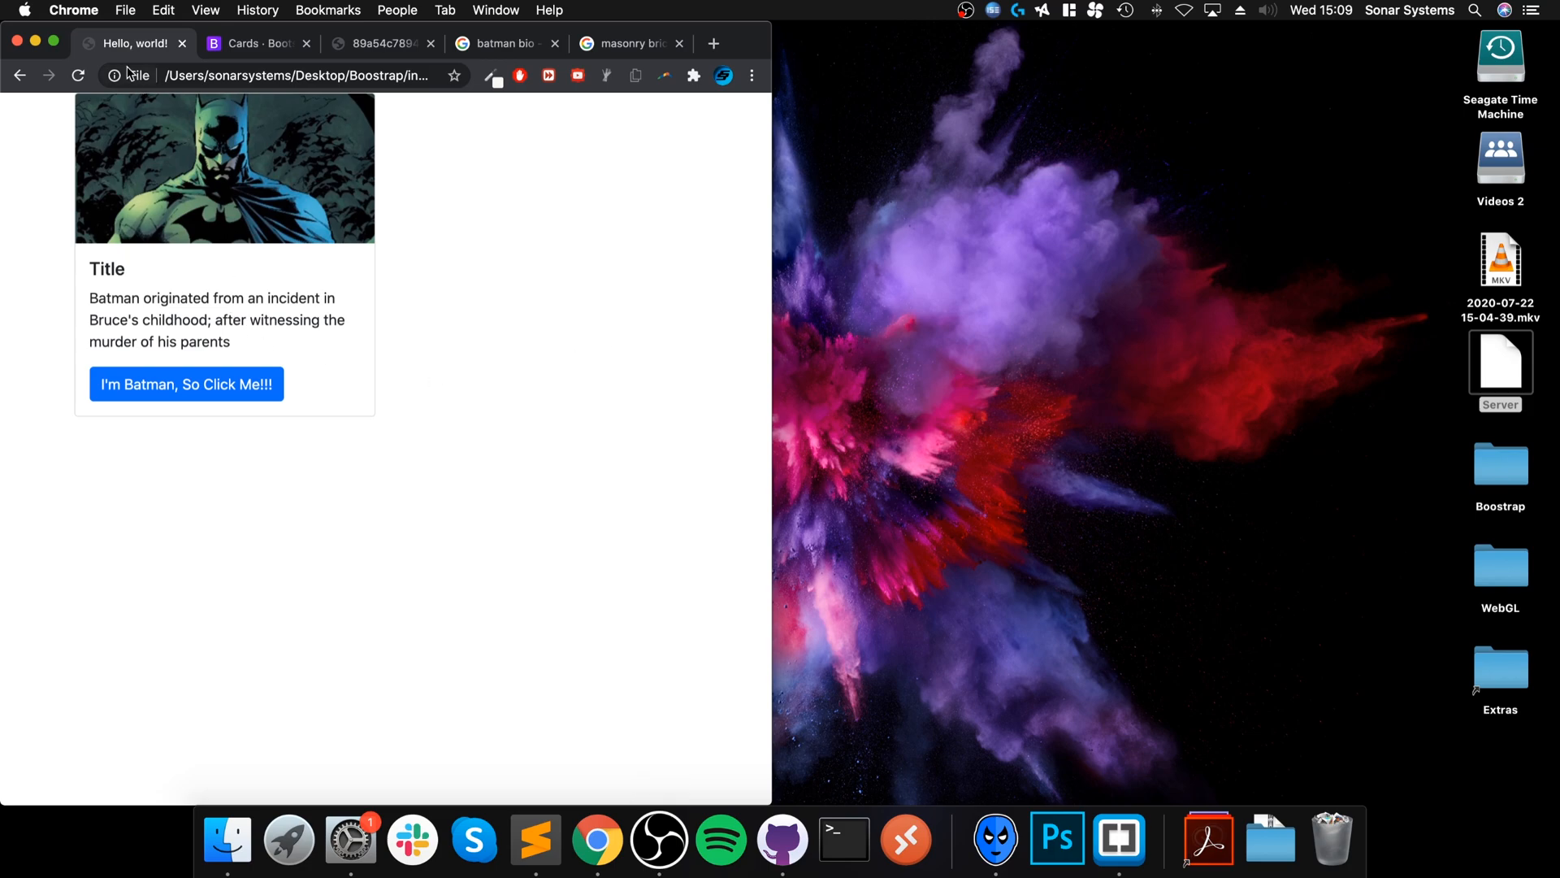
mouse_move(773, 551)
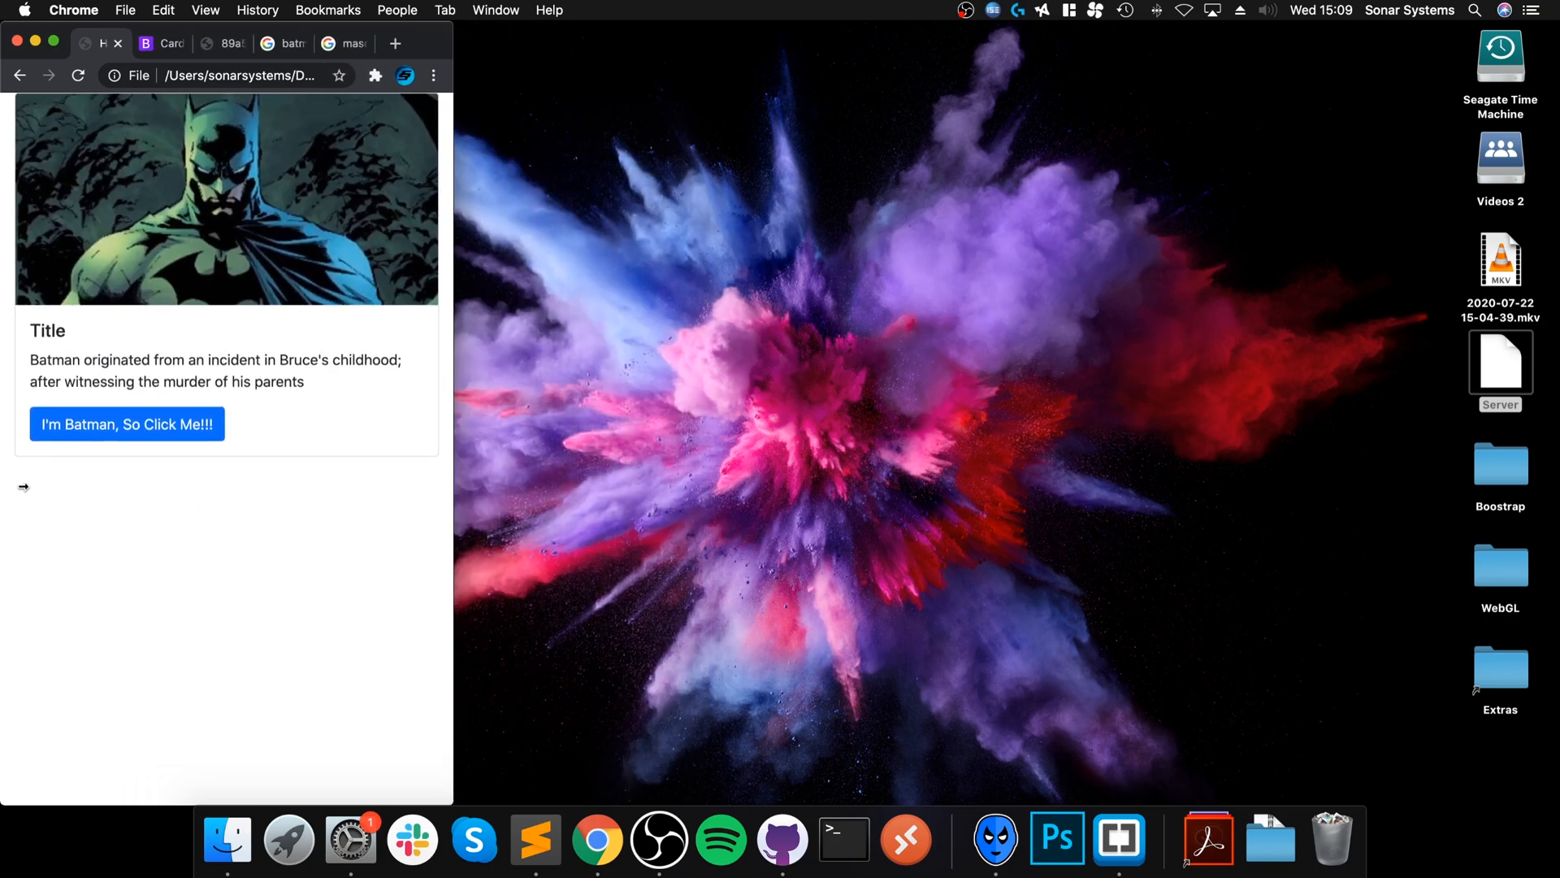
Scroll through the stacked full-width cards in the narrow Chrome window.
left_click(535, 839)
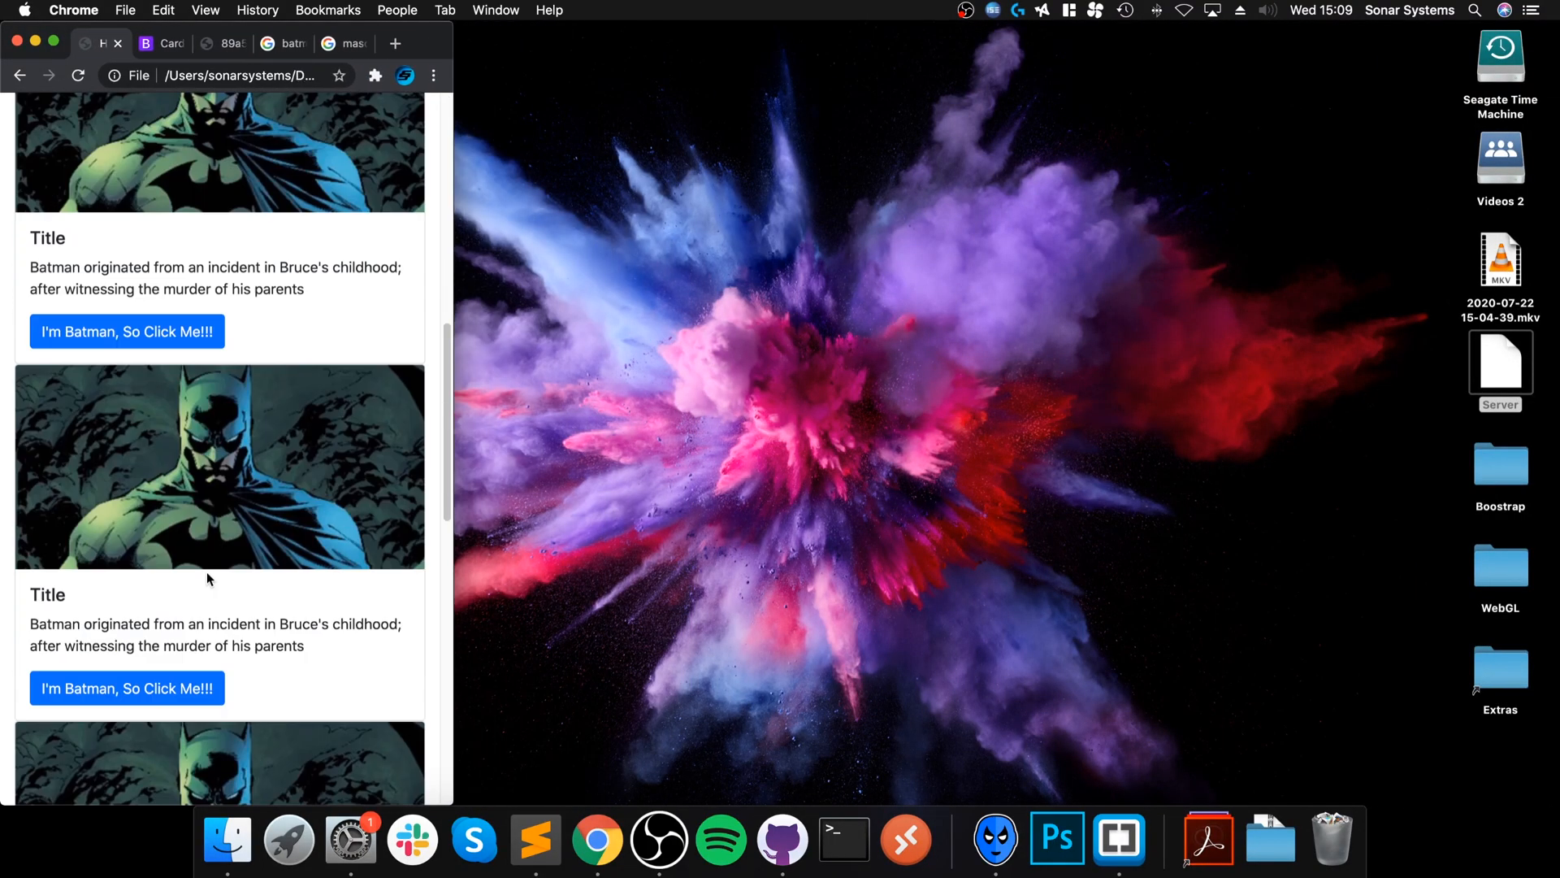
scroll("down", 3)
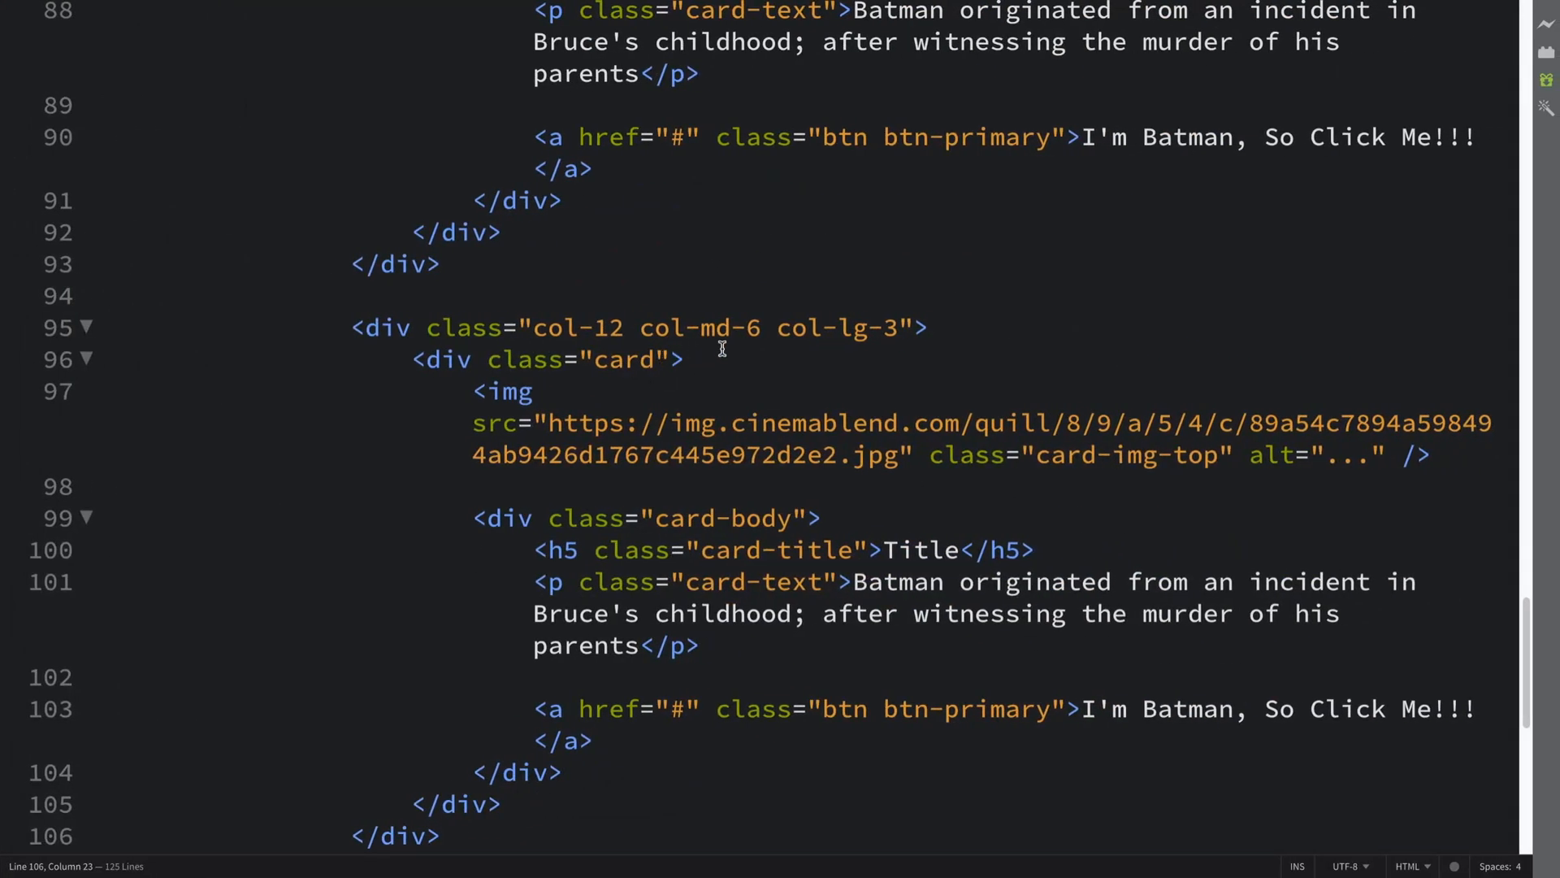
Add bg-success to the last card div's class so it renders green.
left_click(684, 359)
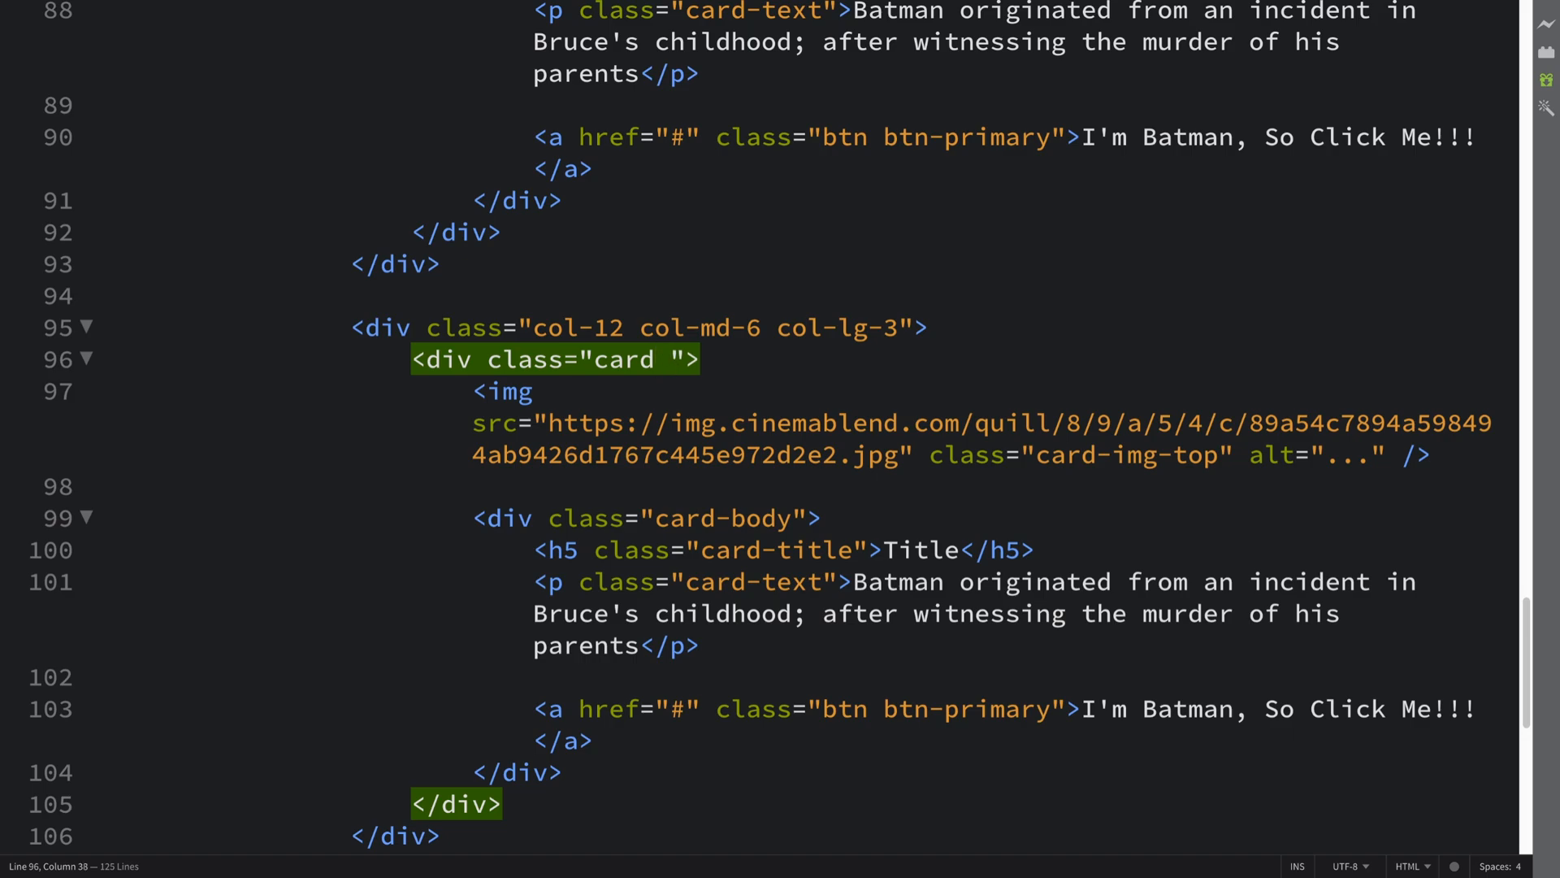
type("bg-")
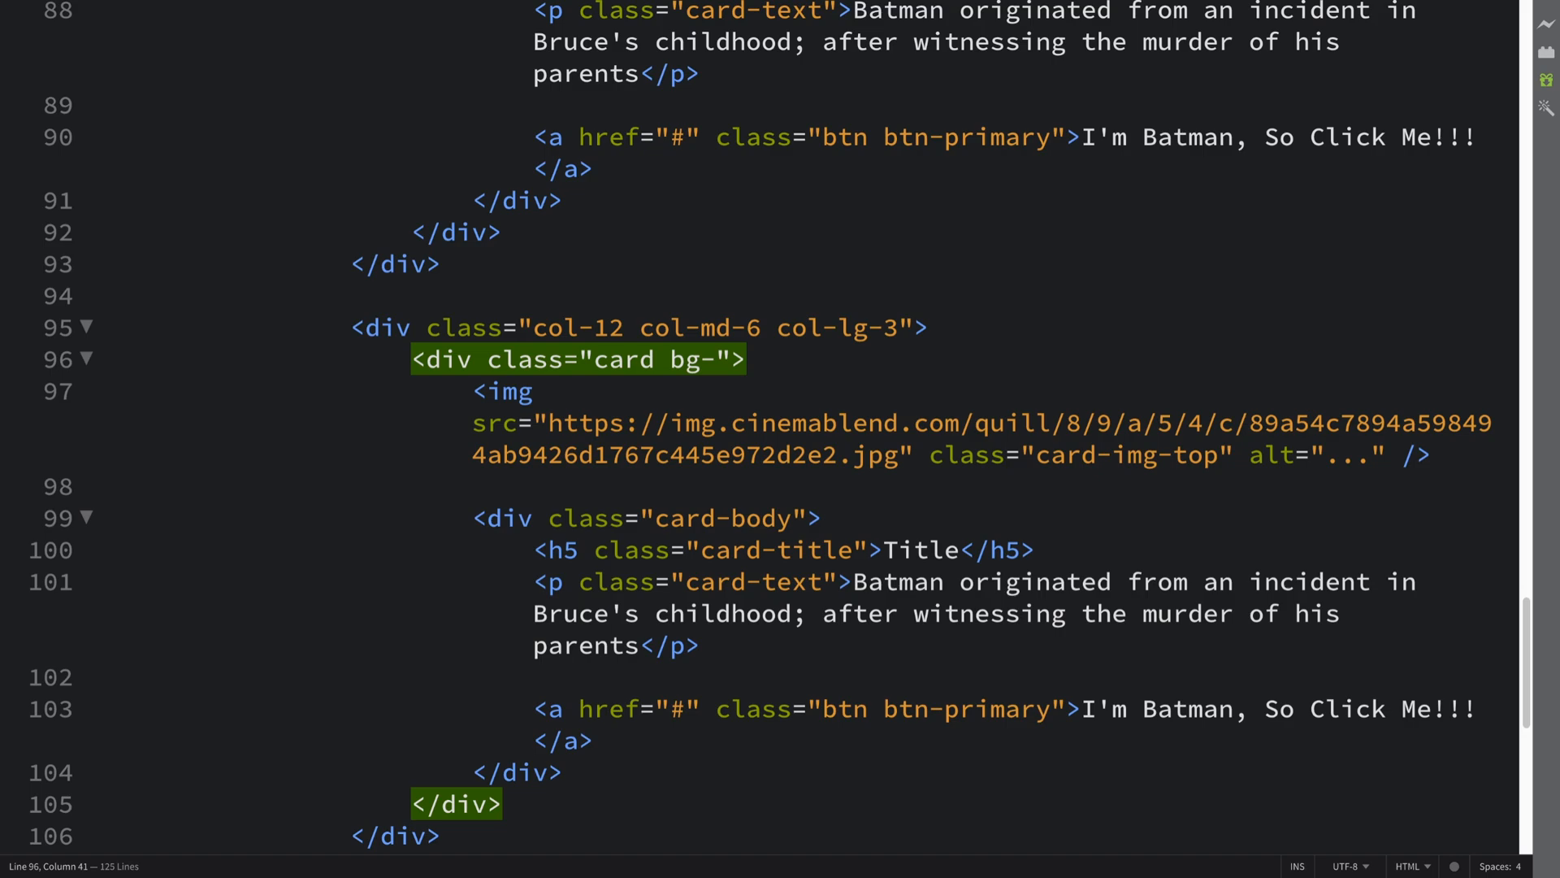
type("success")
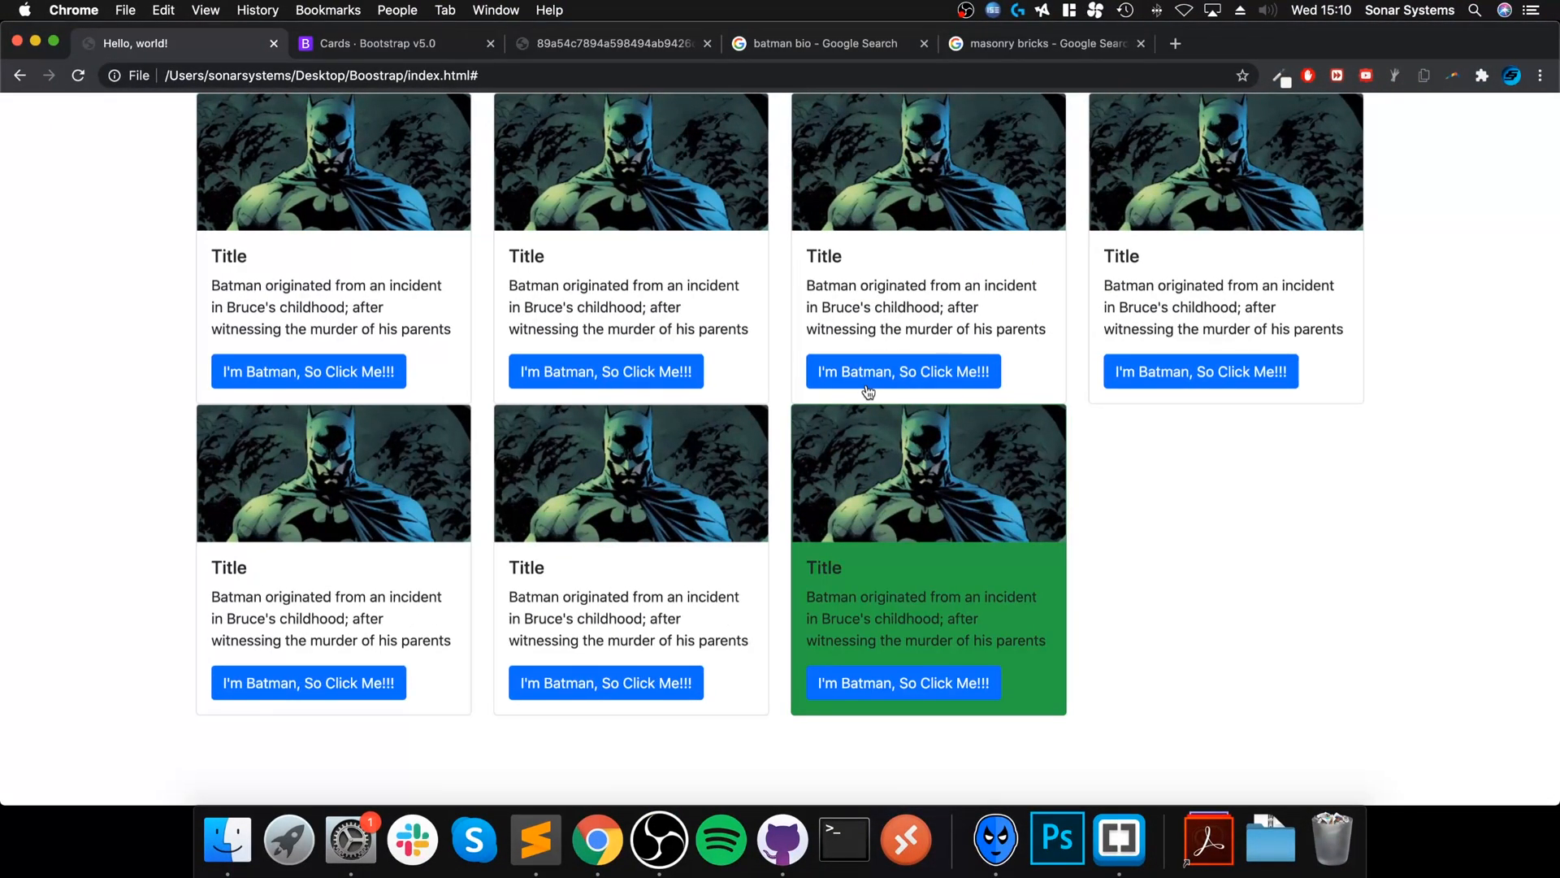
mouse_move(358, 32)
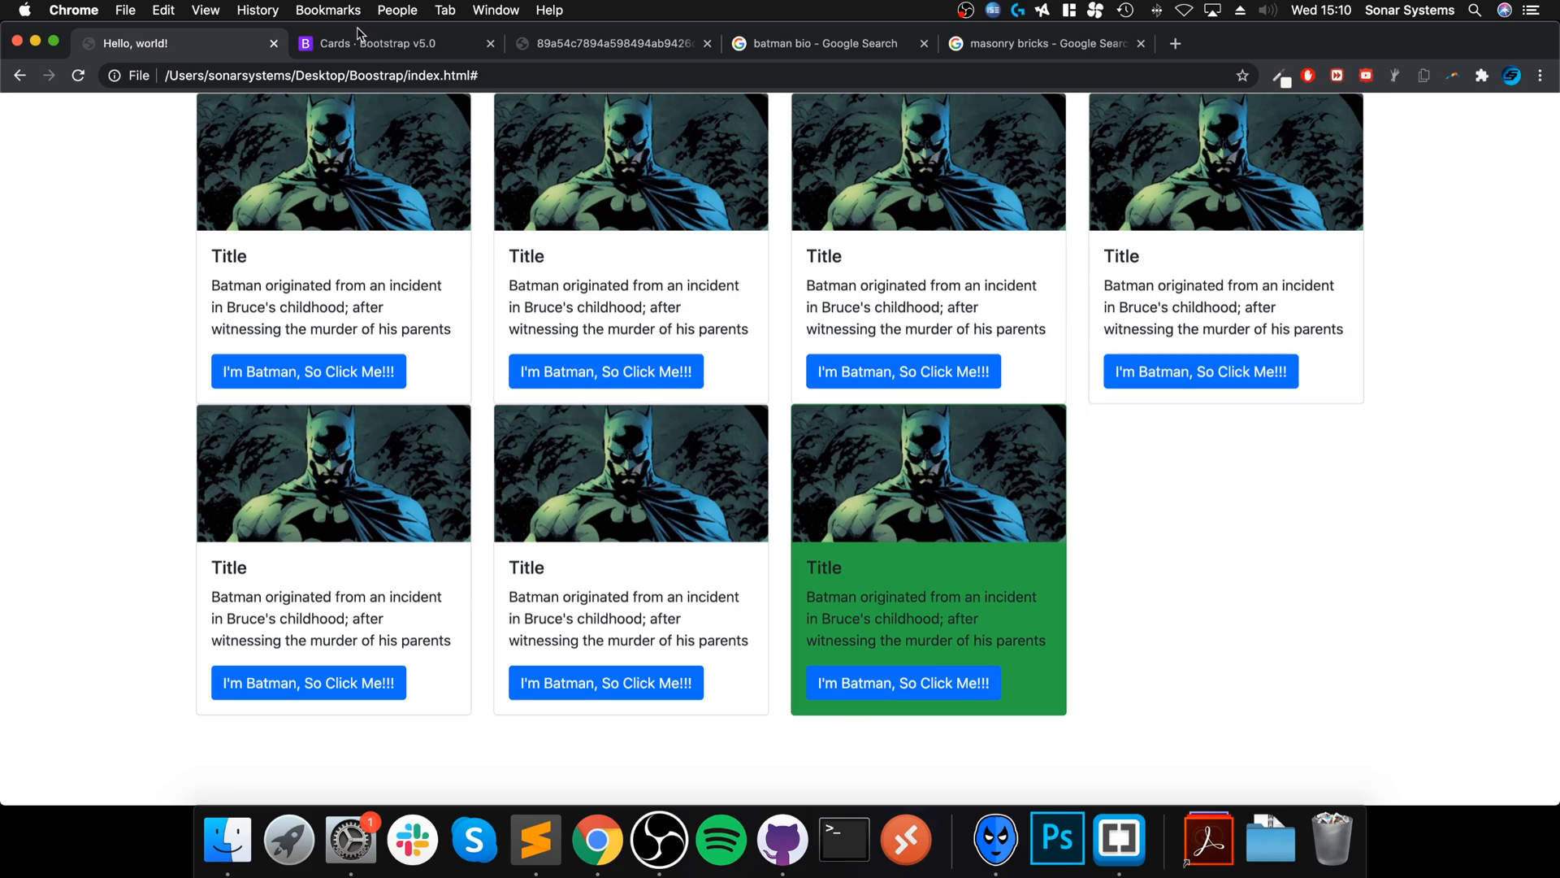
left_click(388, 42)
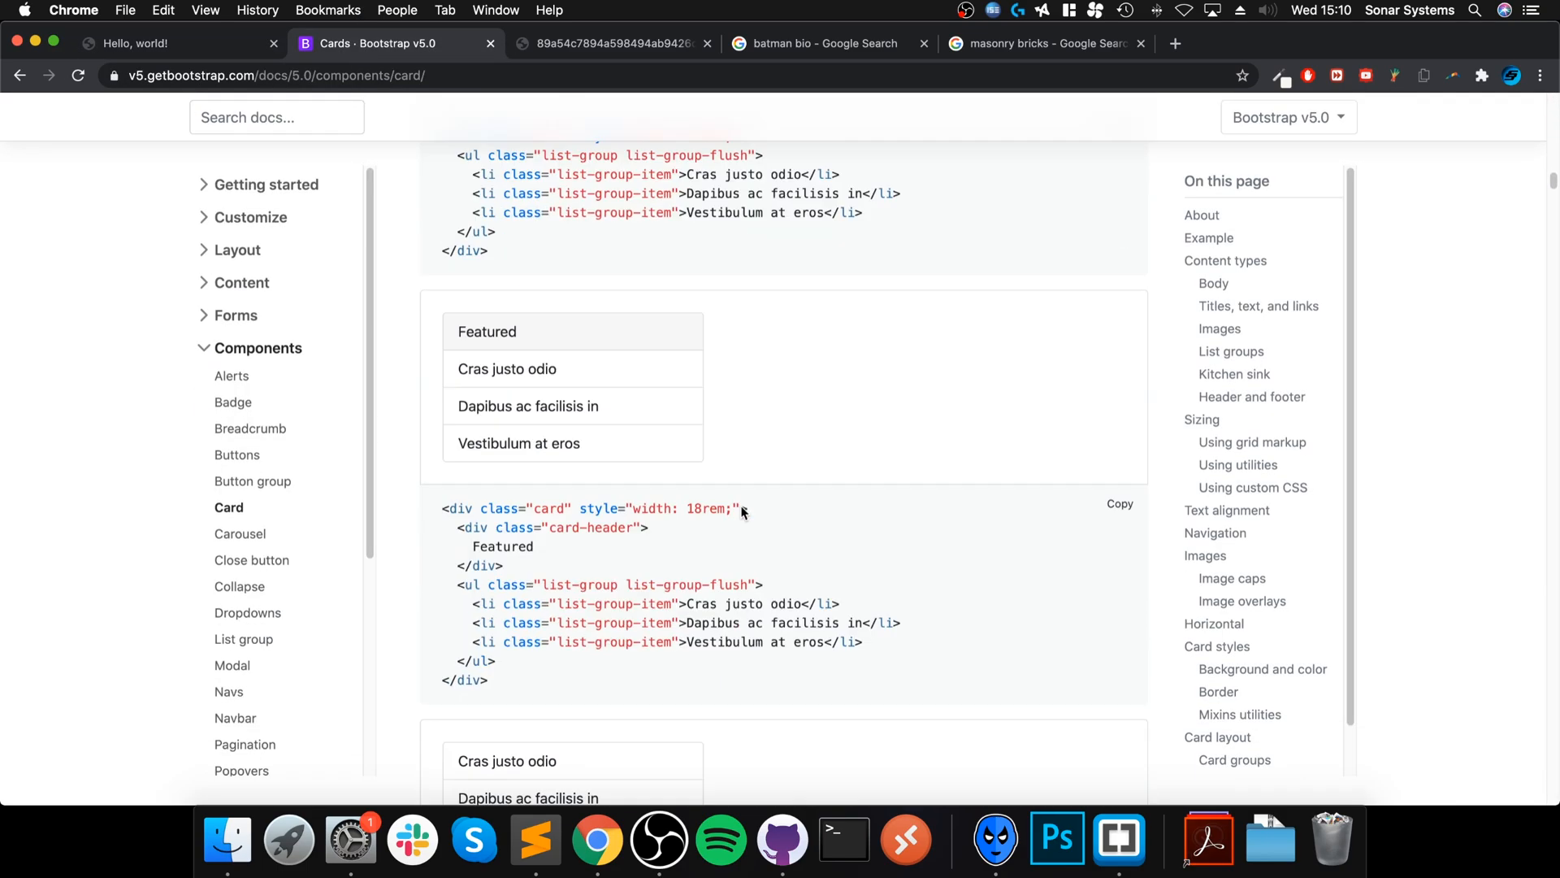
Browse the Card styles background and border colour examples, then return to the local Batman grid page.
scroll("down", 3)
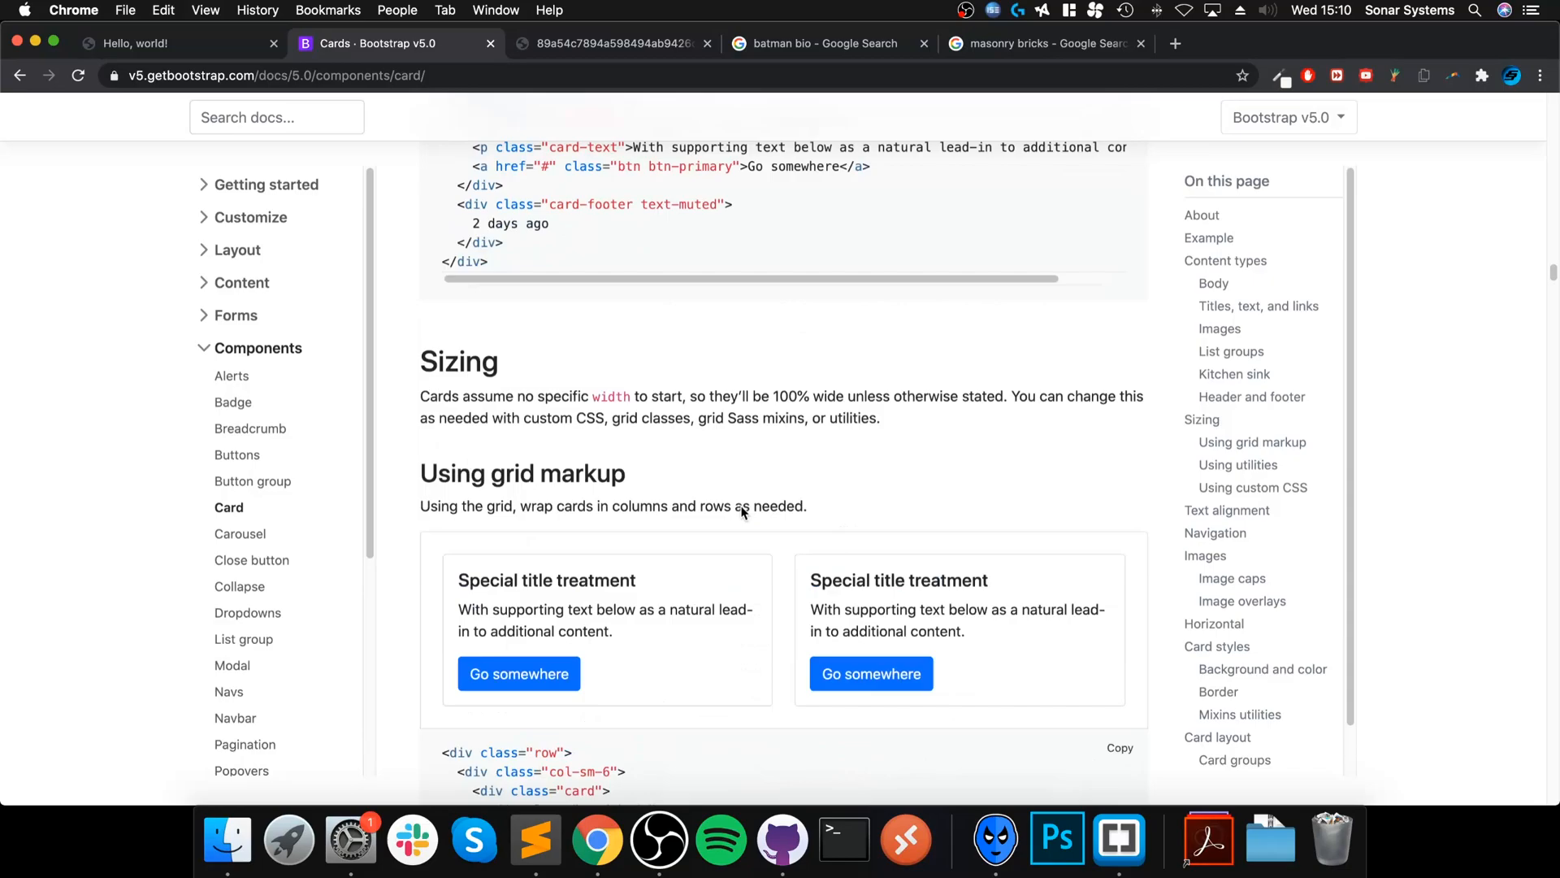
scroll("down", 3)
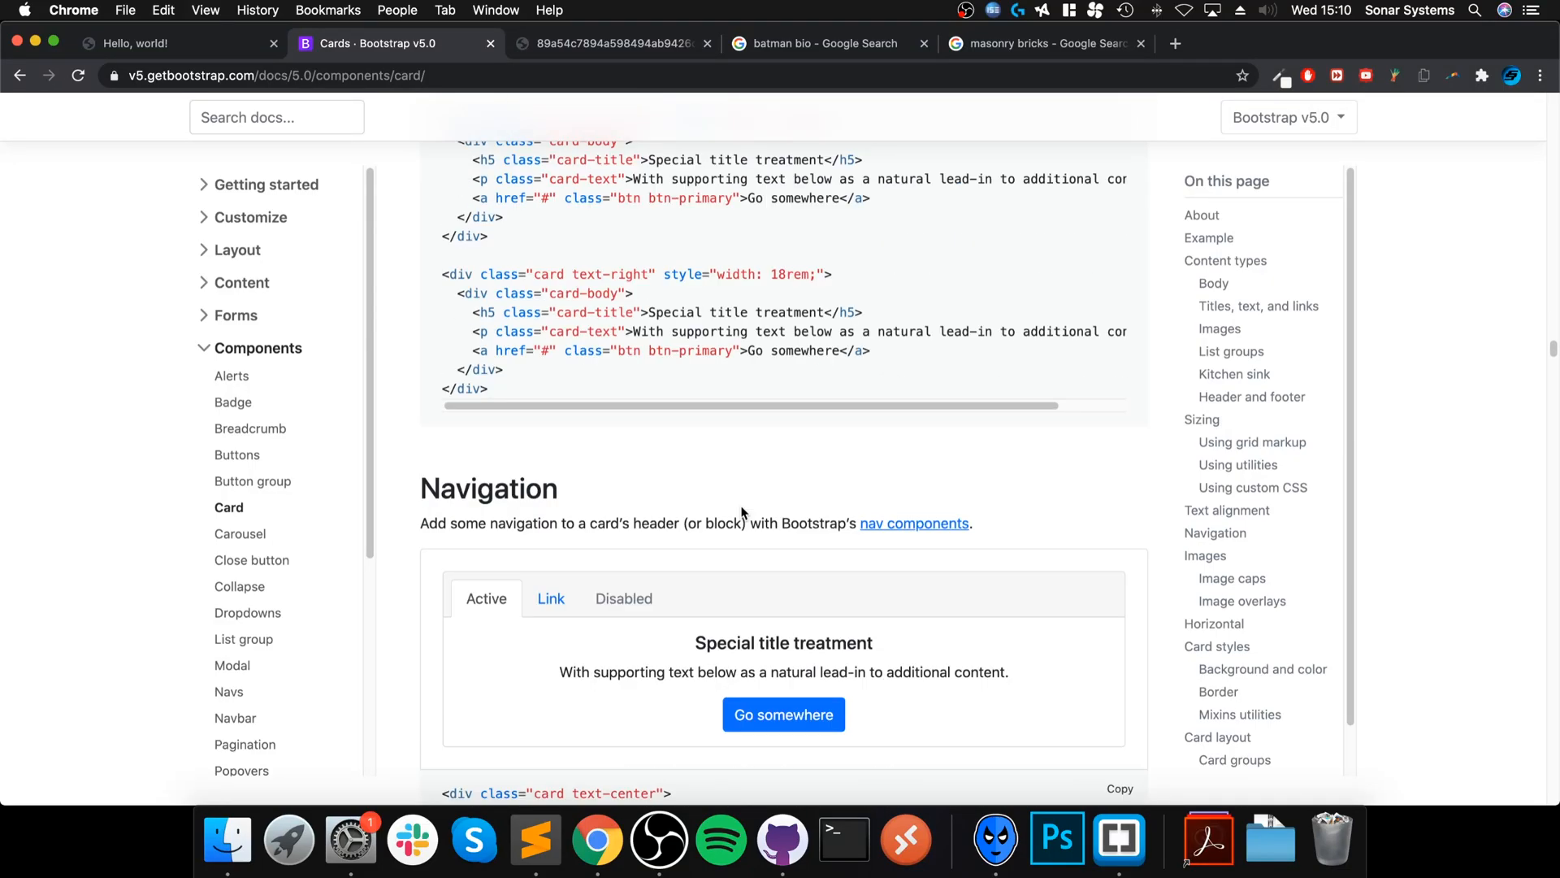
scroll("down", 3)
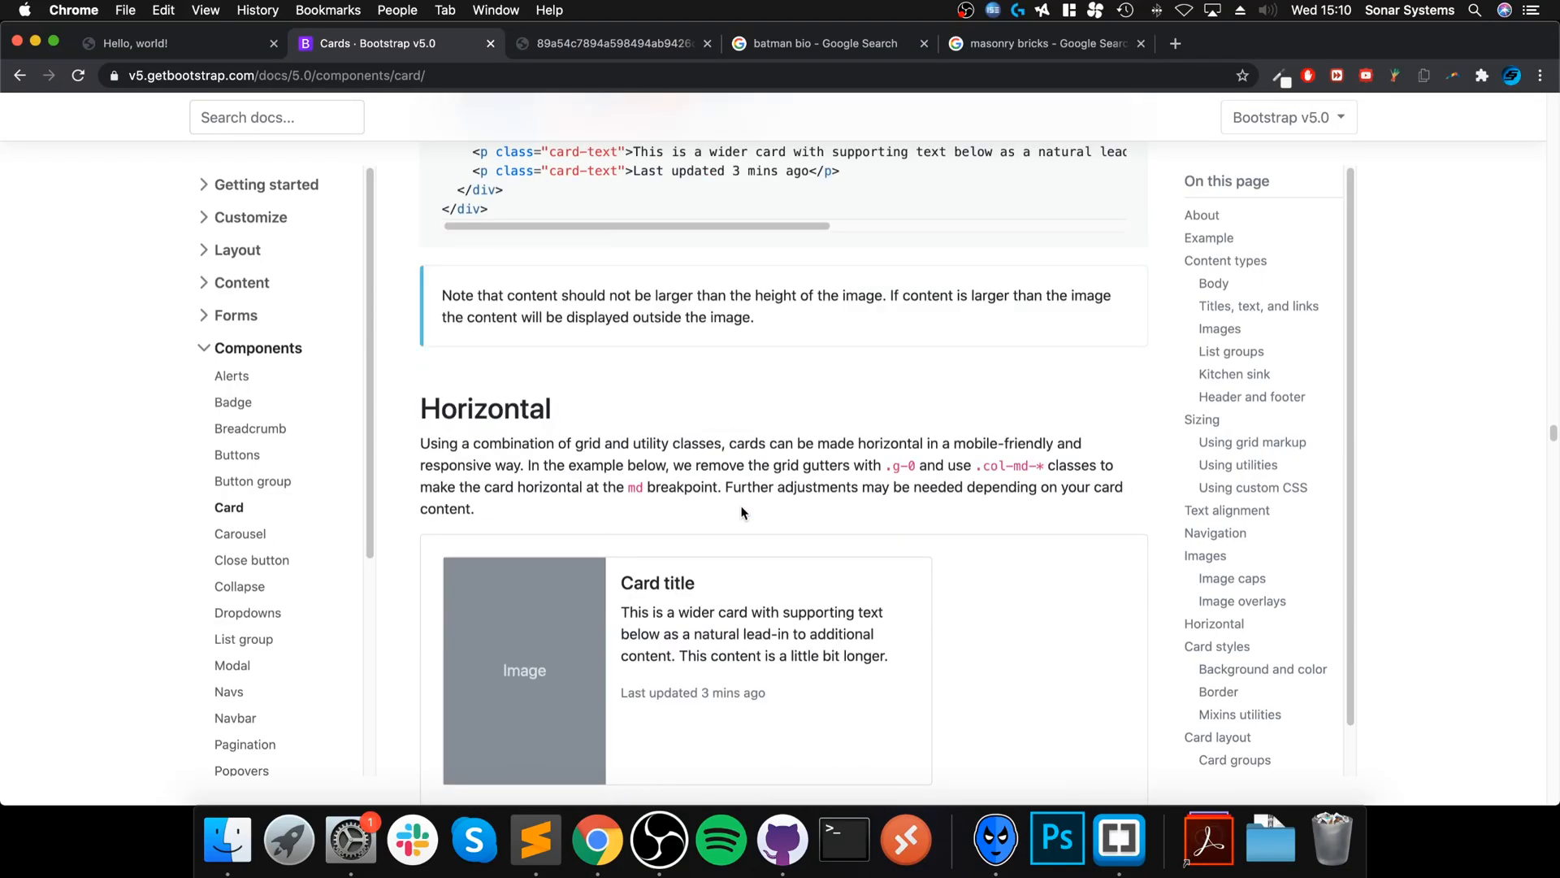
scroll("down", 3)
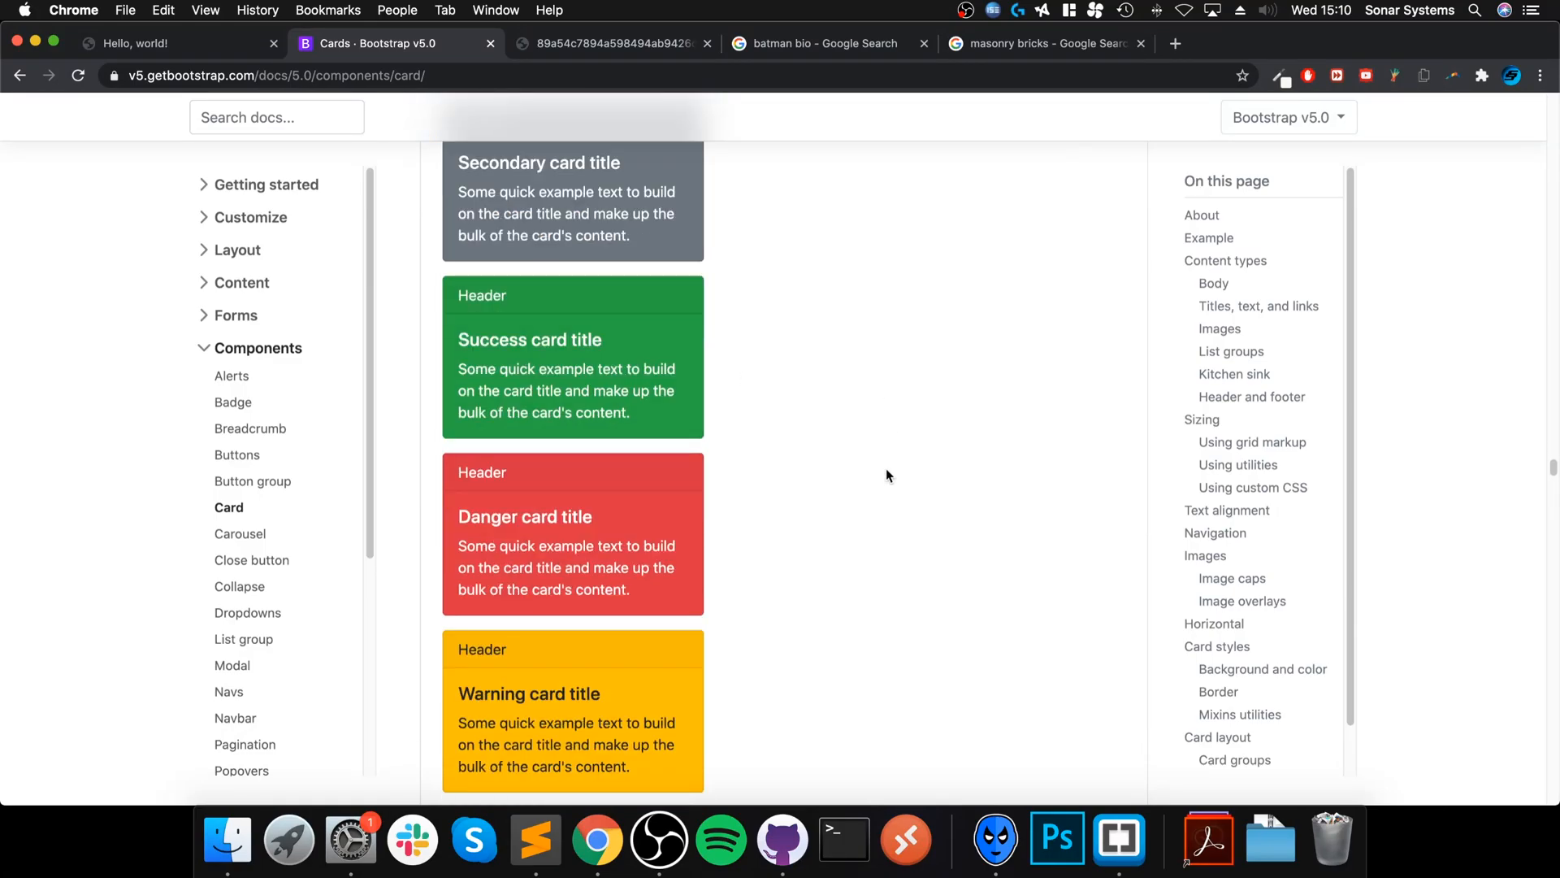
scroll("down", 3)
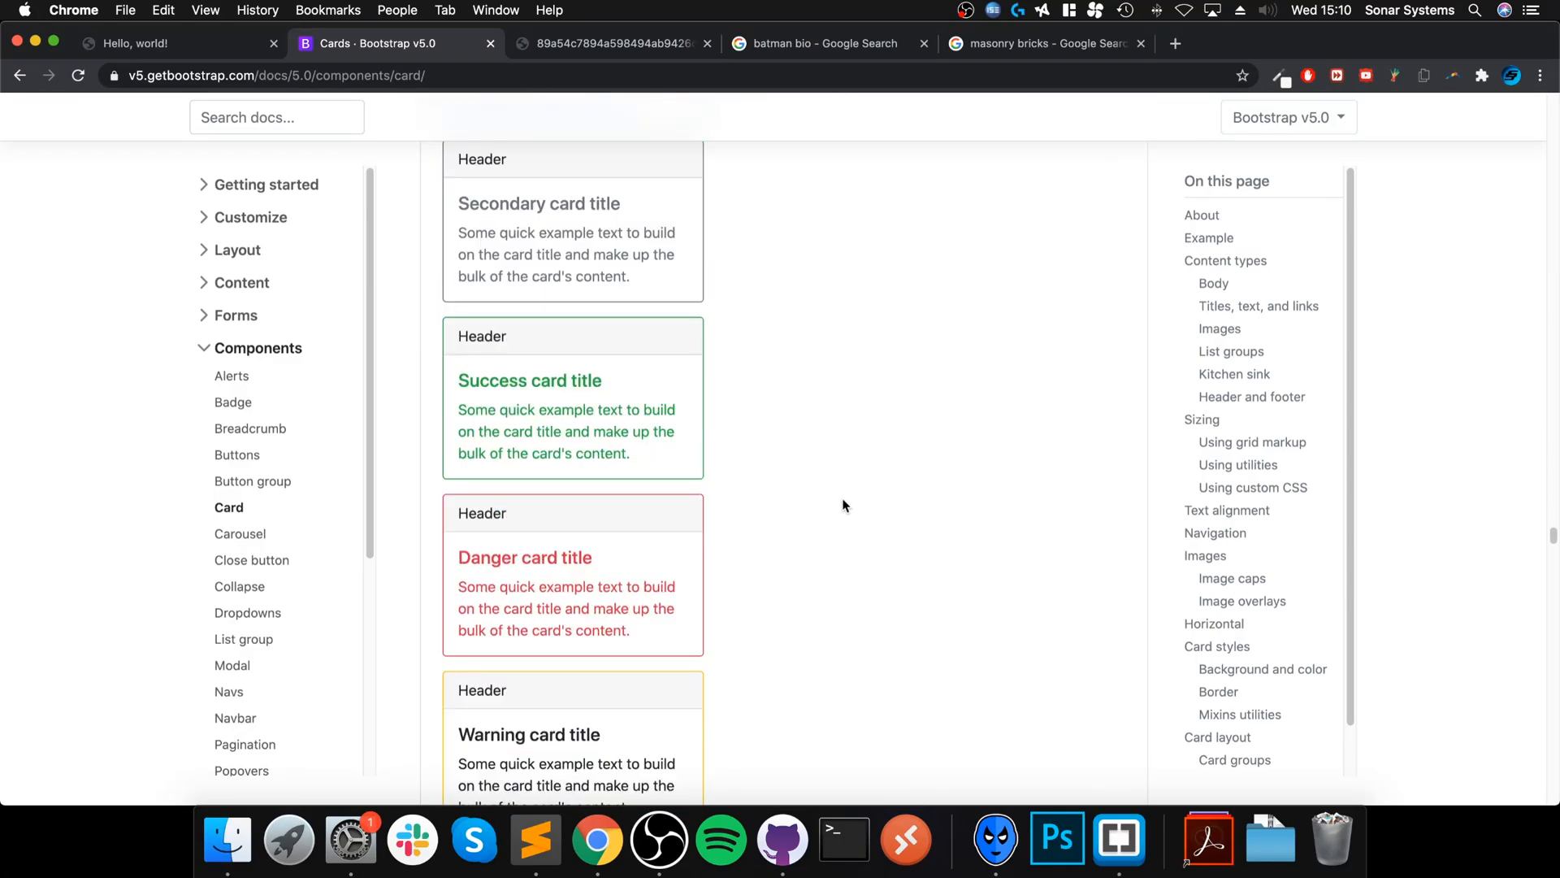
scroll("down", 3)
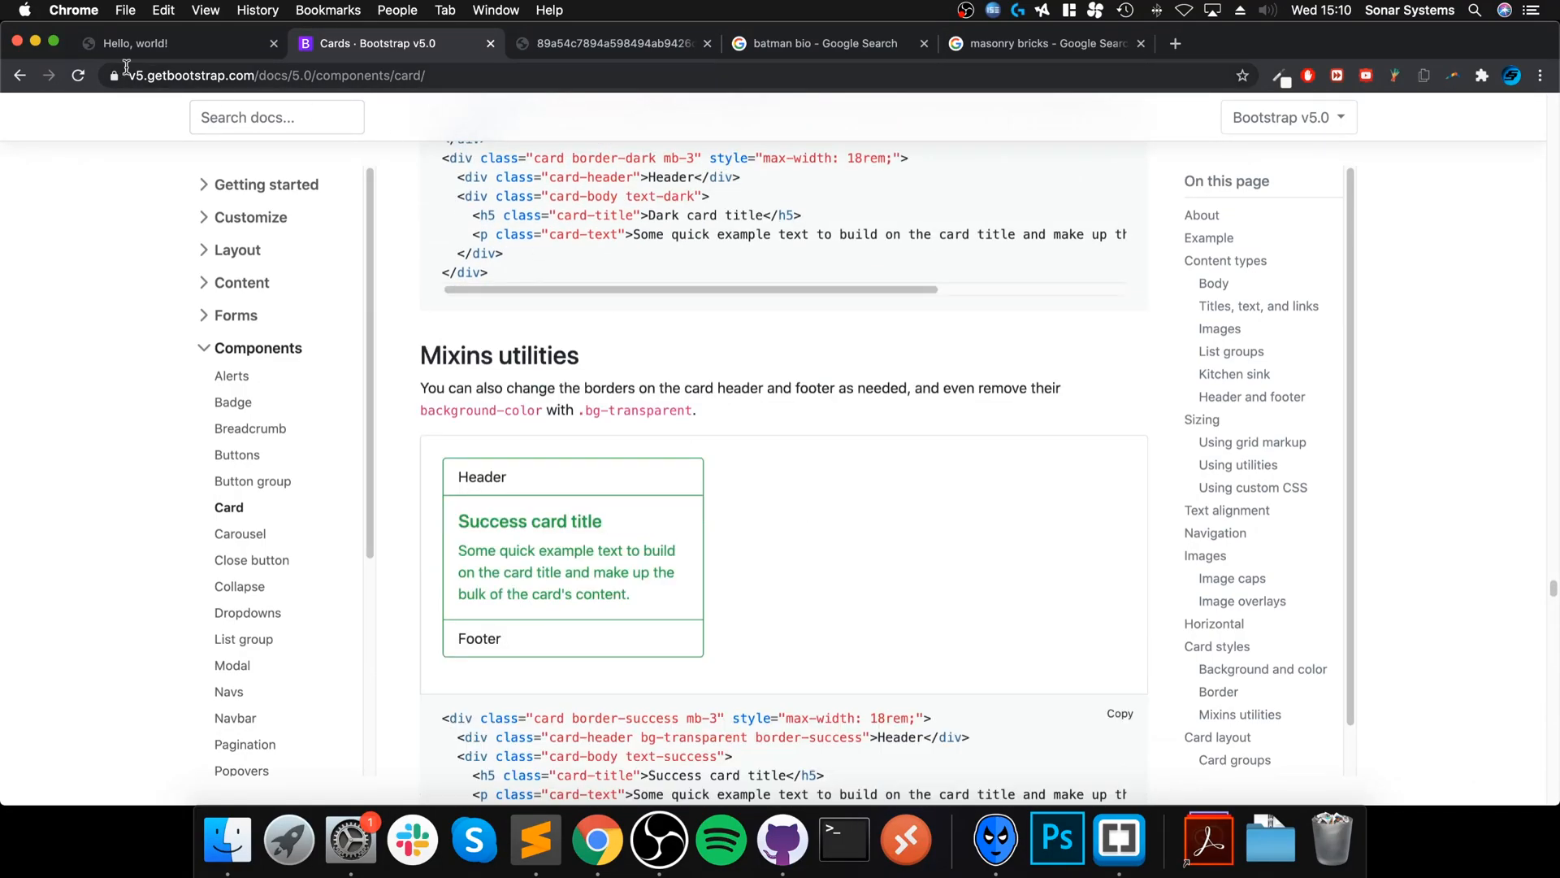
left_click(130, 42)
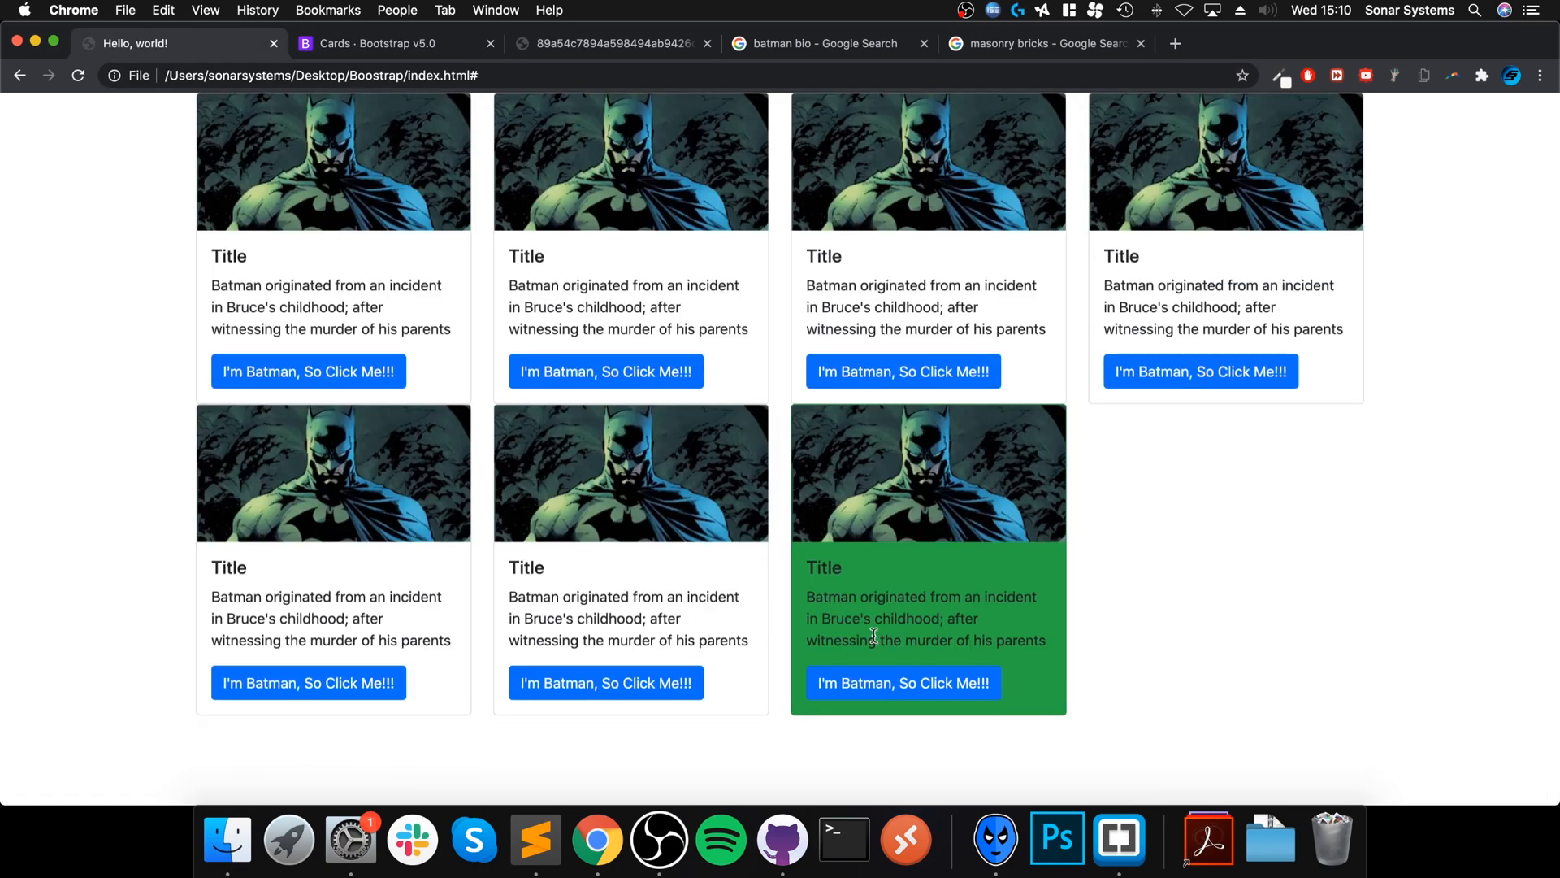
mouse_move(933, 540)
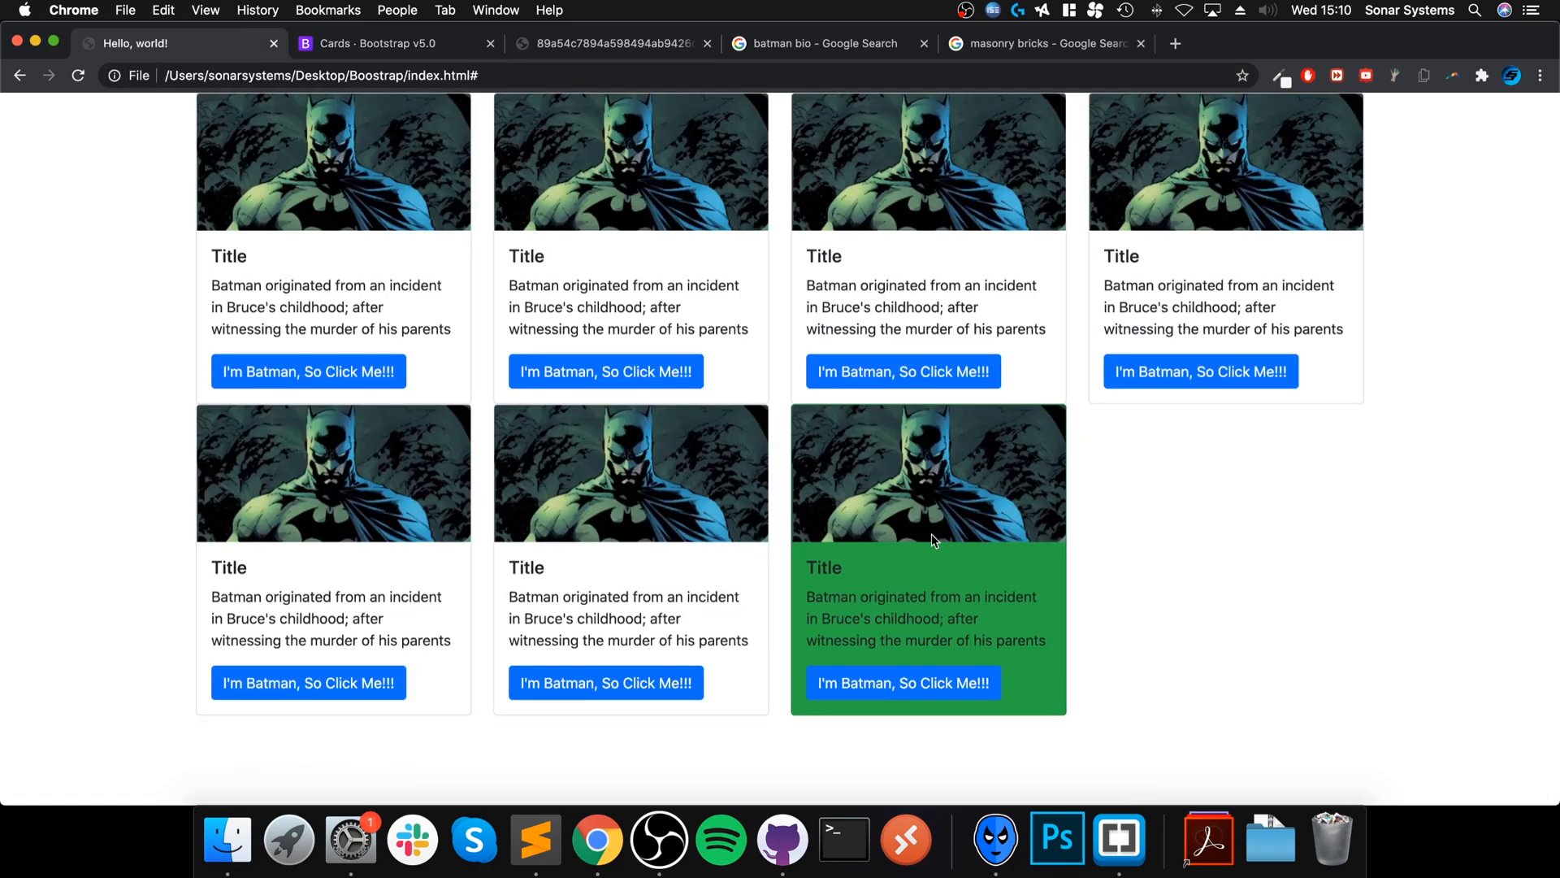
mouse_move(440, 402)
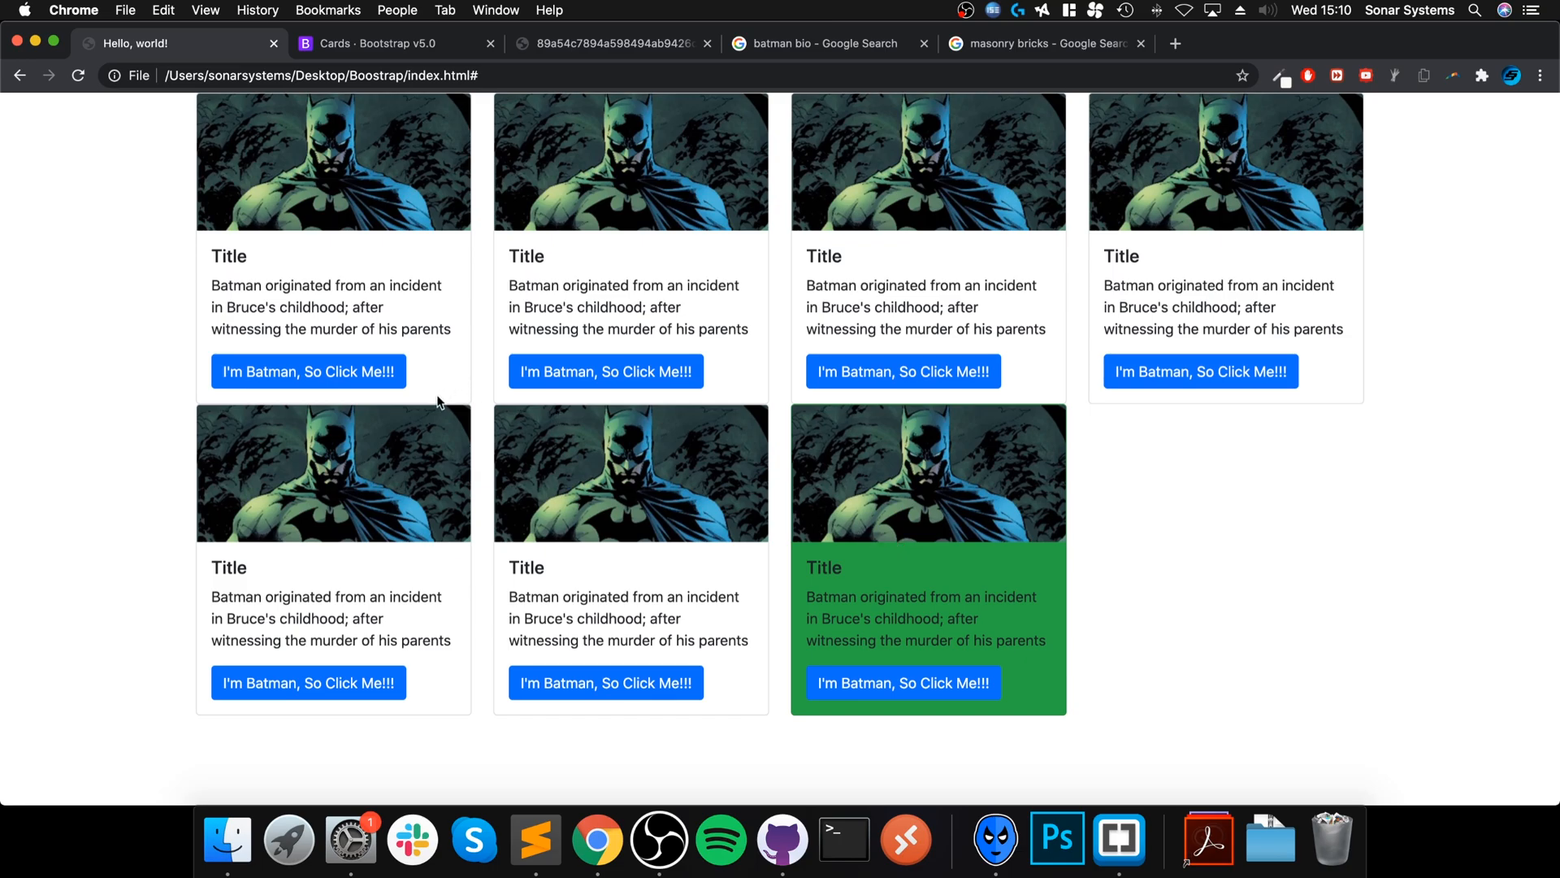
mouse_move(862, 417)
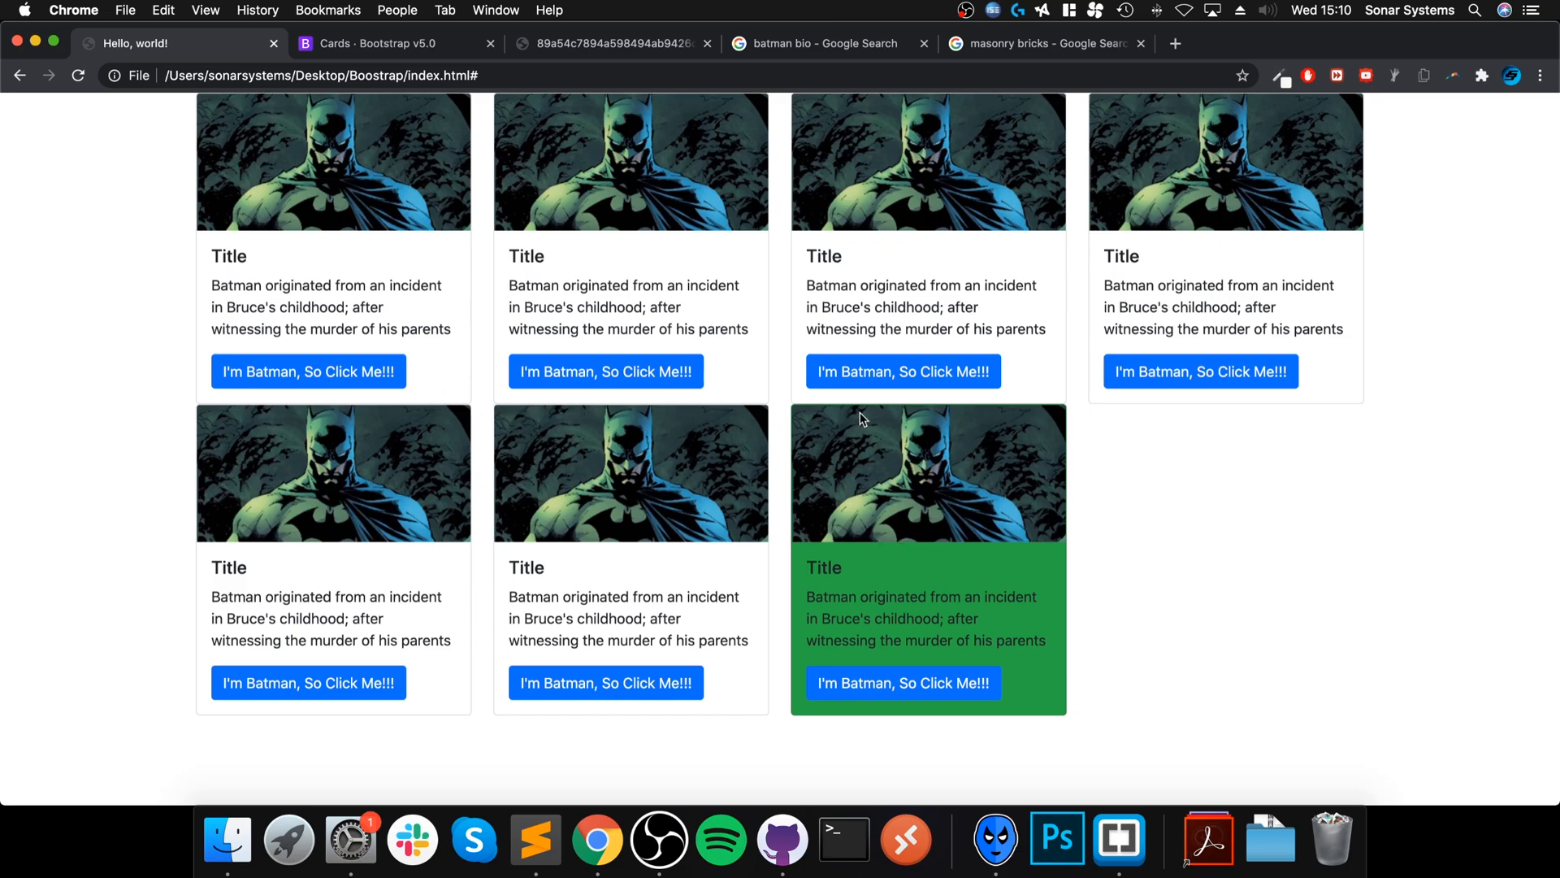
mouse_move(954, 417)
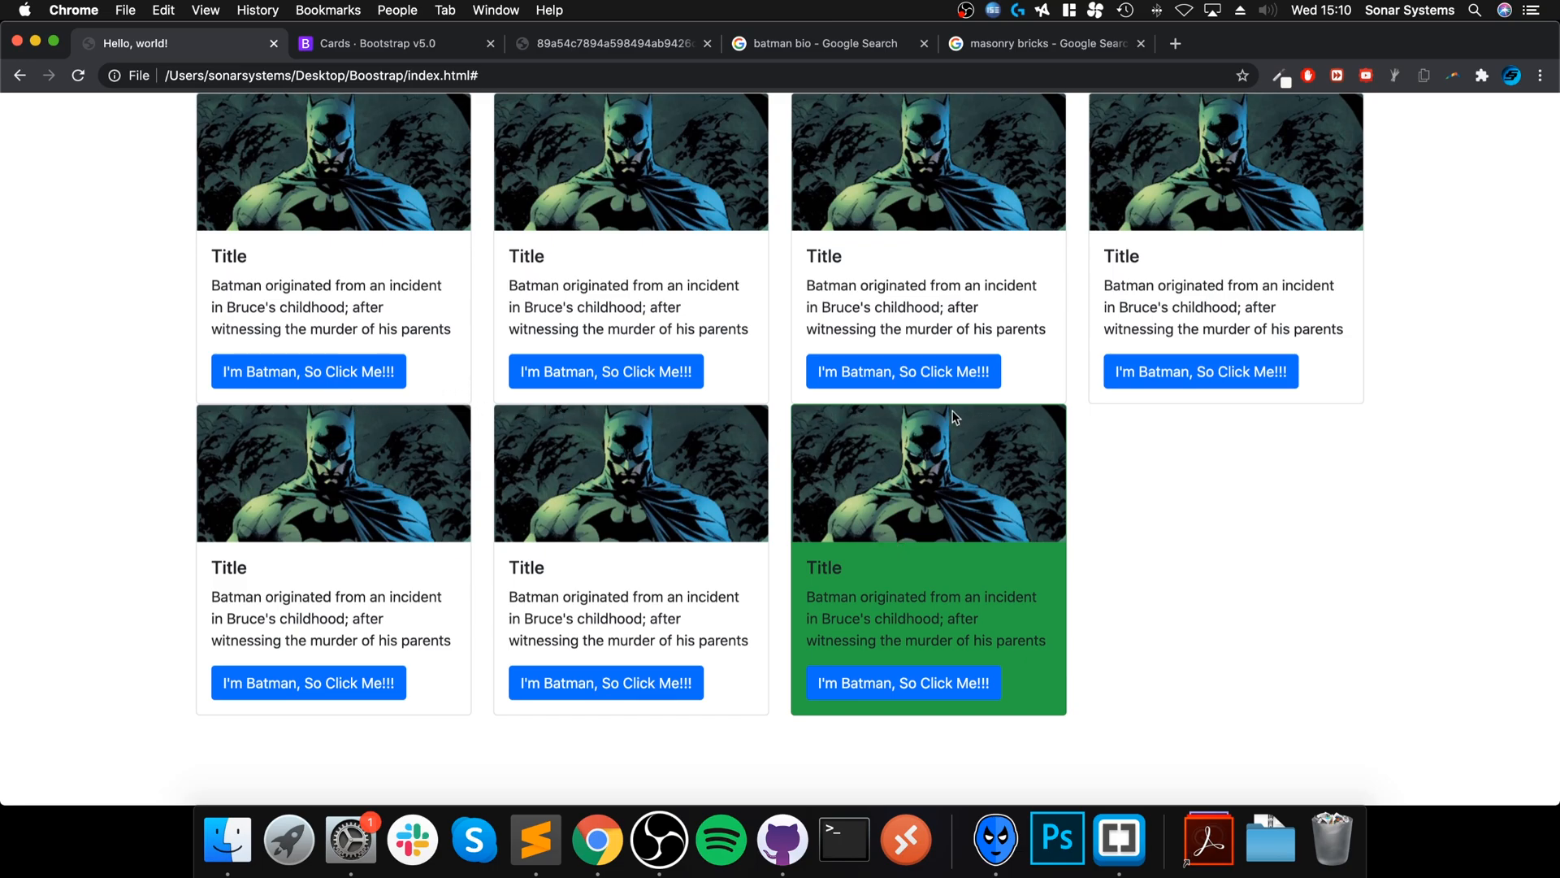
mouse_move(482, 437)
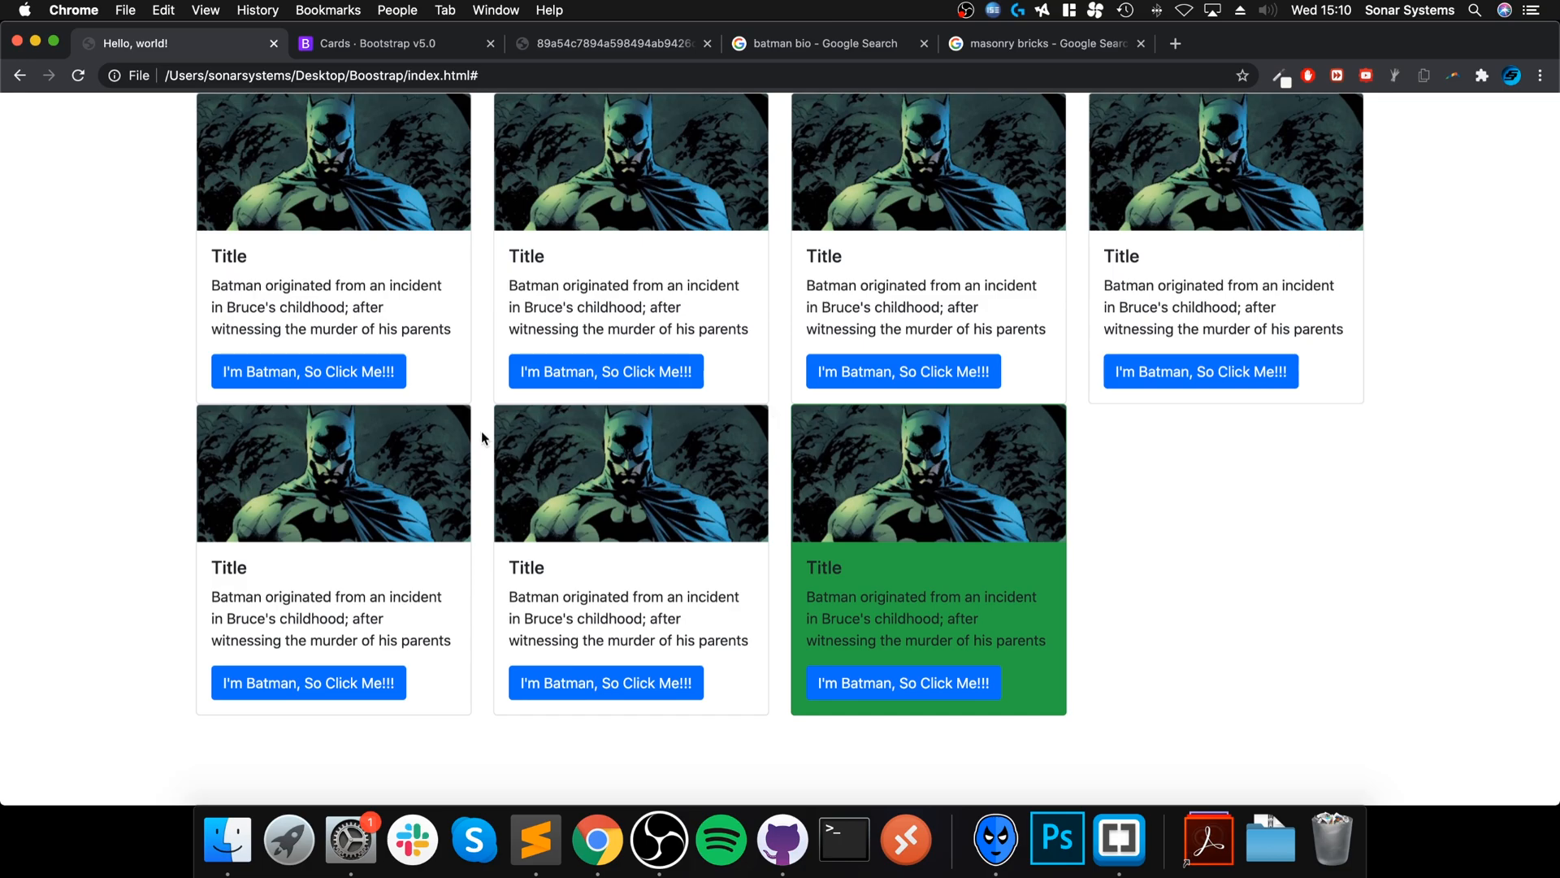